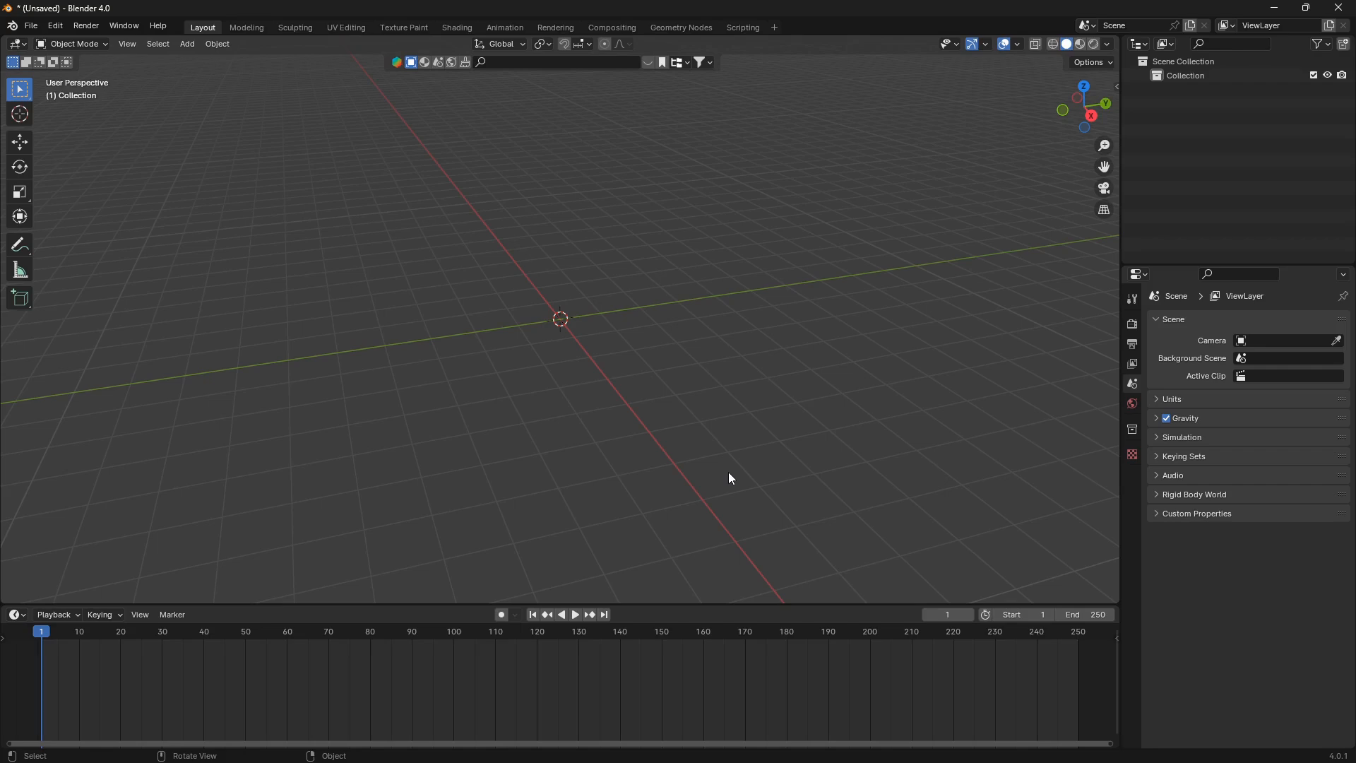
Add a UV sphere at the origin and enter Edit Mode on its mesh.
{"action": "left_click_drag", "start_coordinate": [729, 478], "coordinate": [704, 458]}
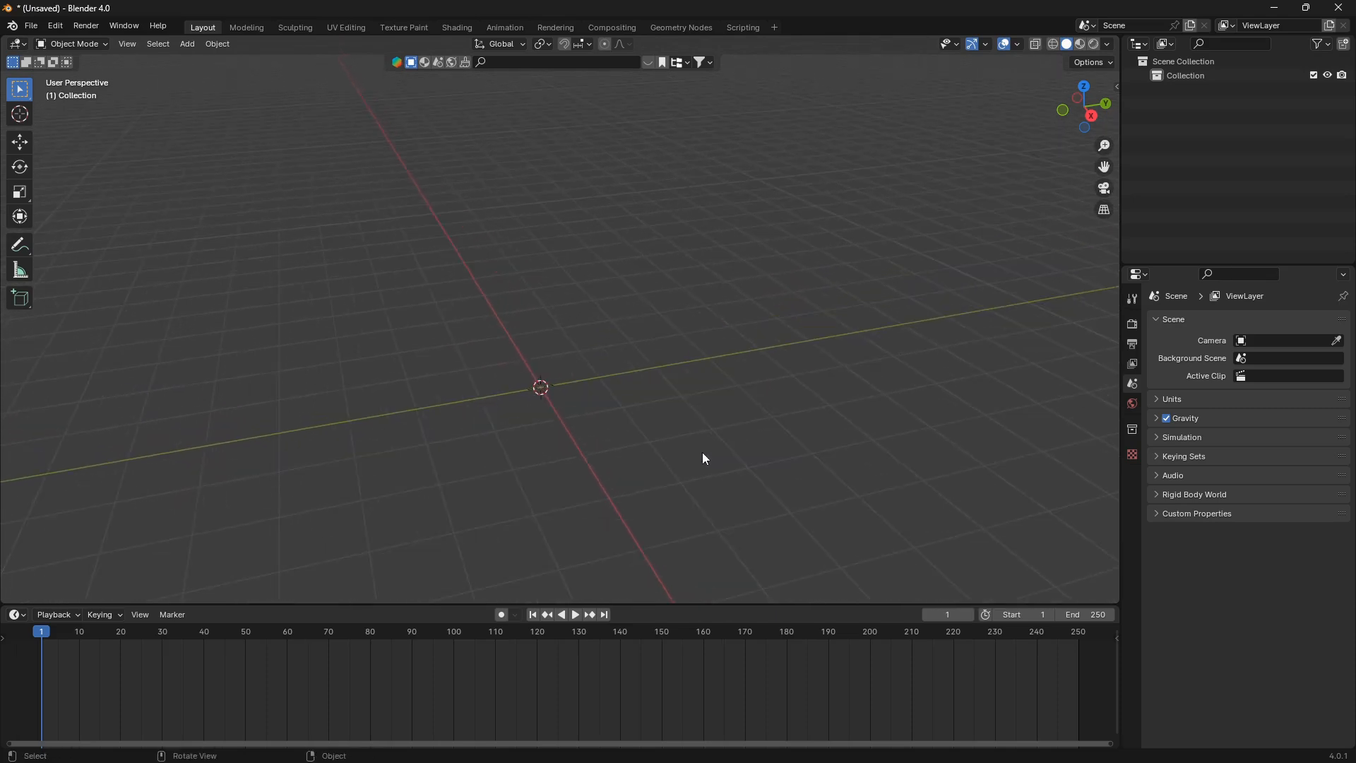
{"action": "mouse_move", "coordinate": [657, 350]}
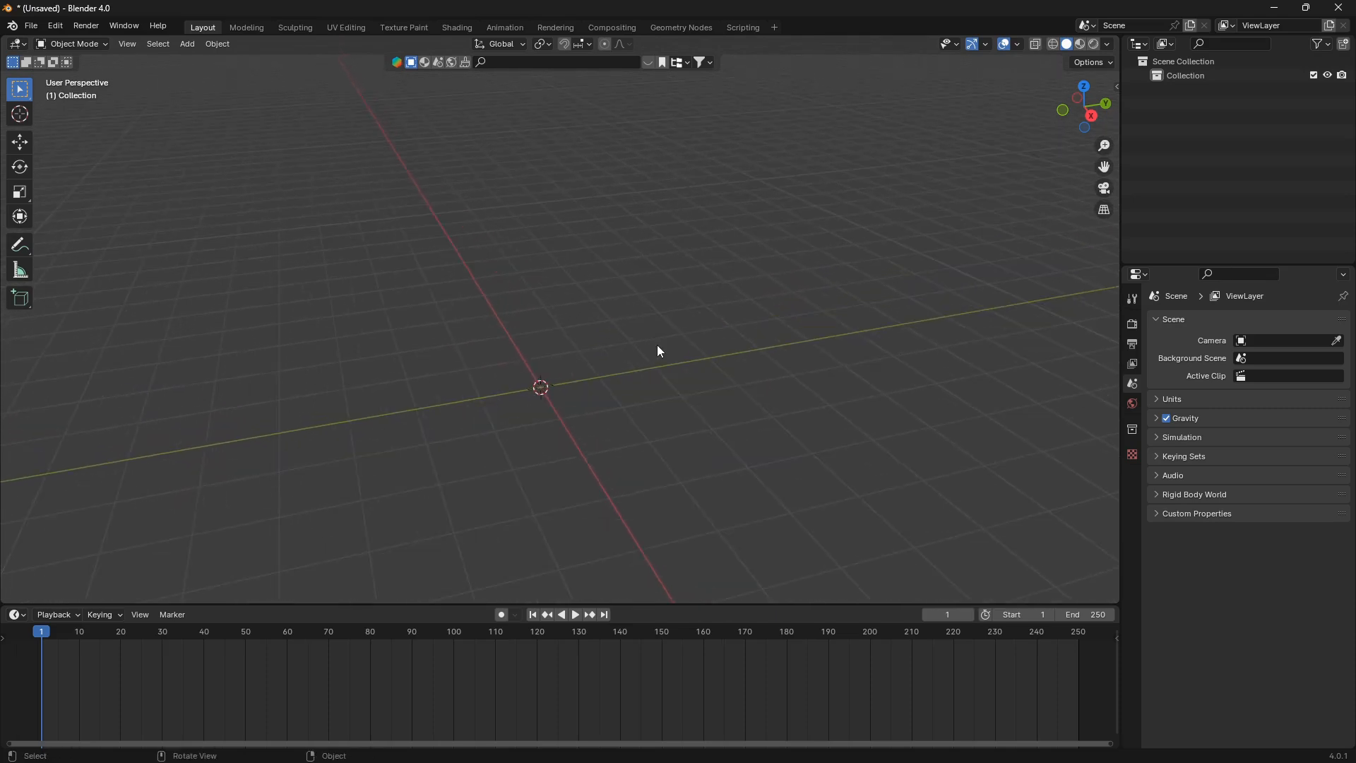
{"action": "left_click", "coordinate": [186, 44]}
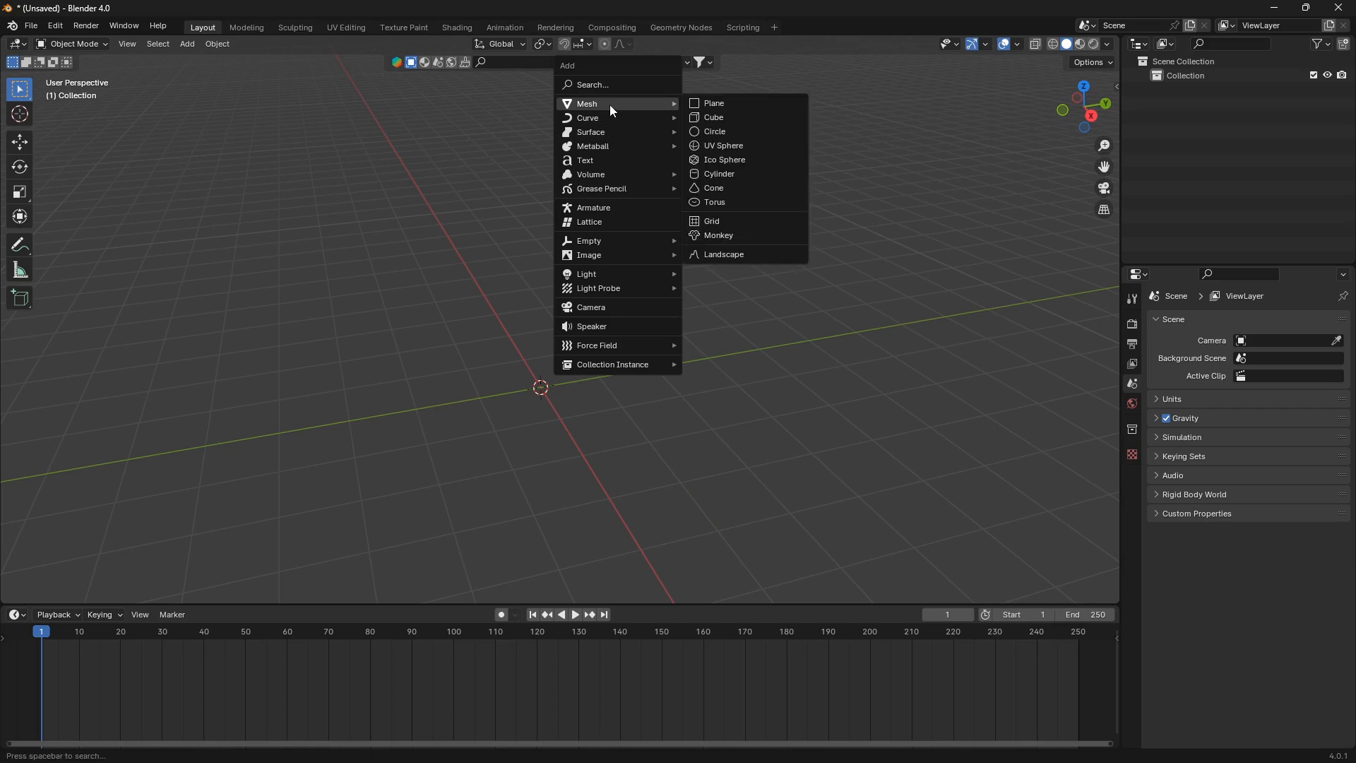
{"action": "left_click", "coordinate": [724, 146]}
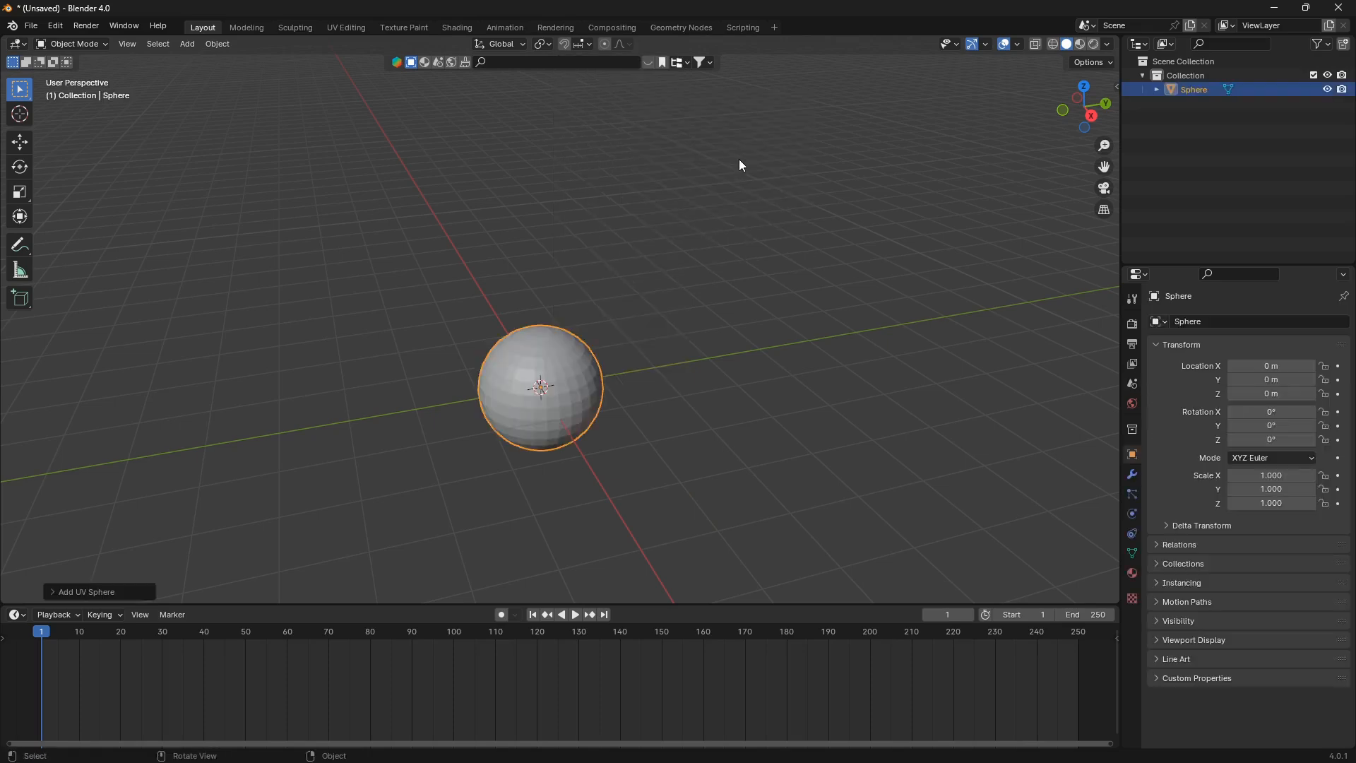
{"action": "key", "text": "Tab"}
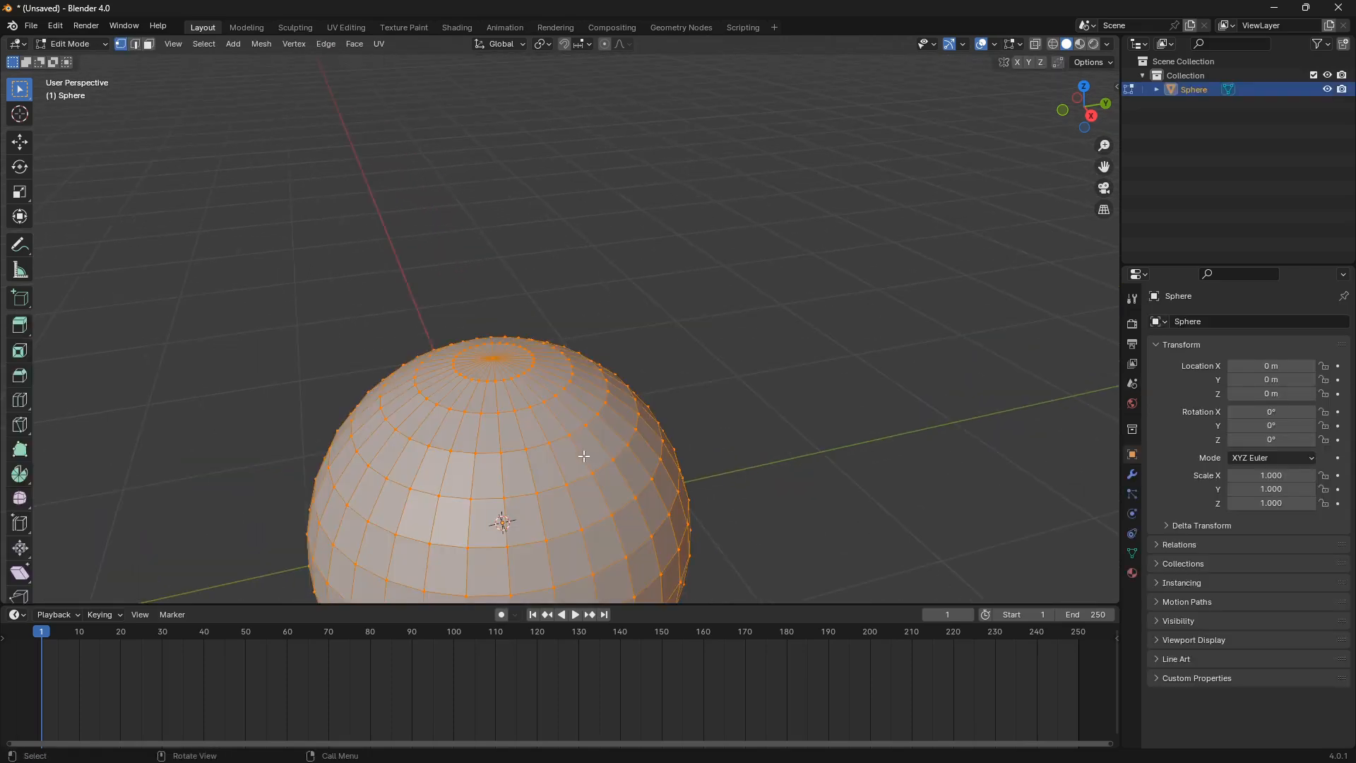
Subdivide the sphere into a very dense mesh and deselect all vertices.
{"action": "right_click", "coordinate": [584, 456]}
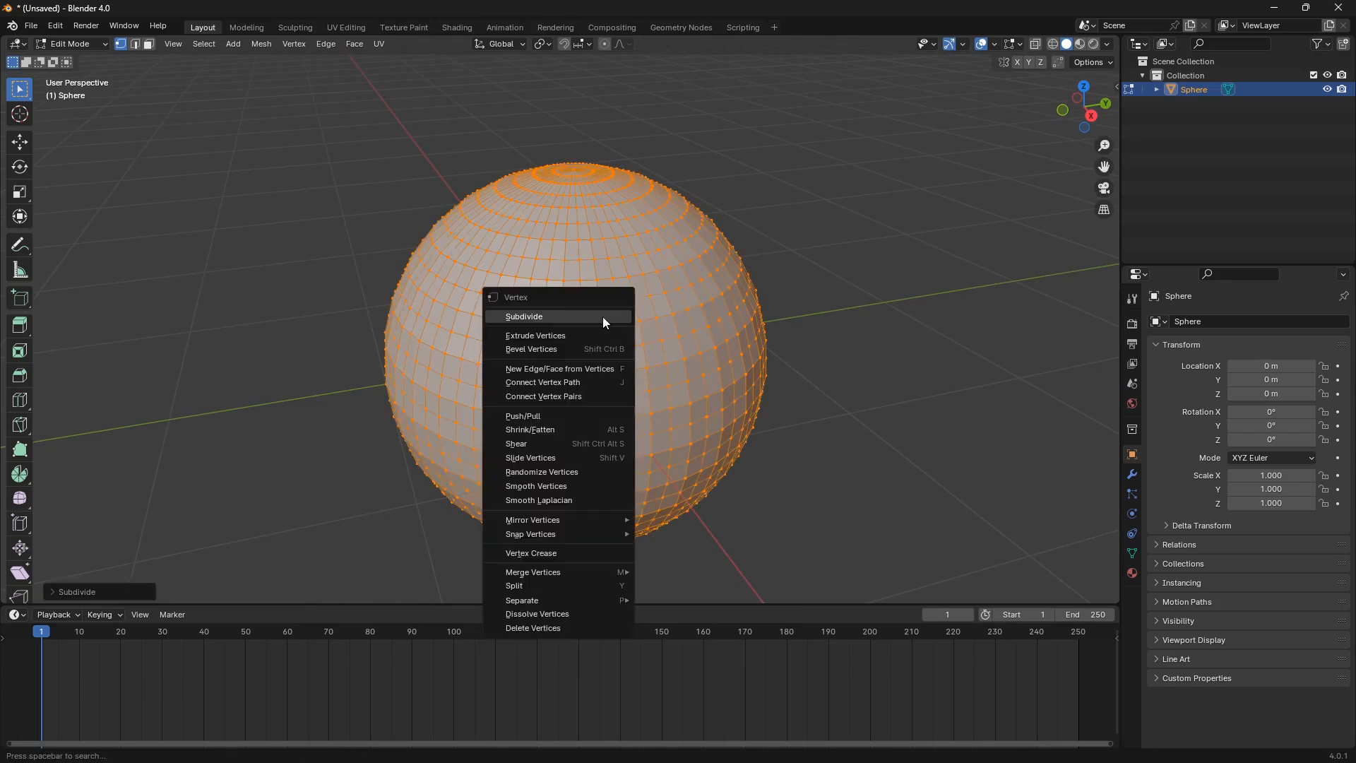
{"action": "left_click", "coordinate": [523, 315]}
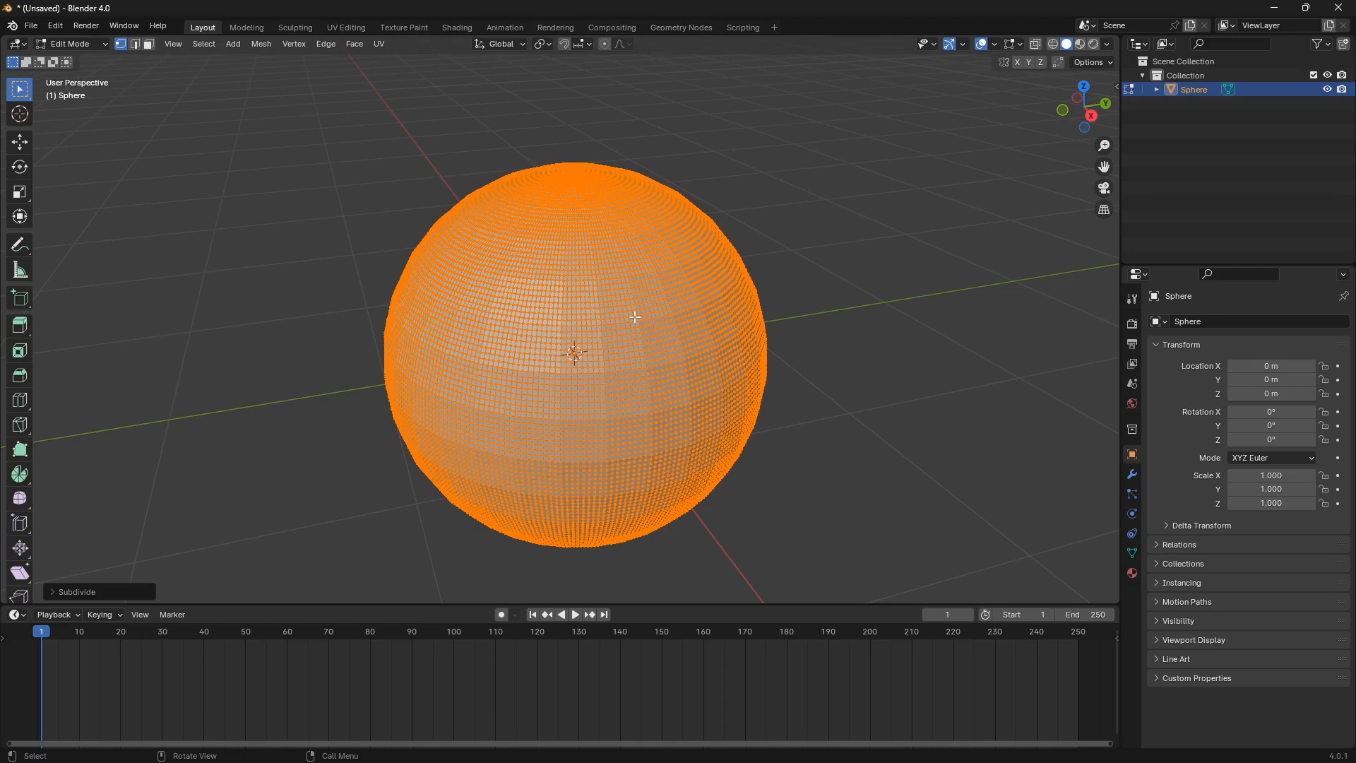
{"action": "left_click", "coordinate": [777, 311]}
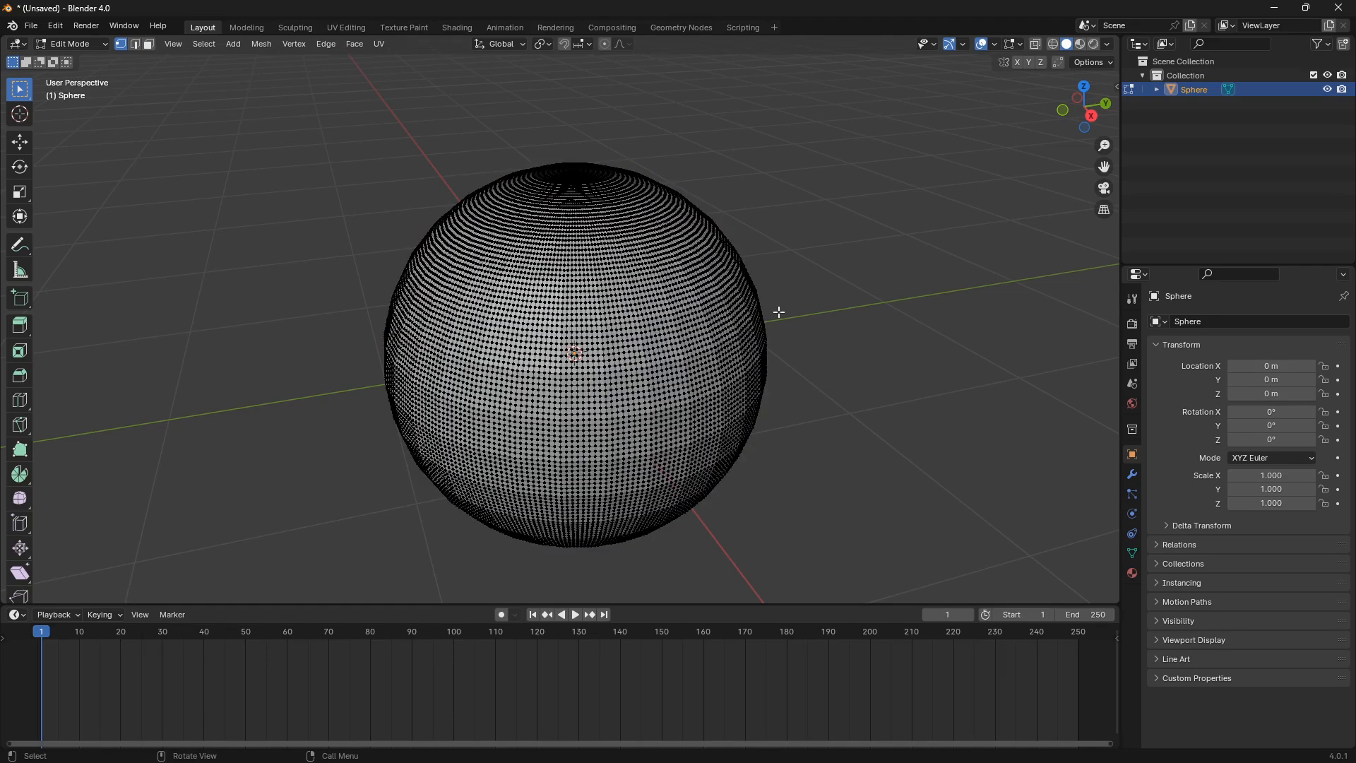
{"action": "left_click", "coordinate": [1111, 199]}
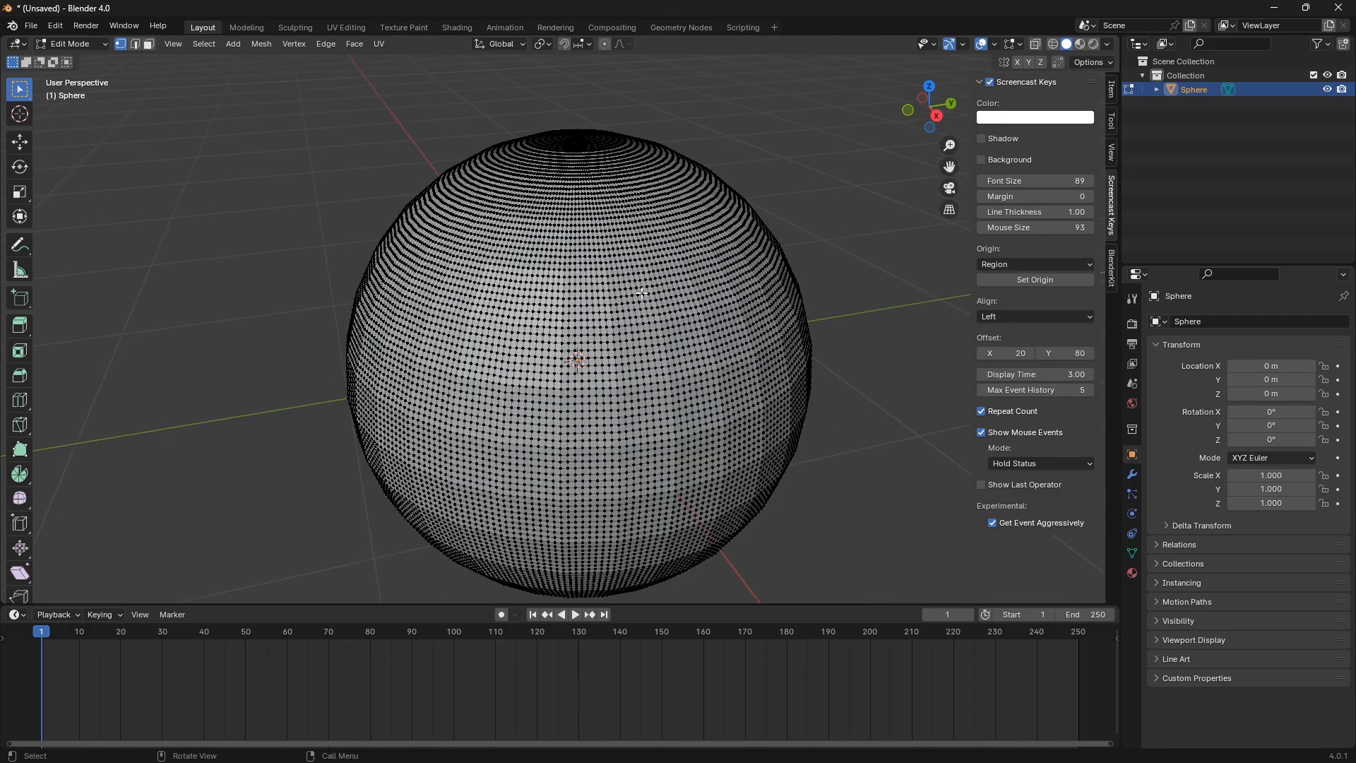
Pull the sphere's top upward with proportional falloff into a teardrop, then return to Object Mode.
{"action": "key", "text": "KP_7"}
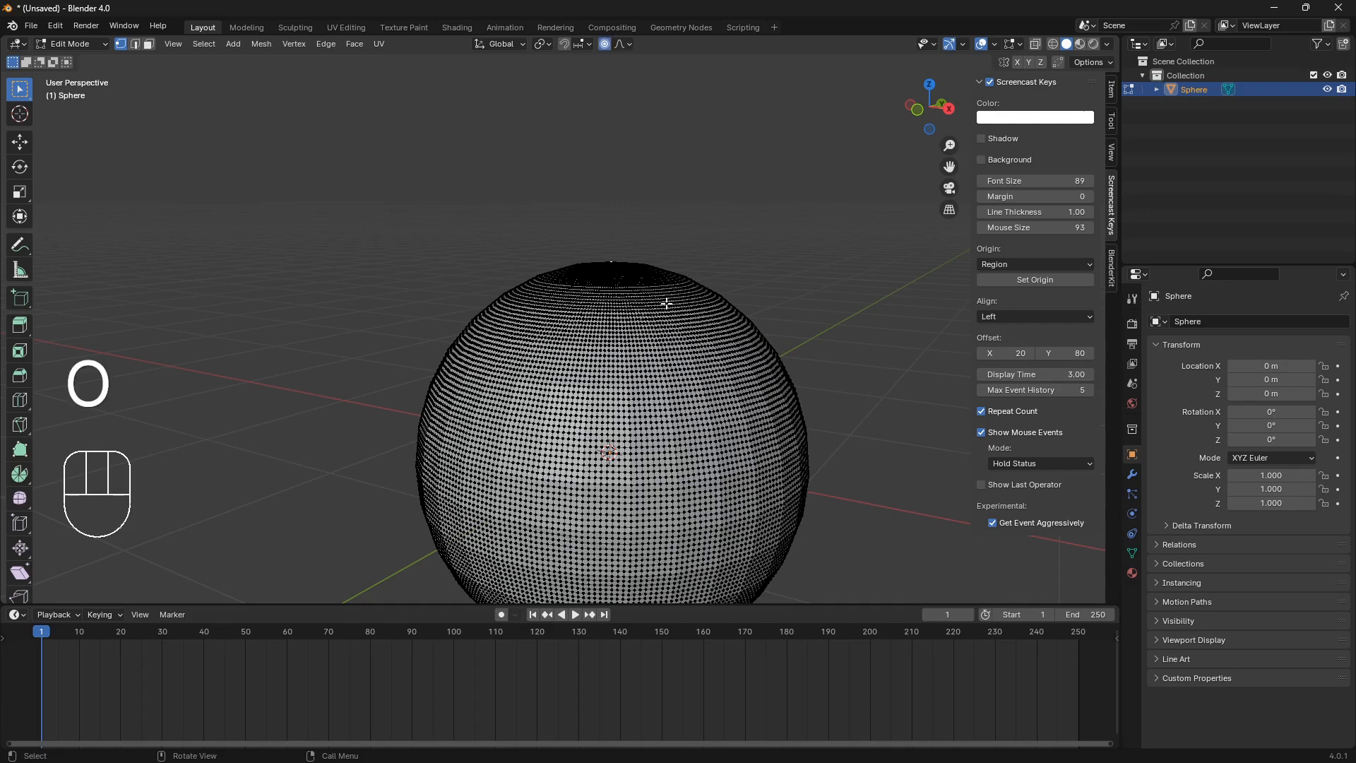
{"action": "key", "text": "g"}
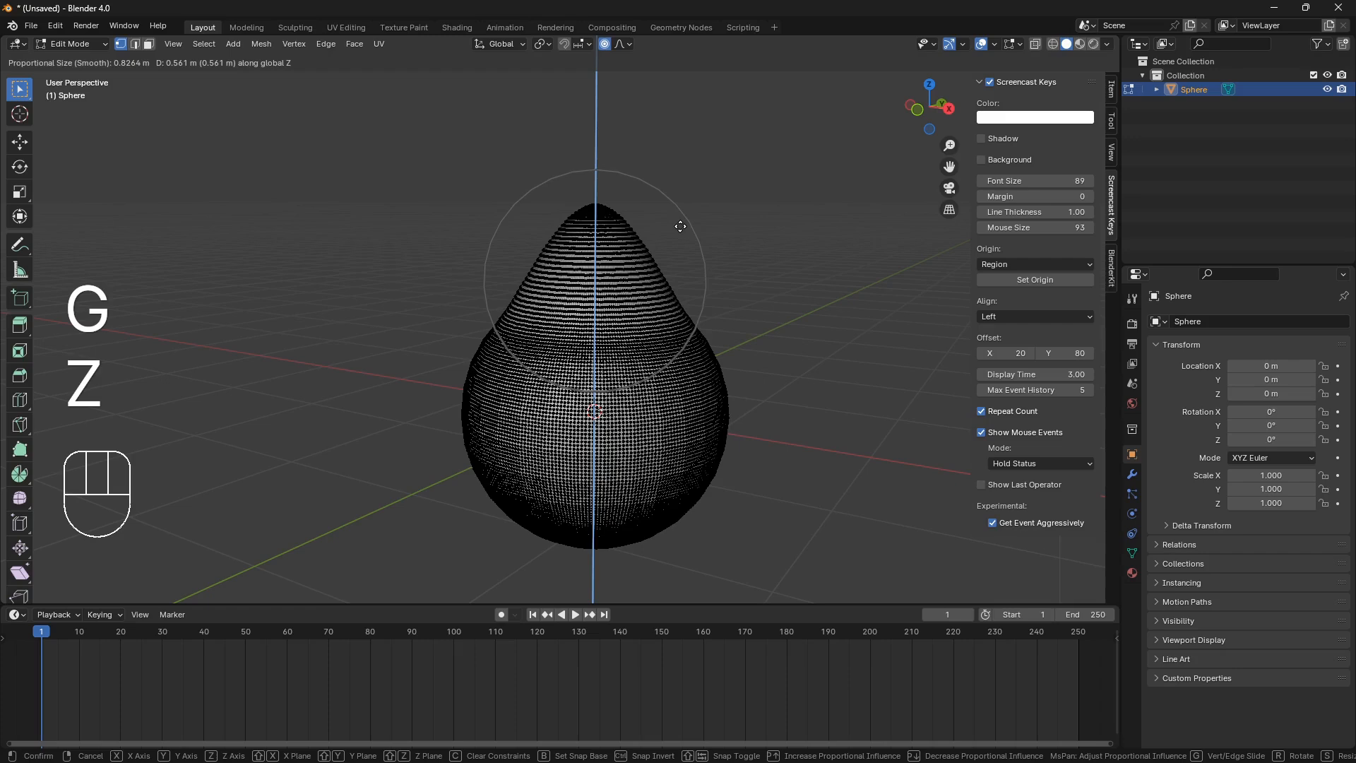
{"action": "mouse_move", "coordinate": [684, 218]}
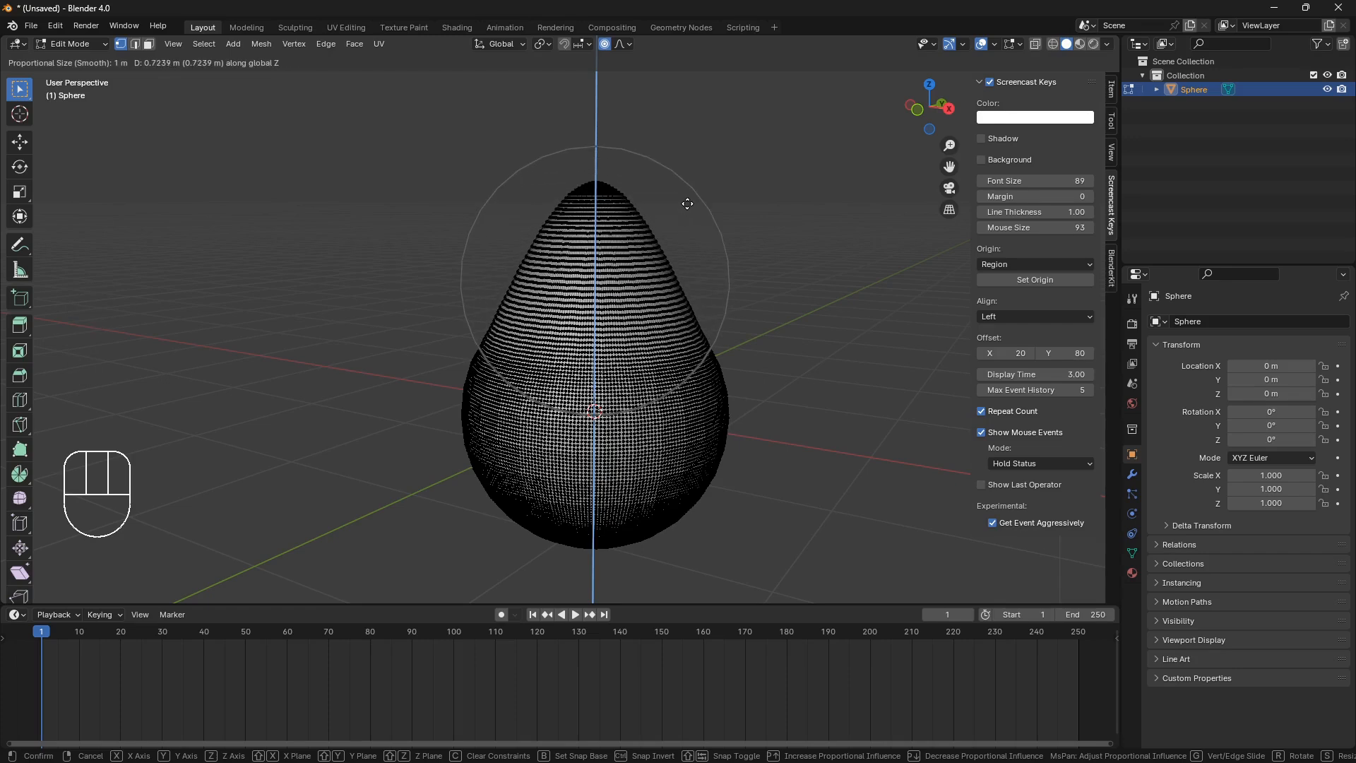
{"action": "key", "text": "Tab"}
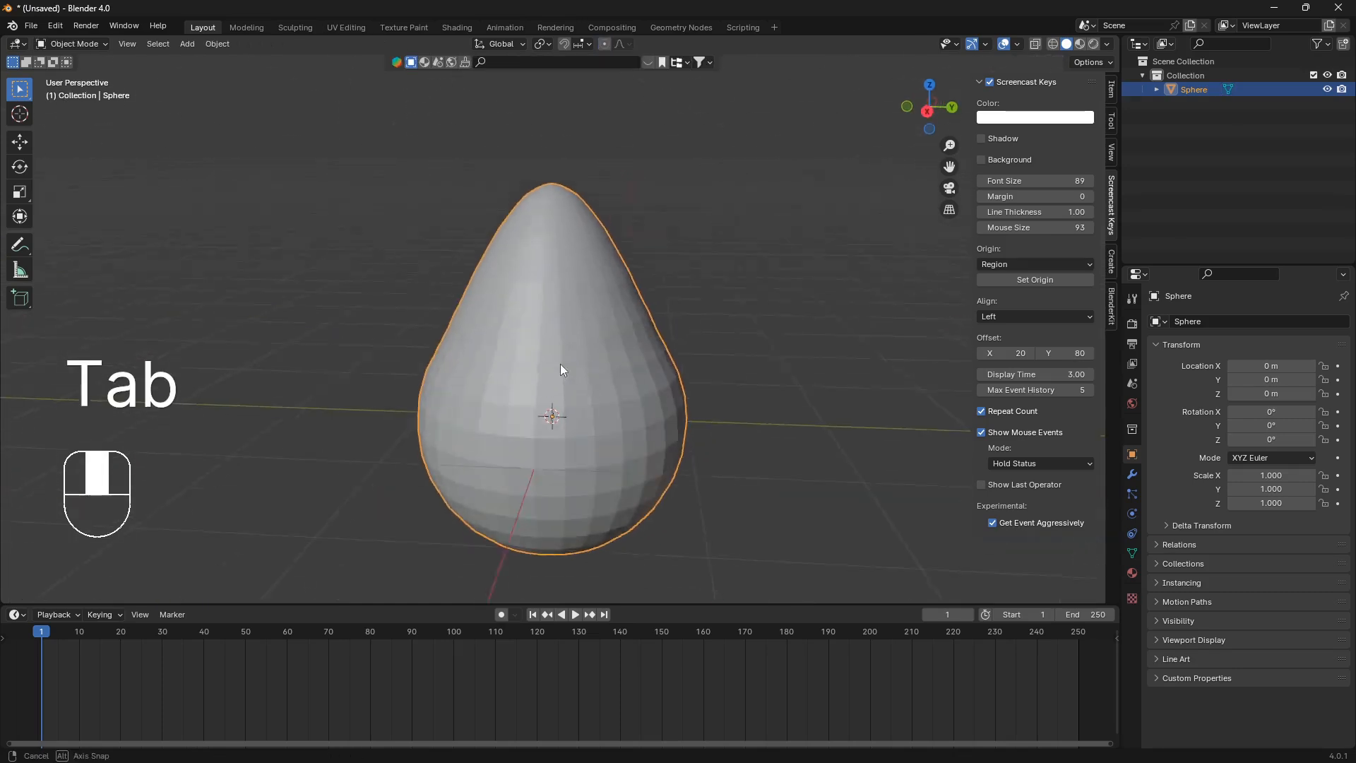
{"action": "left_click_drag", "start_coordinate": [561, 368], "coordinate": [592, 322]}
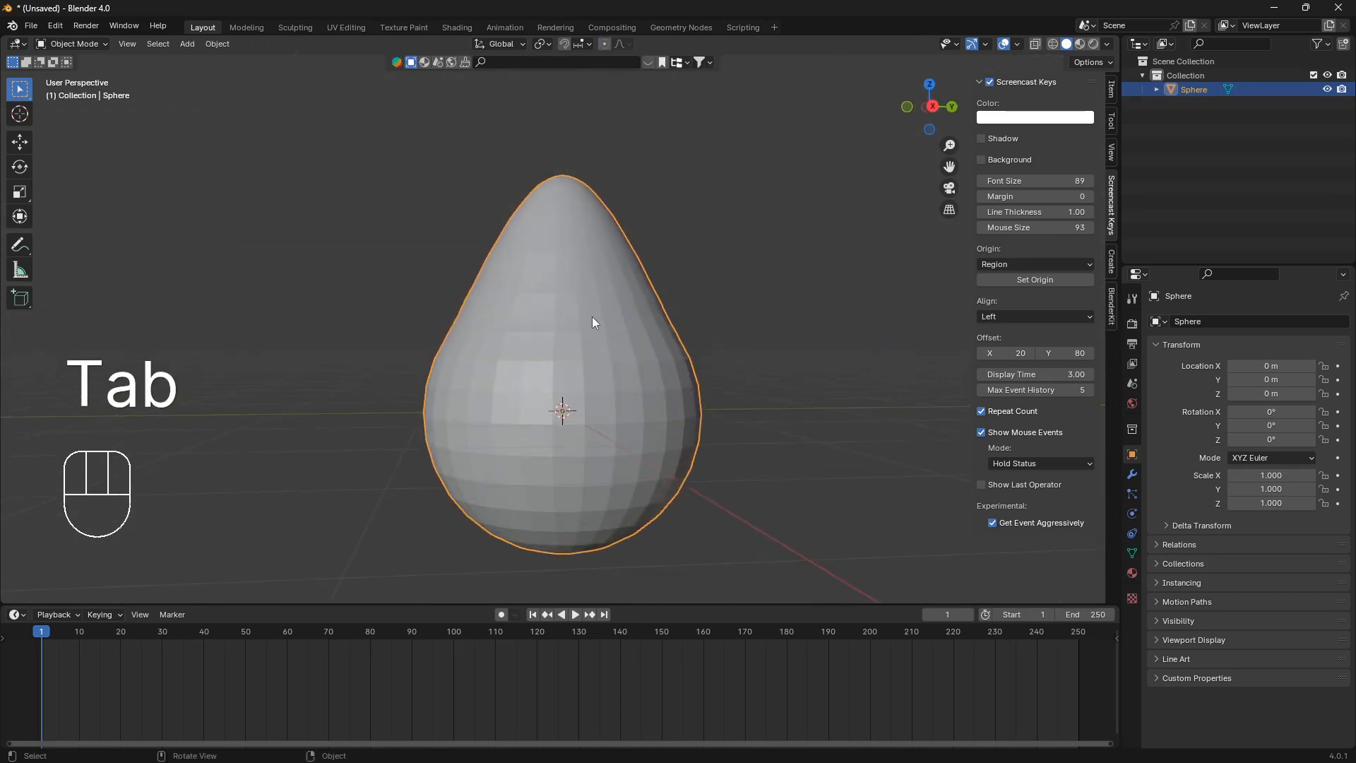
Shade the teardrop smooth, move it about 6.5 m along Y, and deselect everything.
{"action": "right_click", "coordinate": [587, 311]}
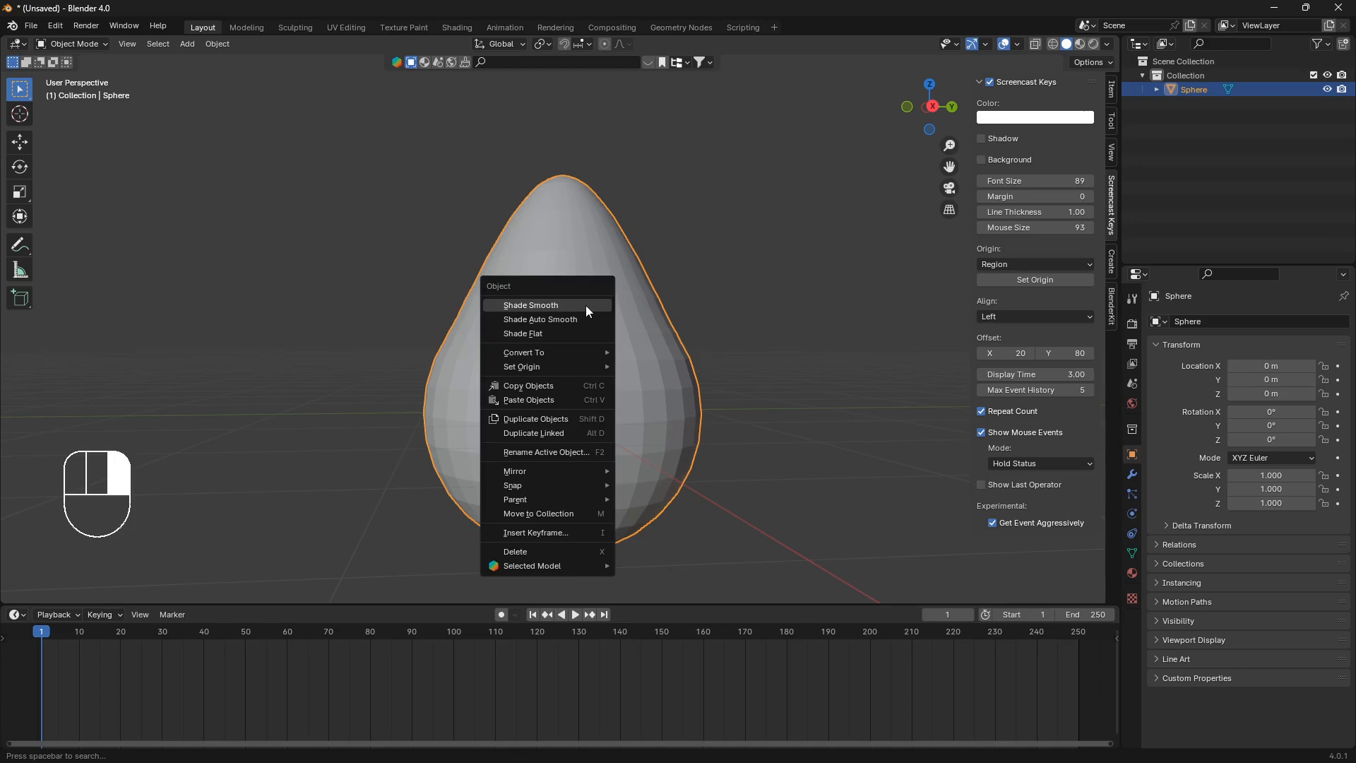
{"action": "left_click", "coordinate": [530, 305]}
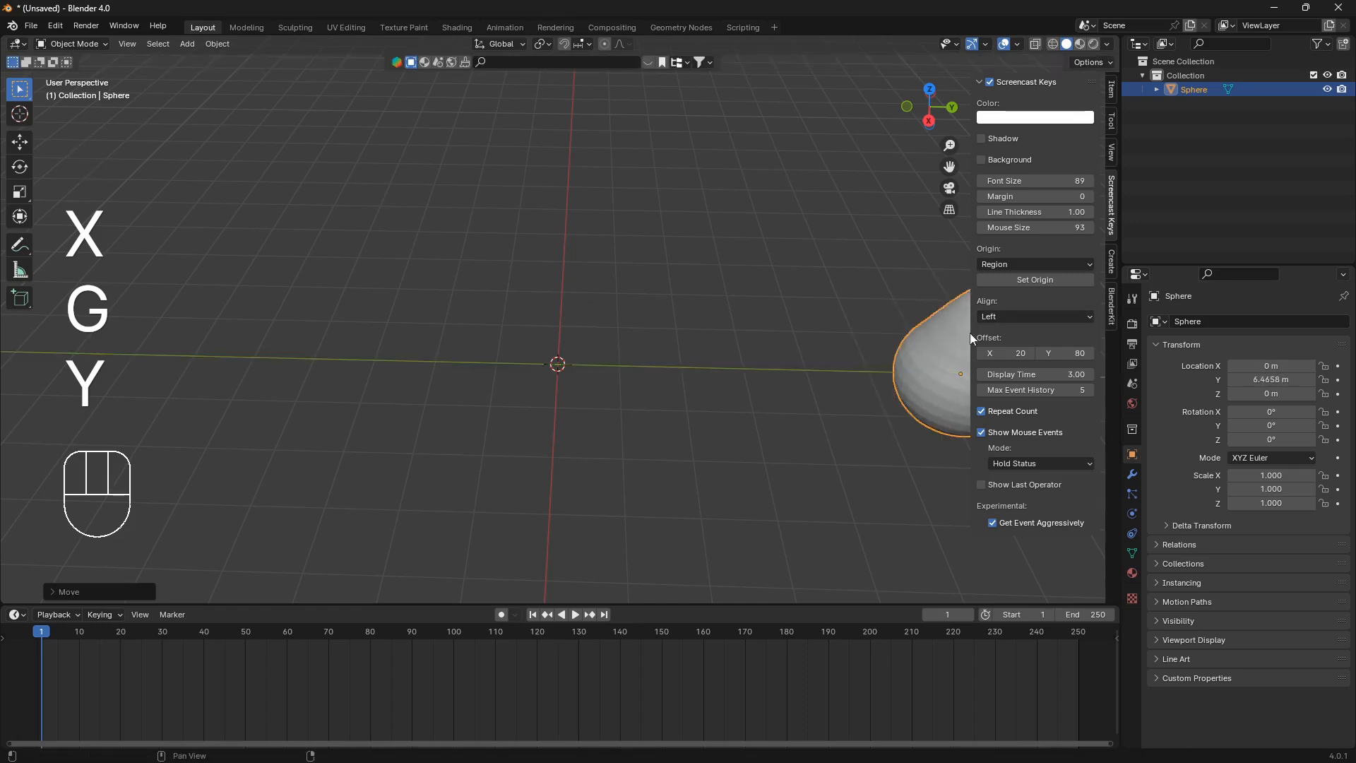
{"action": "key", "text": "alt+a"}
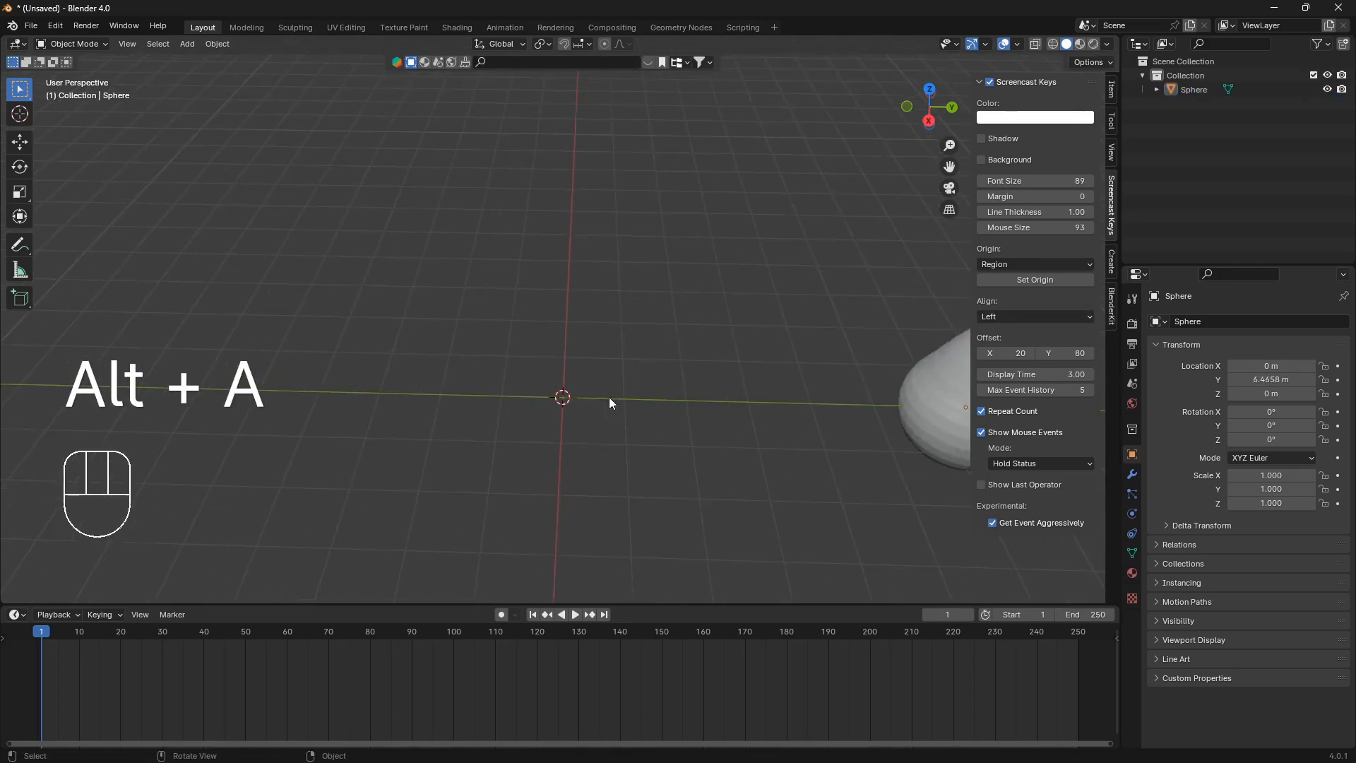
Add a plane scaled to 3.508 at the origin and duplicate it as Plane.001 raised above.
{"action": "key", "text": "shift+A"}
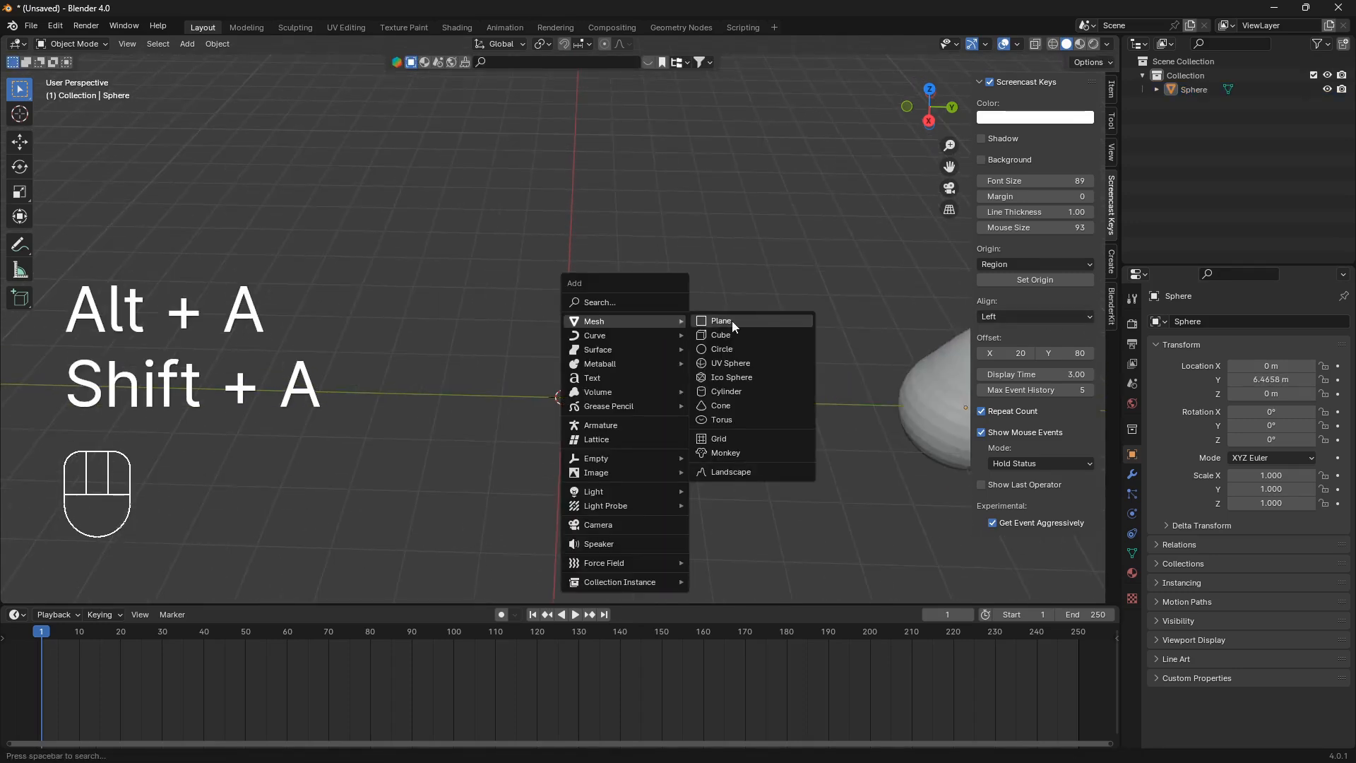
{"action": "left_click", "coordinate": [720, 321]}
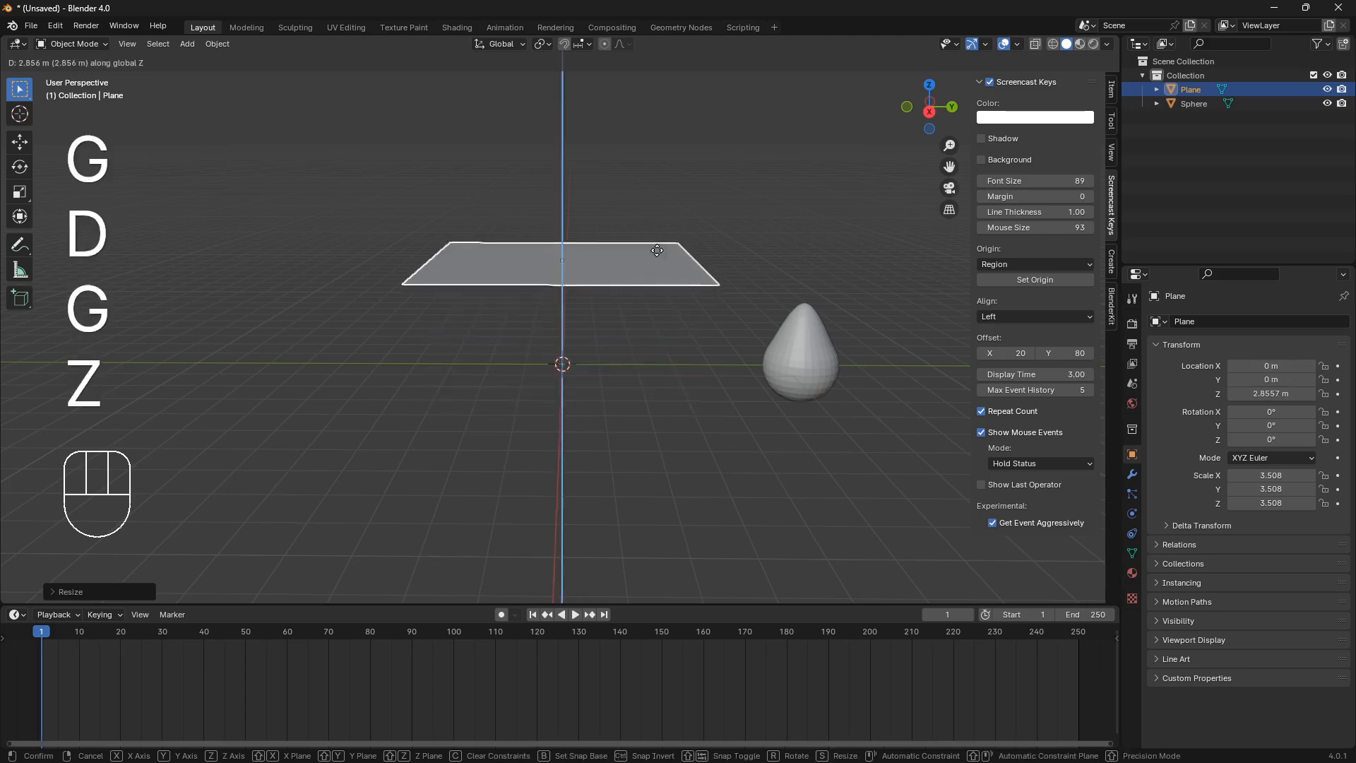
{"action": "key", "text": "shift+d"}
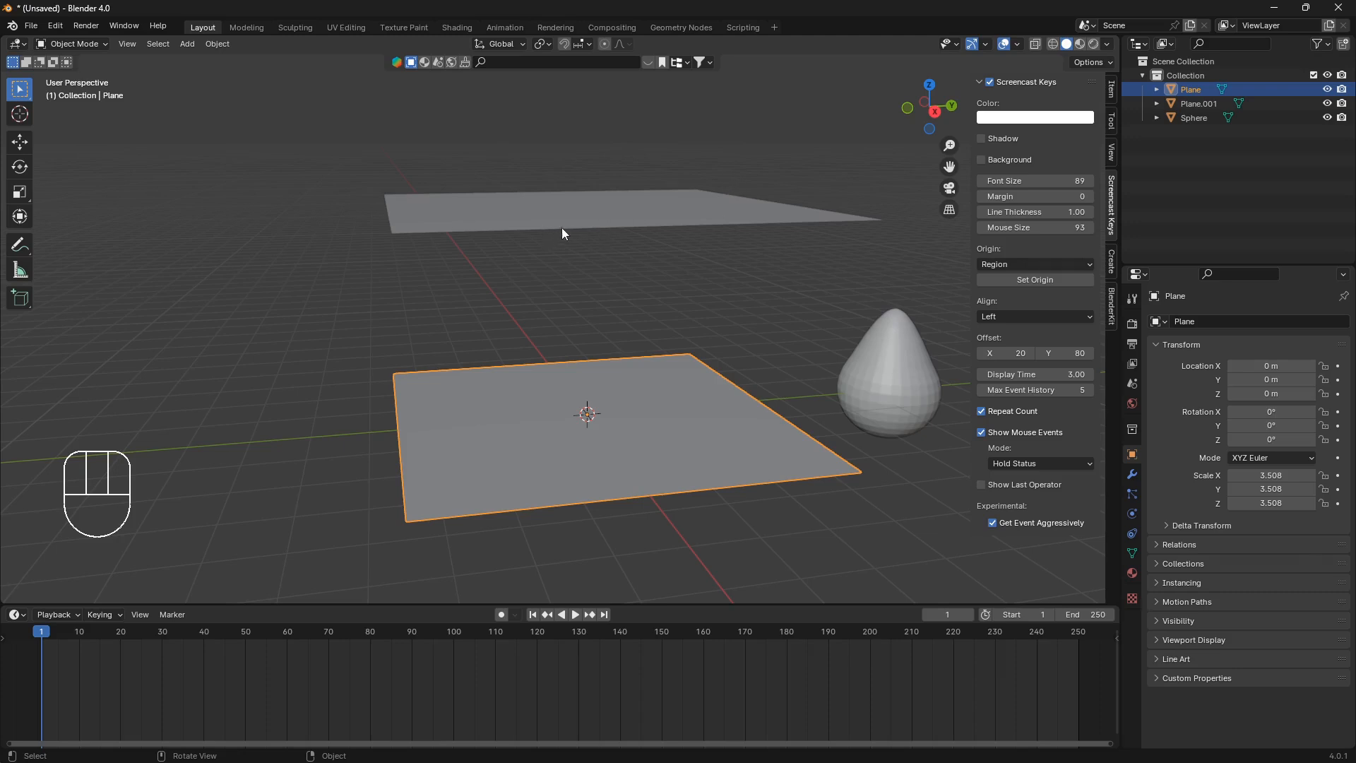
{"action": "mouse_move", "coordinate": [556, 229]}
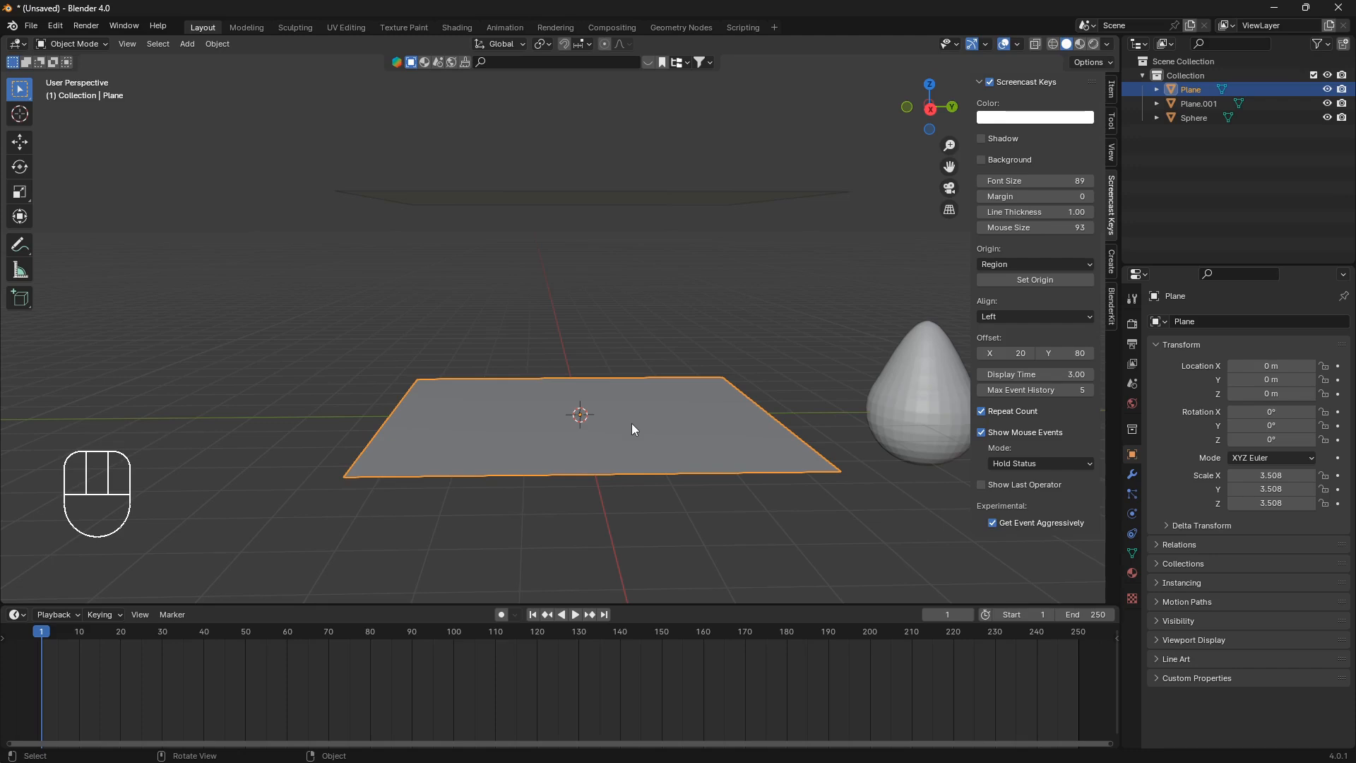
{"action": "mouse_move", "coordinate": [640, 425]}
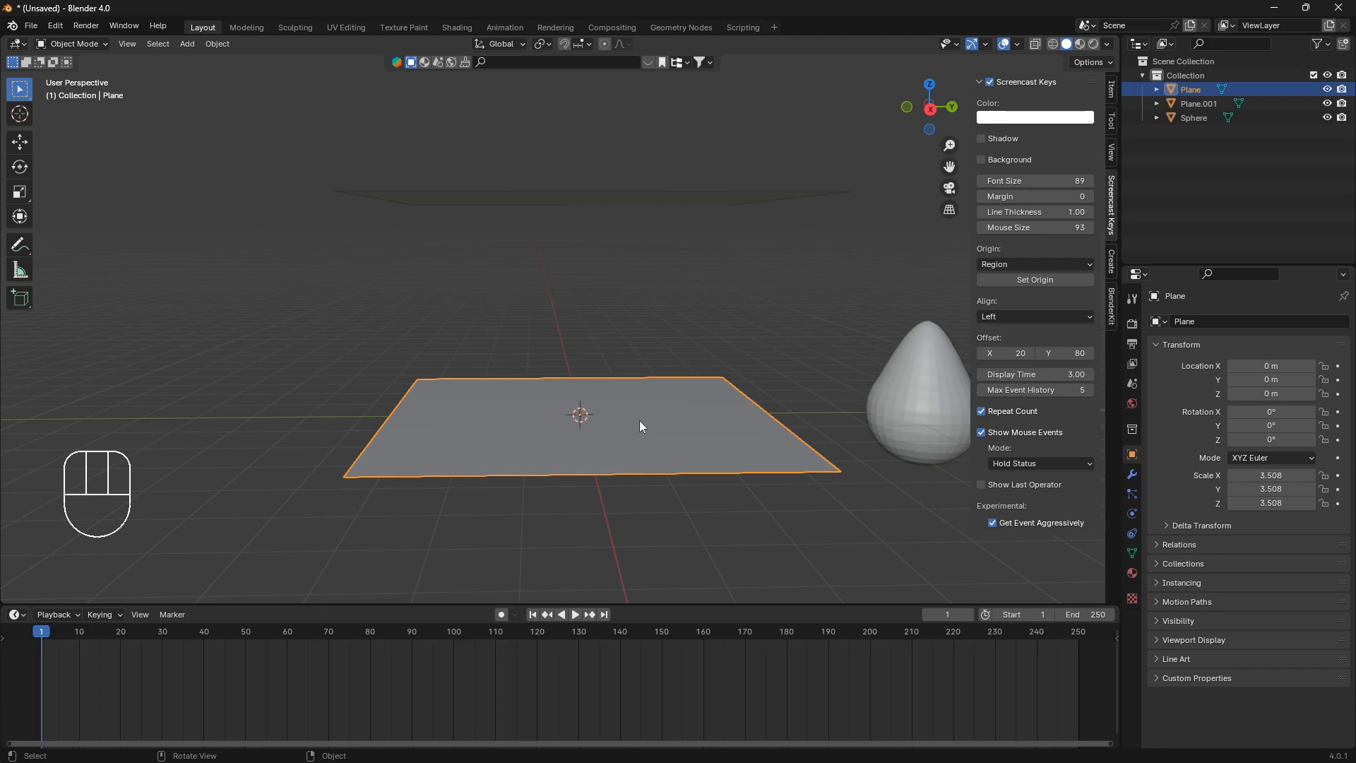
Subdivide the ground plane with 100 cuts and check the result in Edit Mode.
{"action": "key", "text": "Tab"}
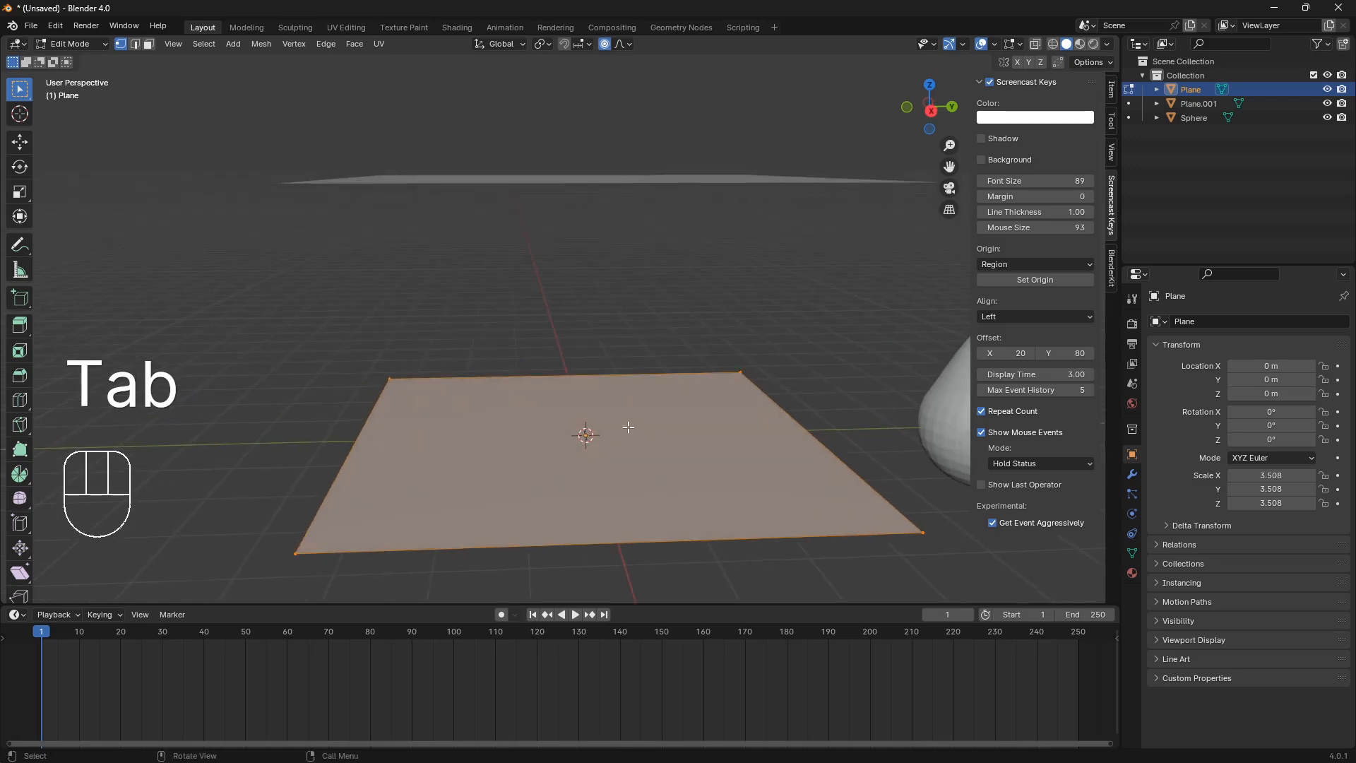
{"action": "mouse_move", "coordinate": [482, 461]}
{"action": "type", "text": "100"}
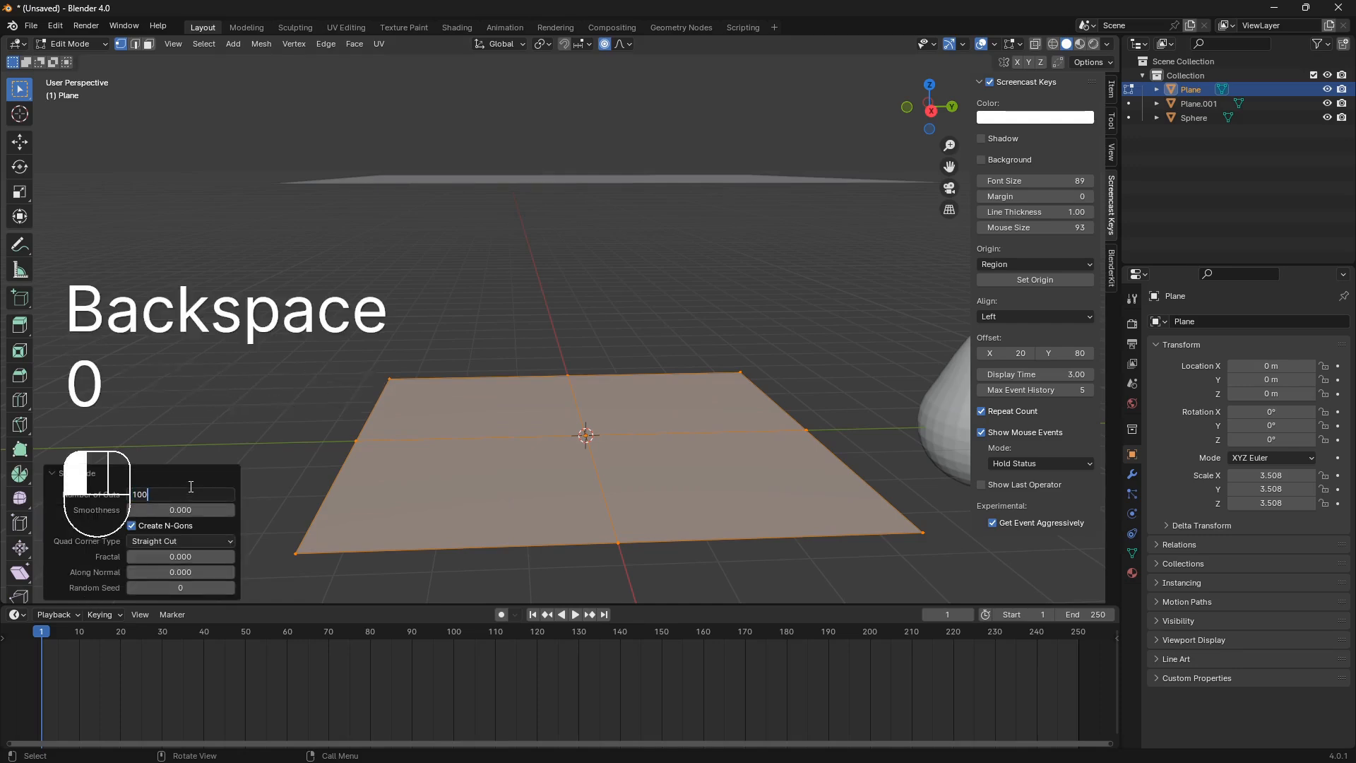
{"action": "key", "text": "Tab"}
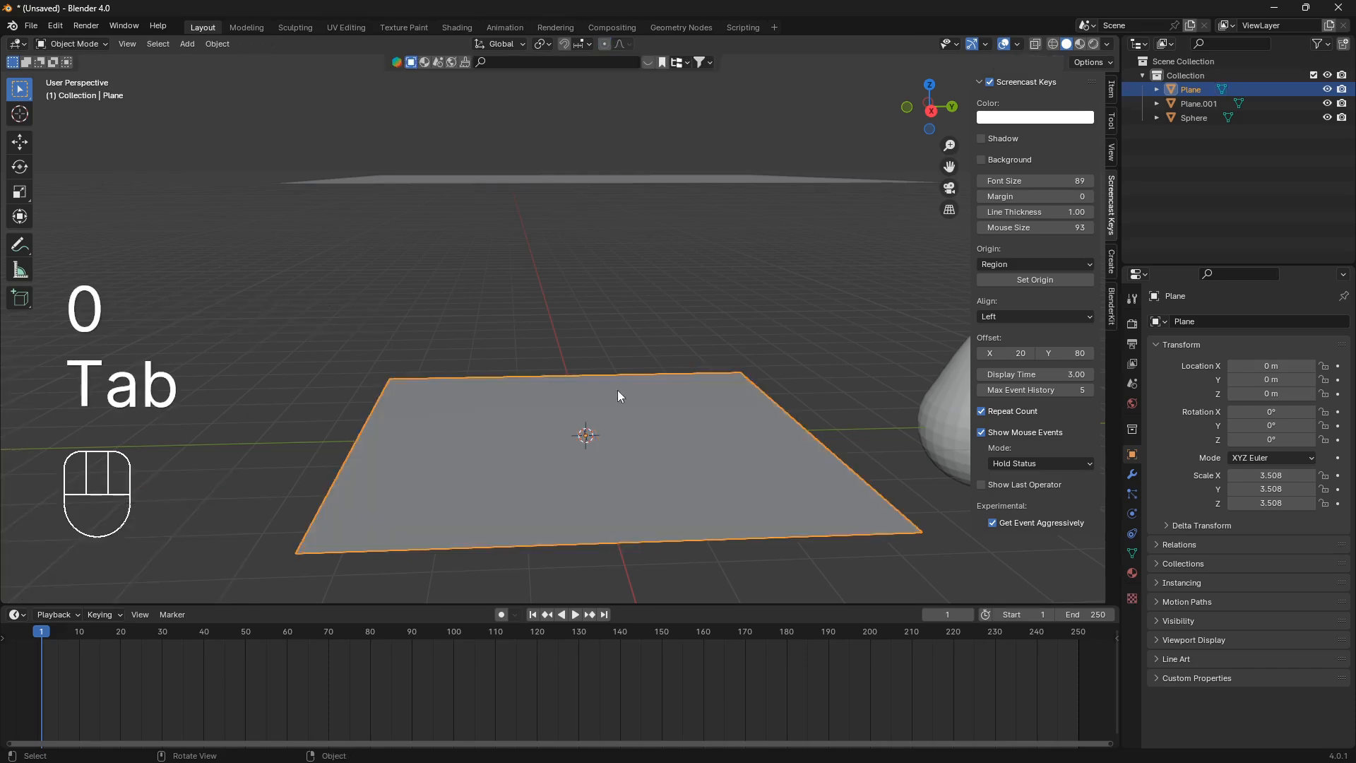
{"action": "key", "text": "Tab"}
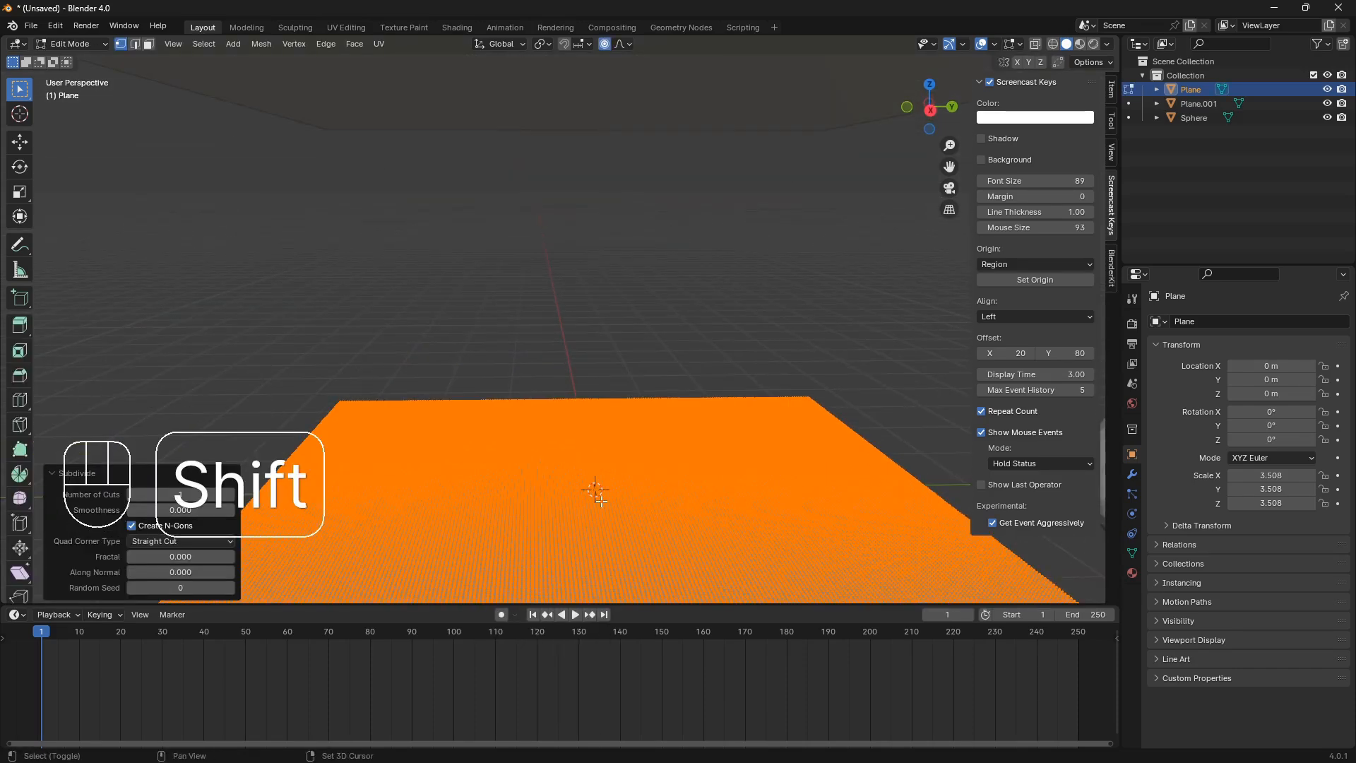
{"action": "key", "text": "Tab"}
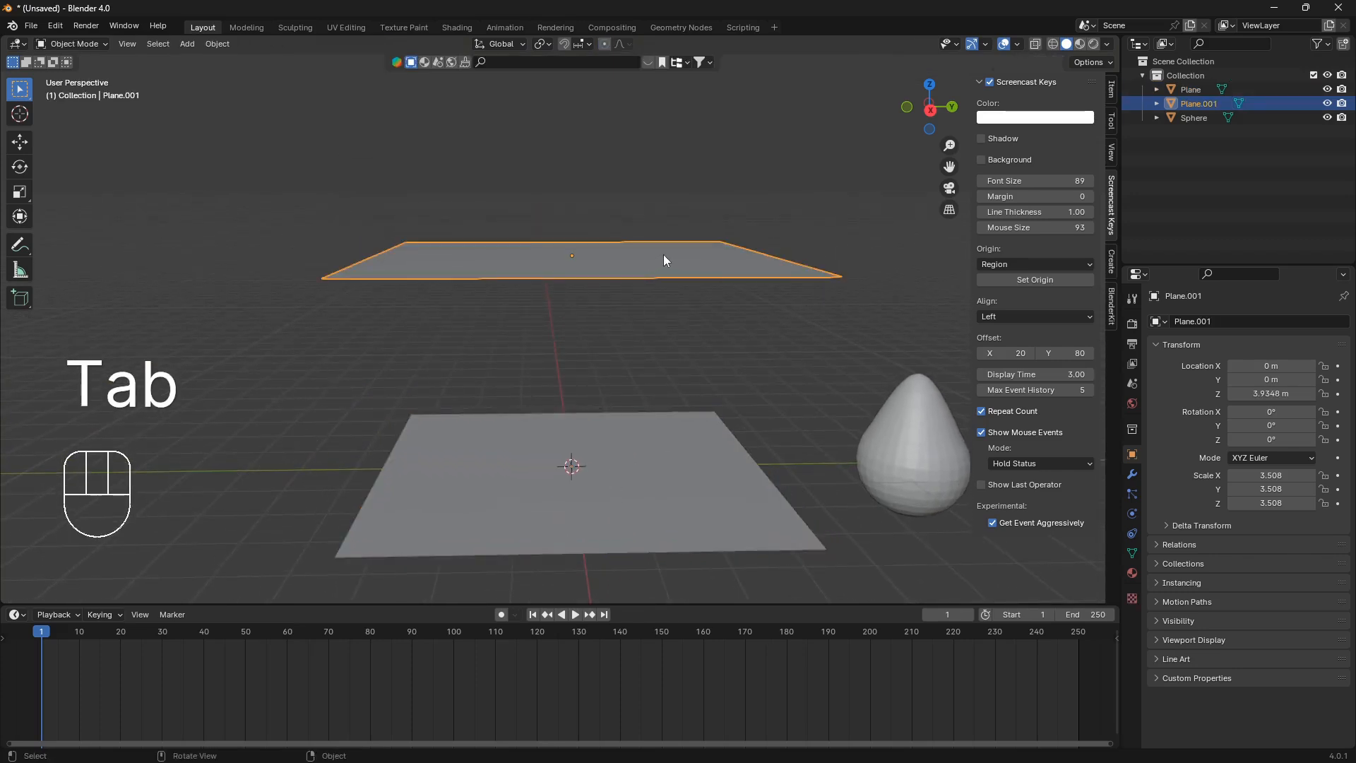
Give the upper plane a particle system with Emission End 1000, Lifetime 1000, and scene end frame 1000.
{"action": "left_click", "coordinate": [1130, 474]}
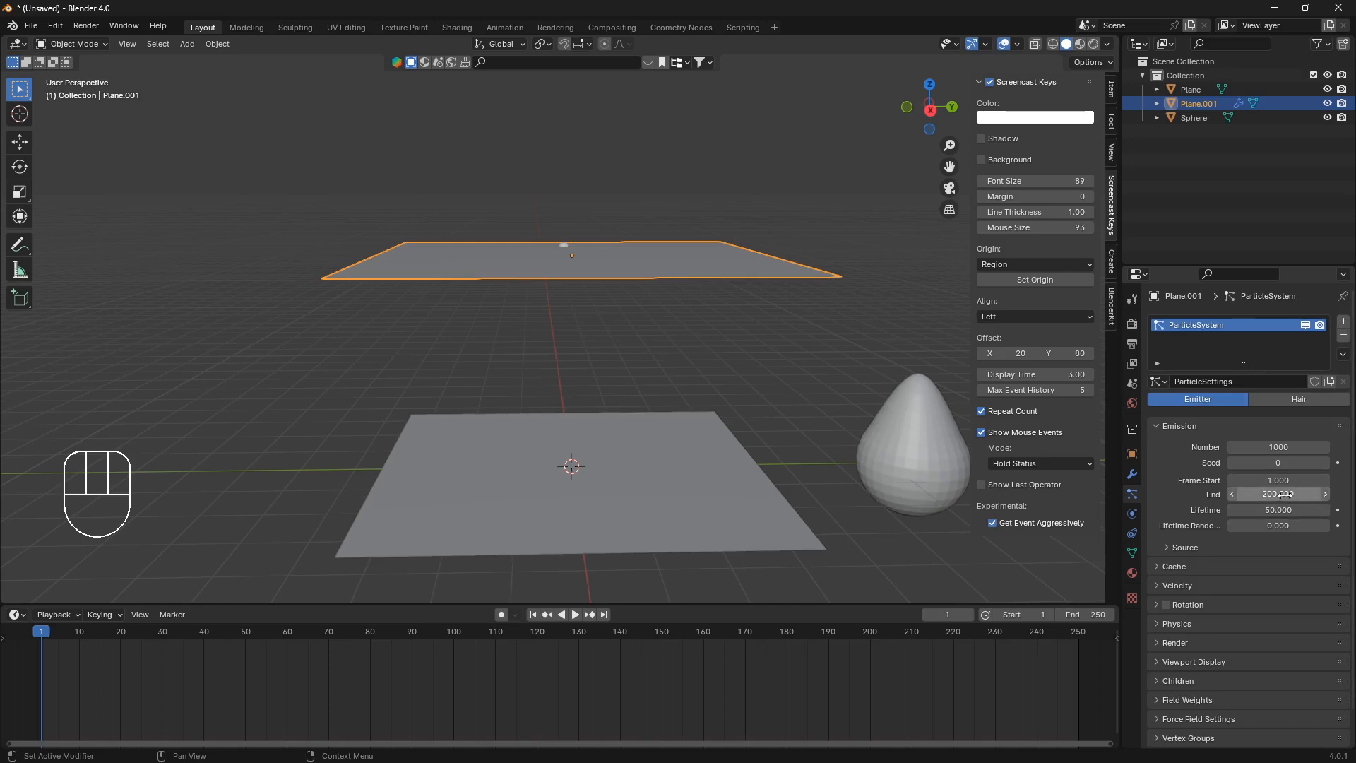
{"action": "key", "text": "backspace"}
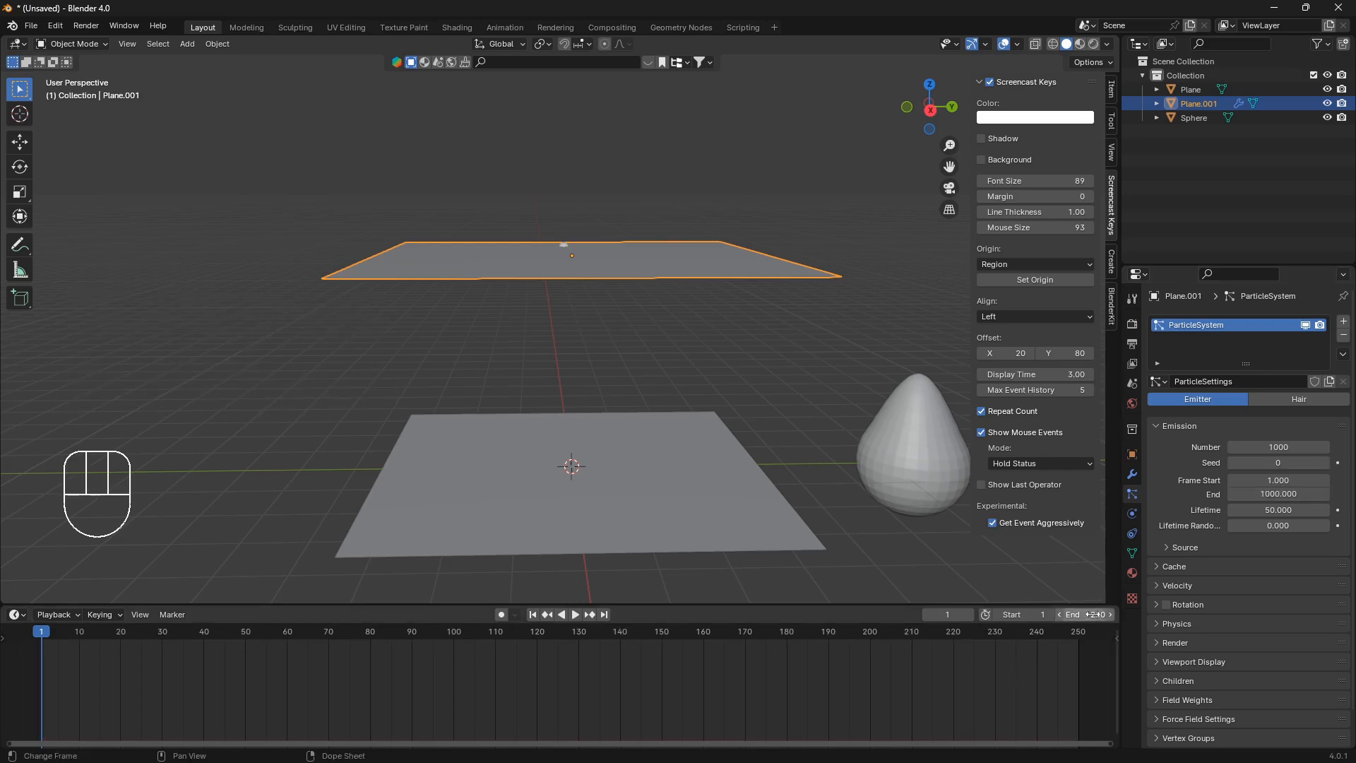
{"action": "key", "text": "backspace"}
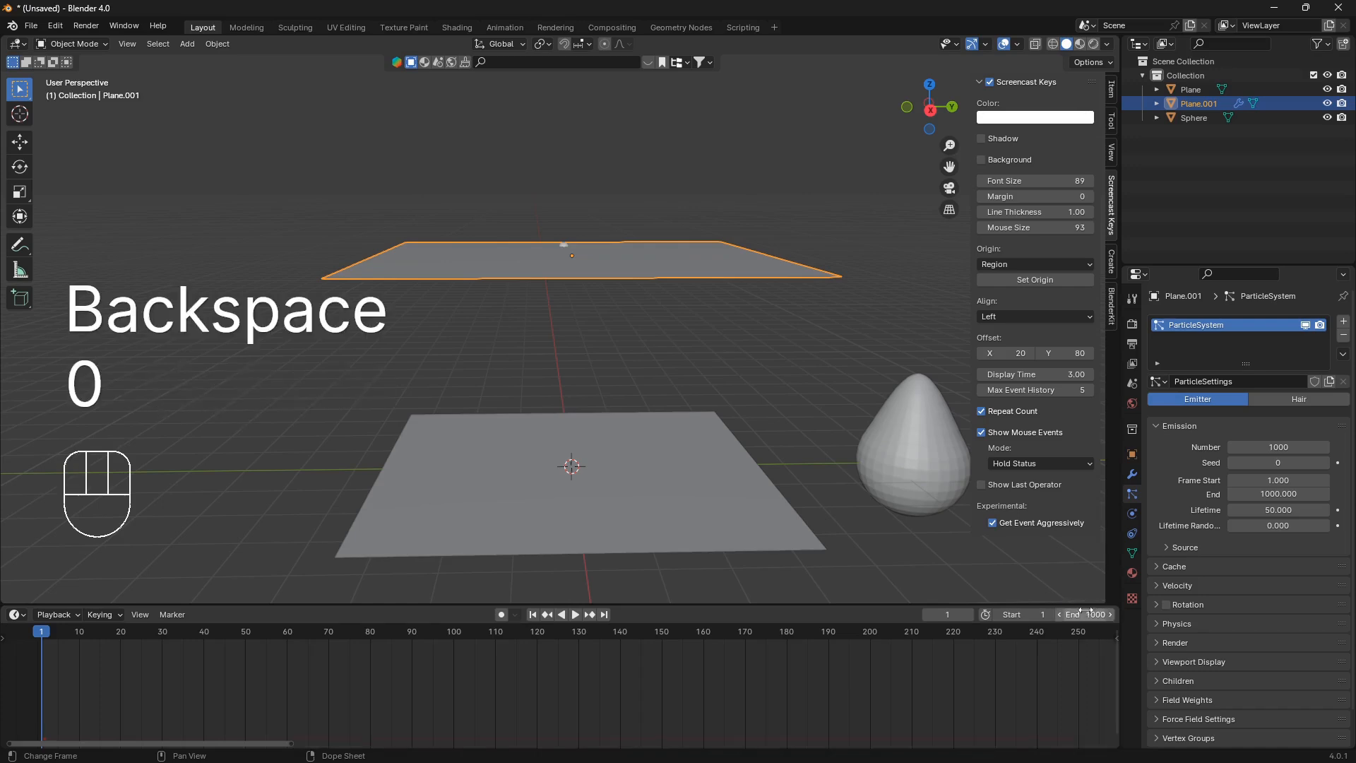
{"action": "double_click", "coordinate": [1278, 510]}
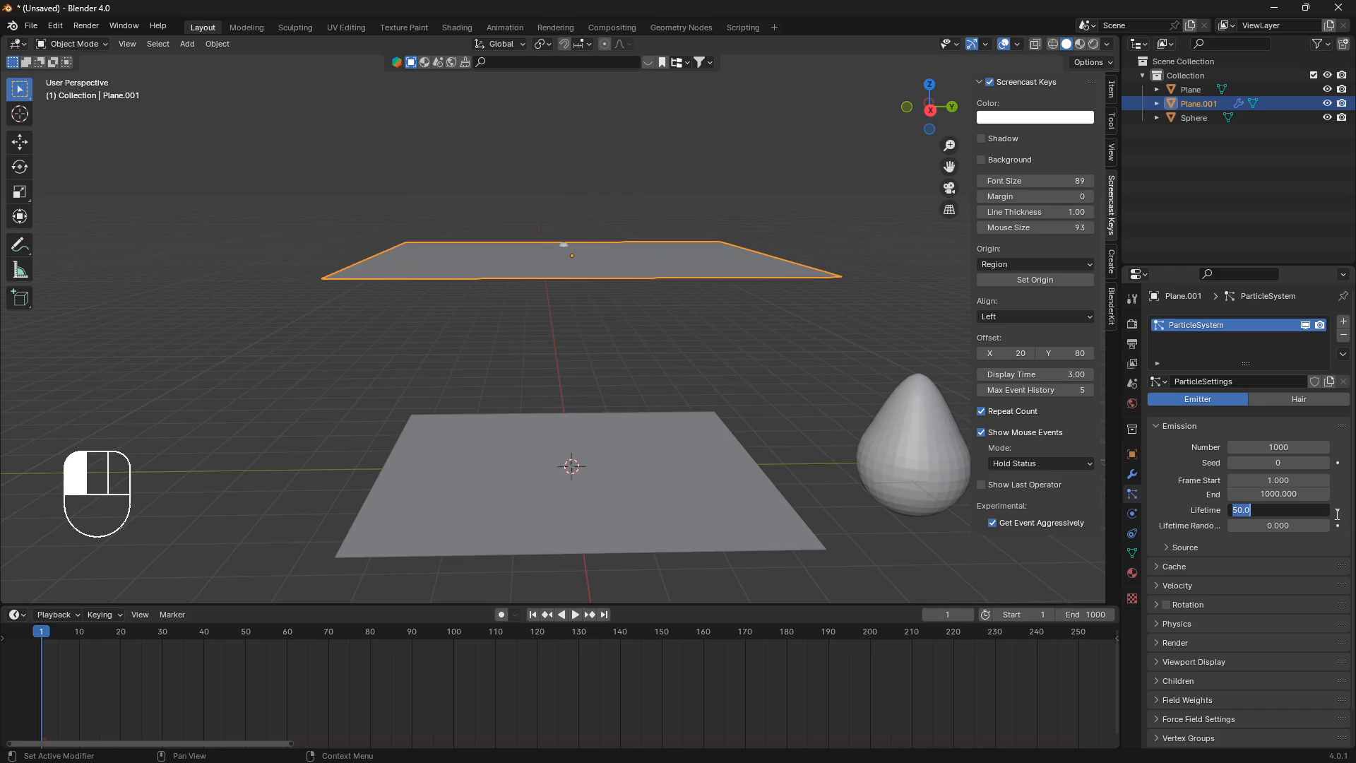
{"action": "type", "text": "100"}
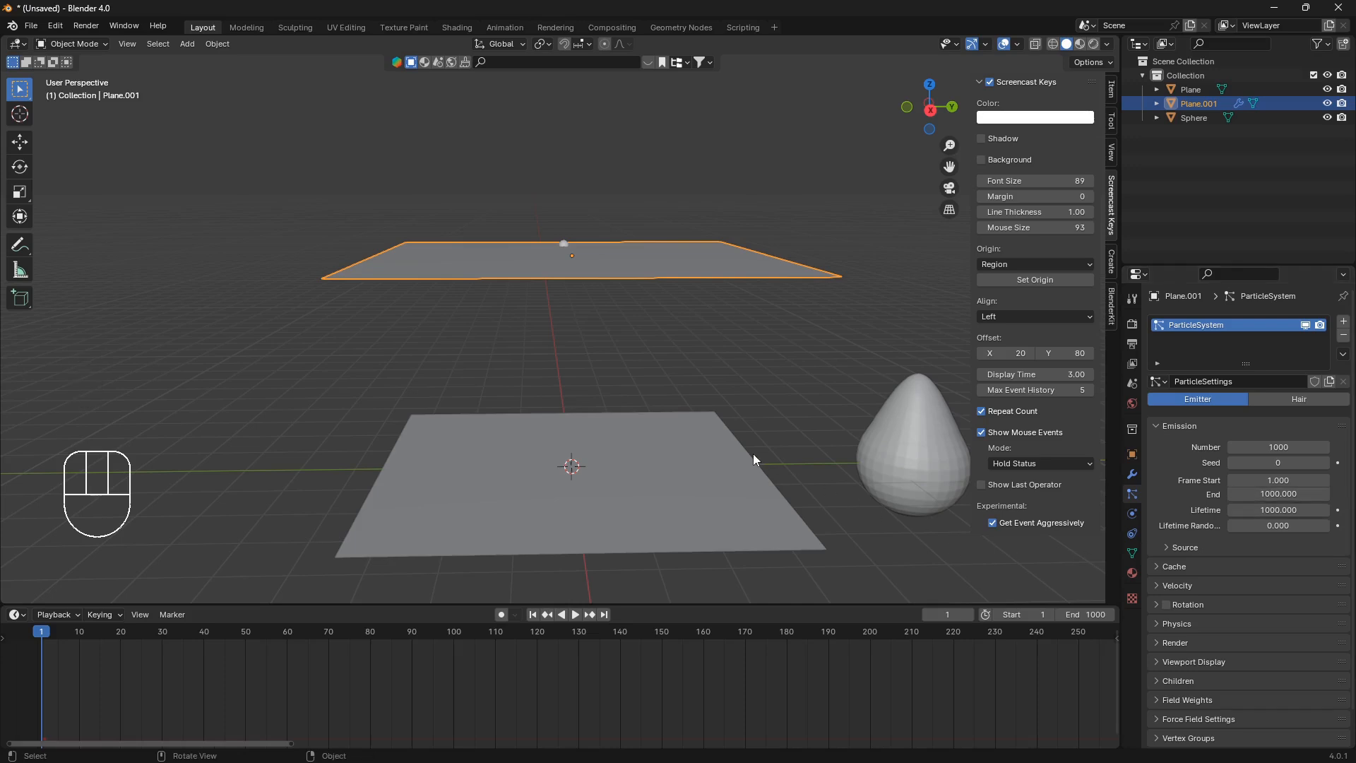
{"action": "key", "text": "space"}
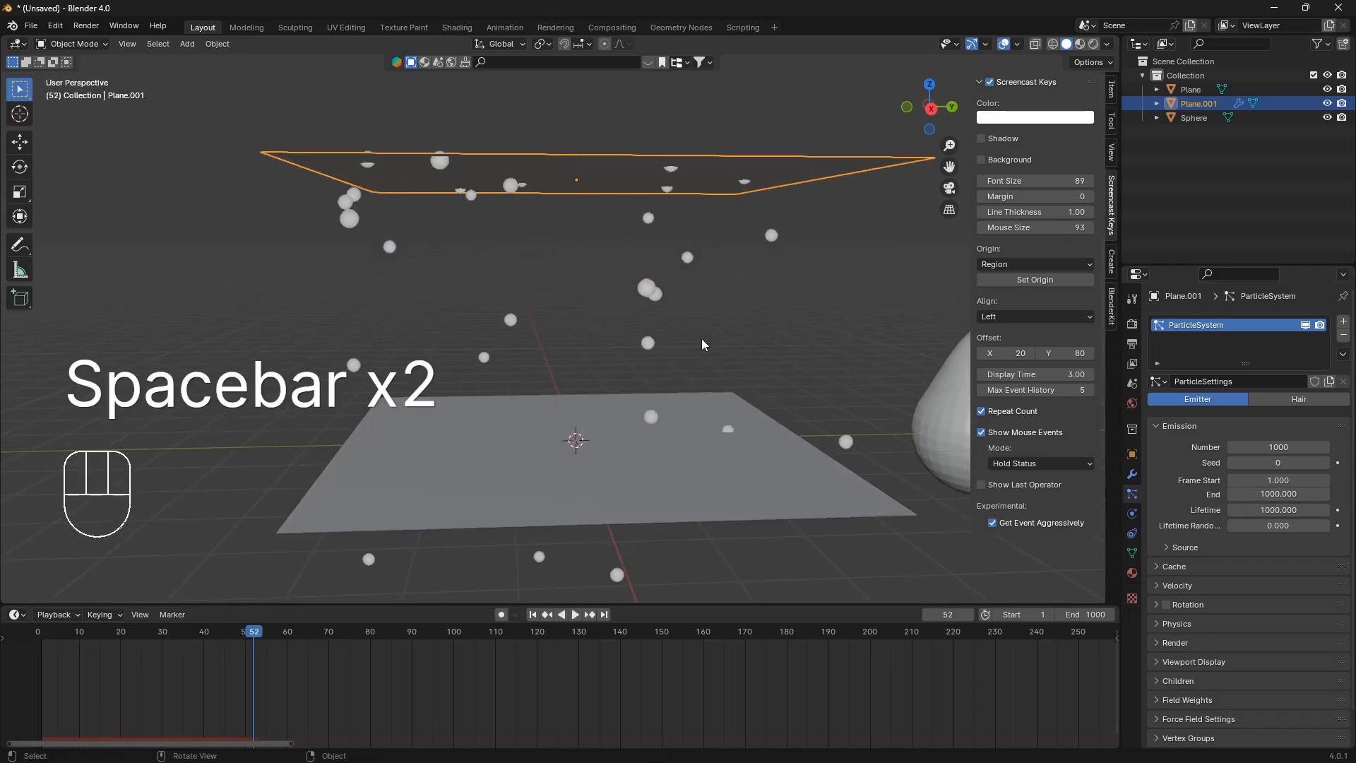
{"action": "key", "text": "space"}
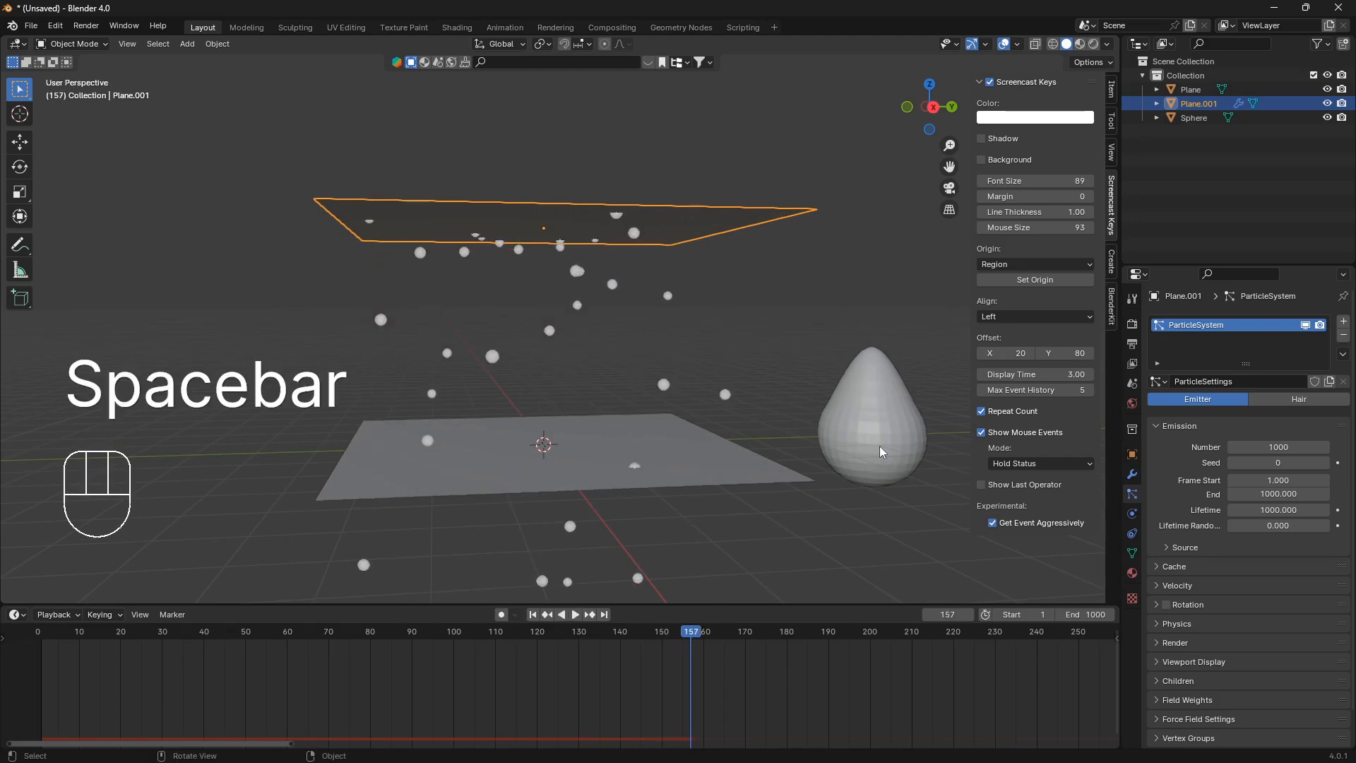
{"action": "key", "text": "shift+Left"}
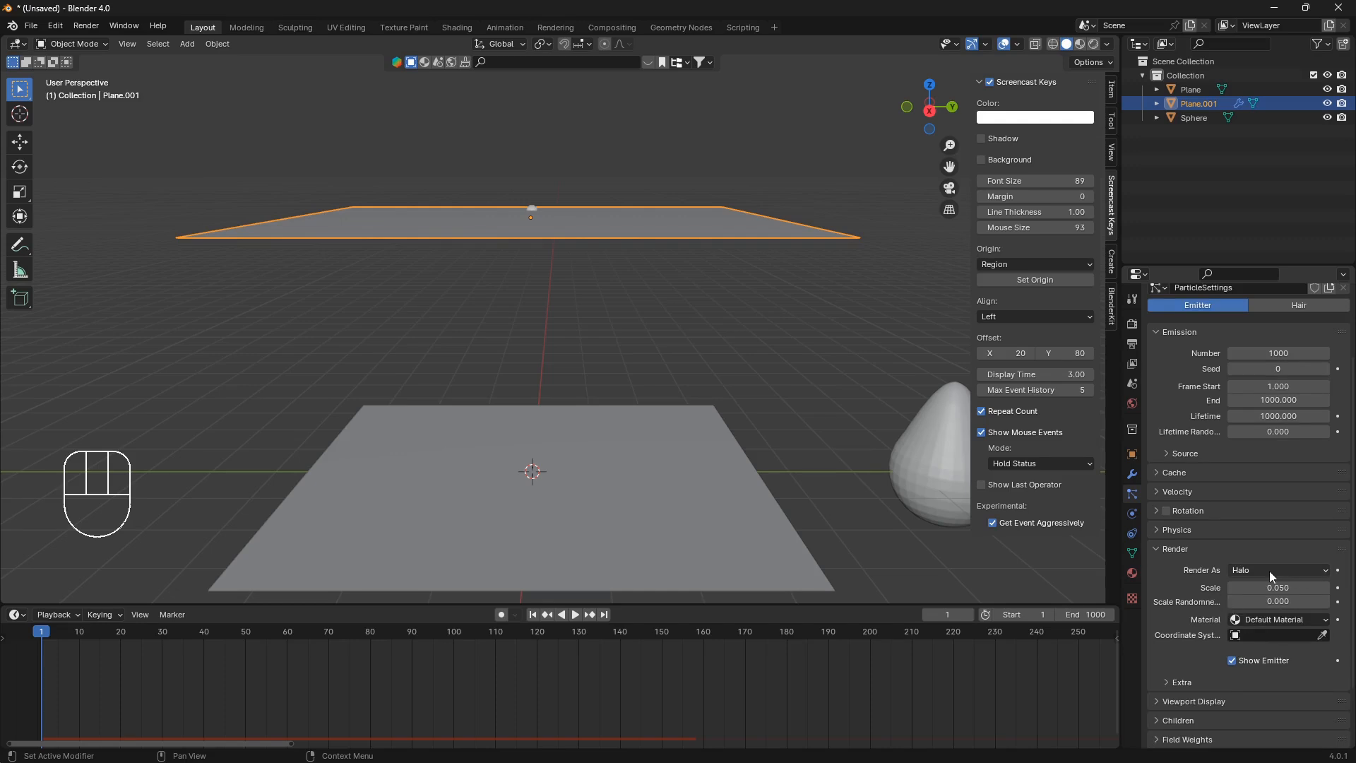
Set the particles to render as an Object instead of halos.
{"action": "left_click", "coordinate": [1278, 570]}
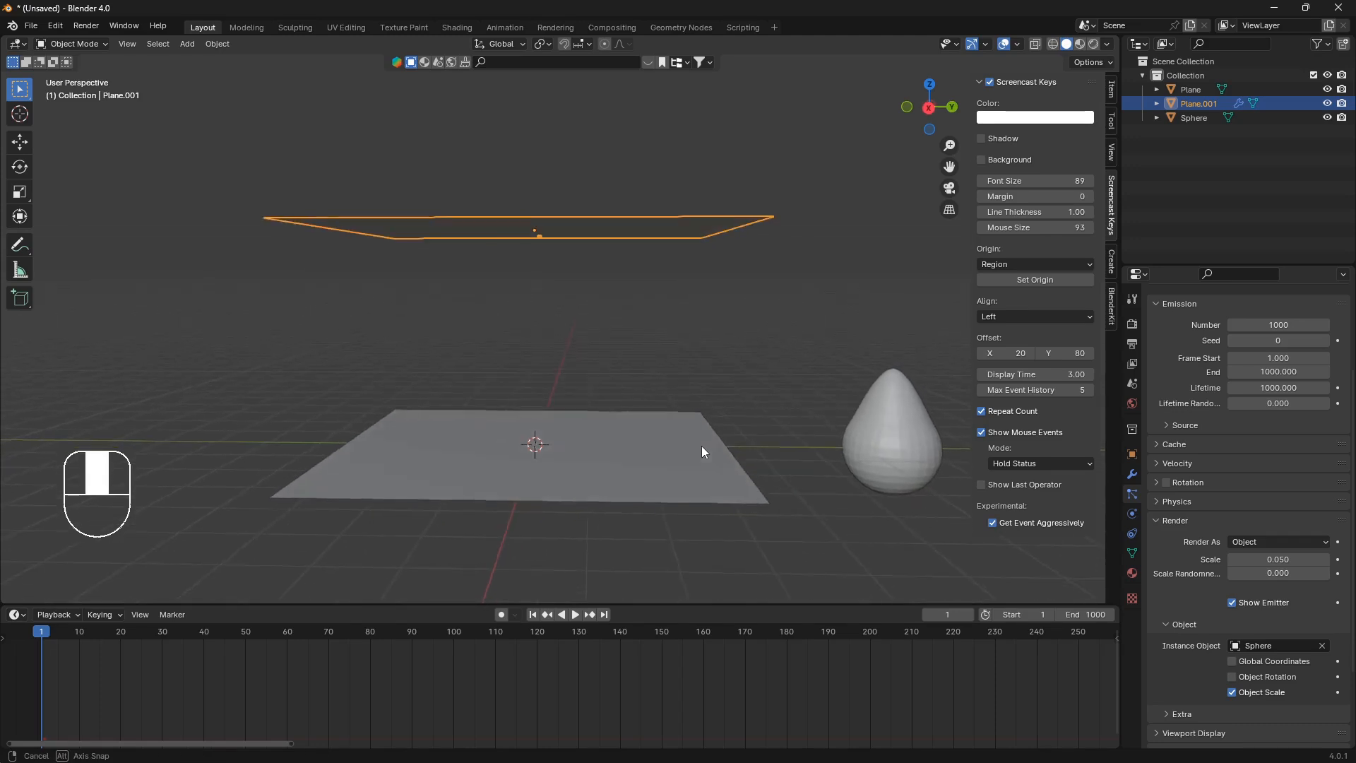
Instance the Sphere at scale 0.102 with scale randomness 1.0, preview playback, and rewind to frame 1.
{"action": "key", "text": "space"}
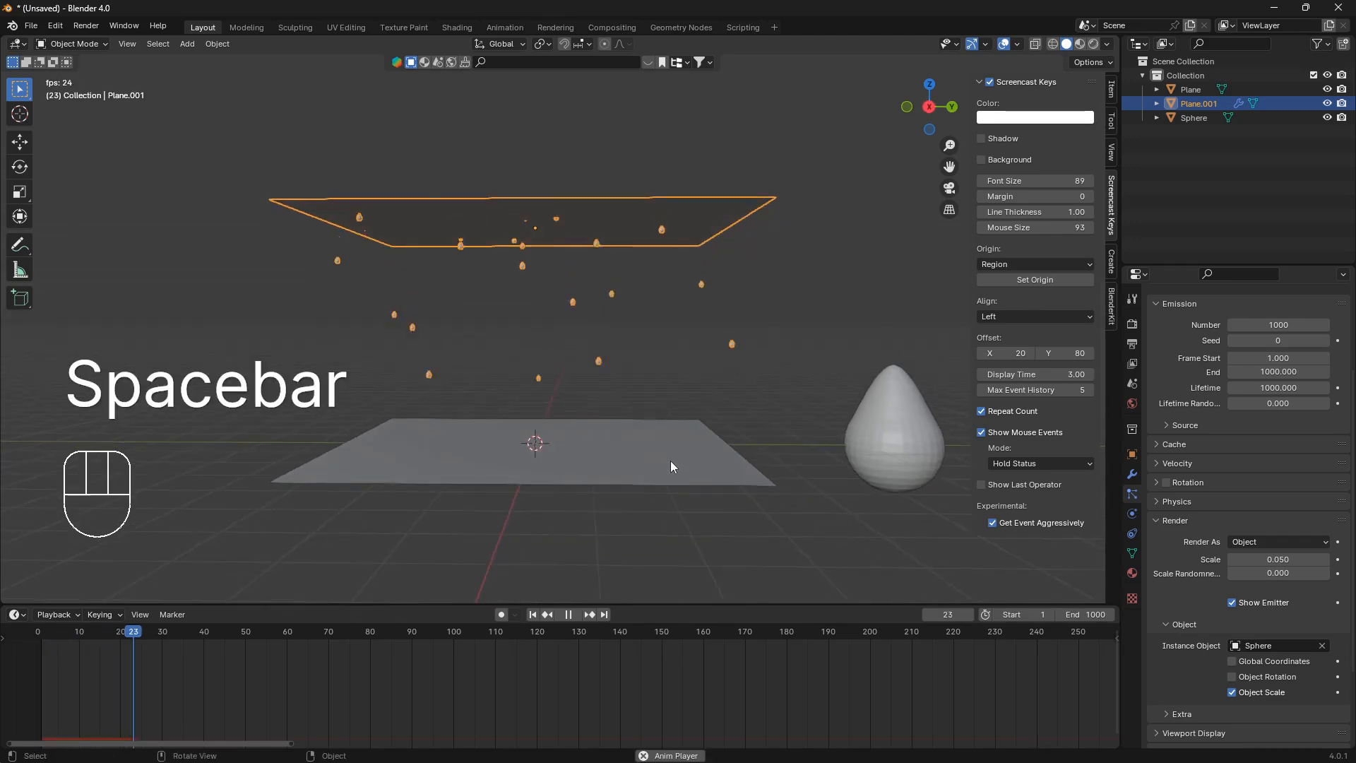
{"action": "key", "text": "alt+a"}
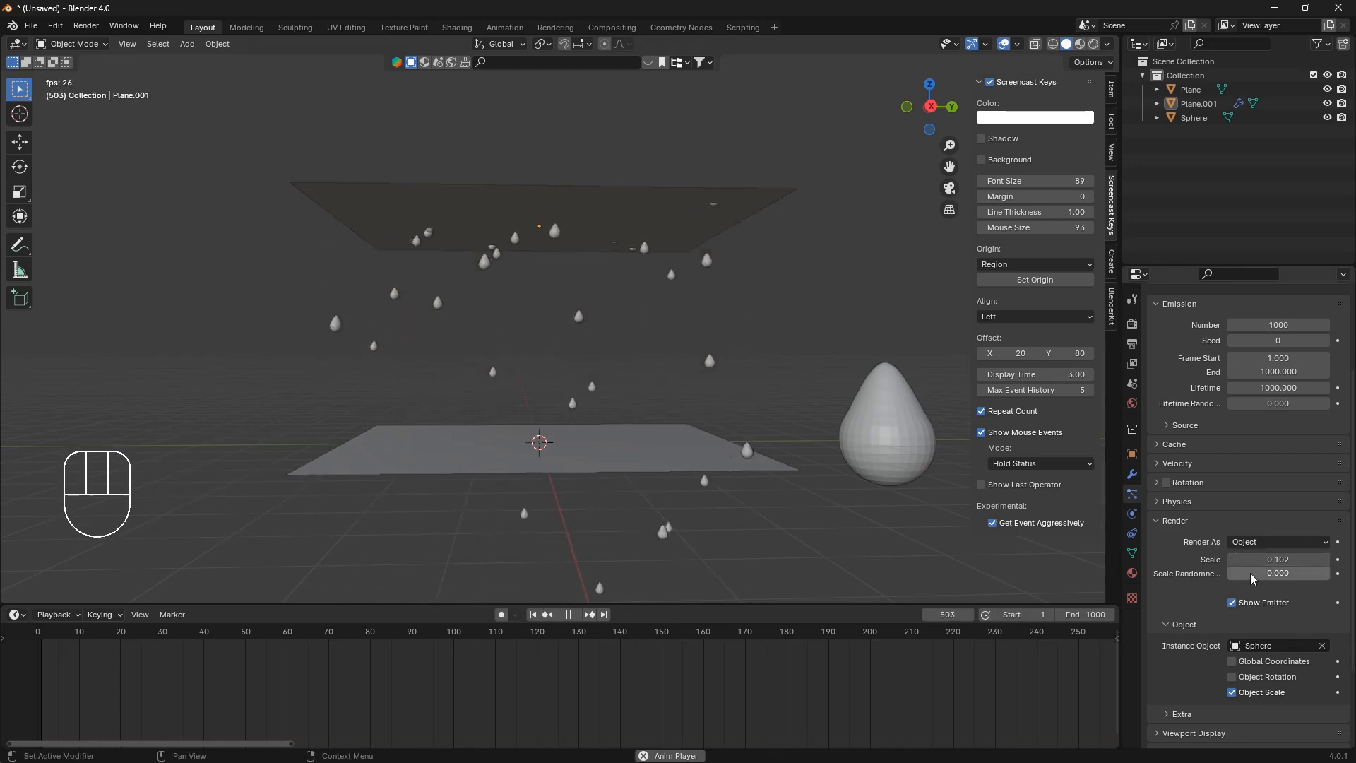
{"action": "left_click", "coordinate": [1278, 573]}
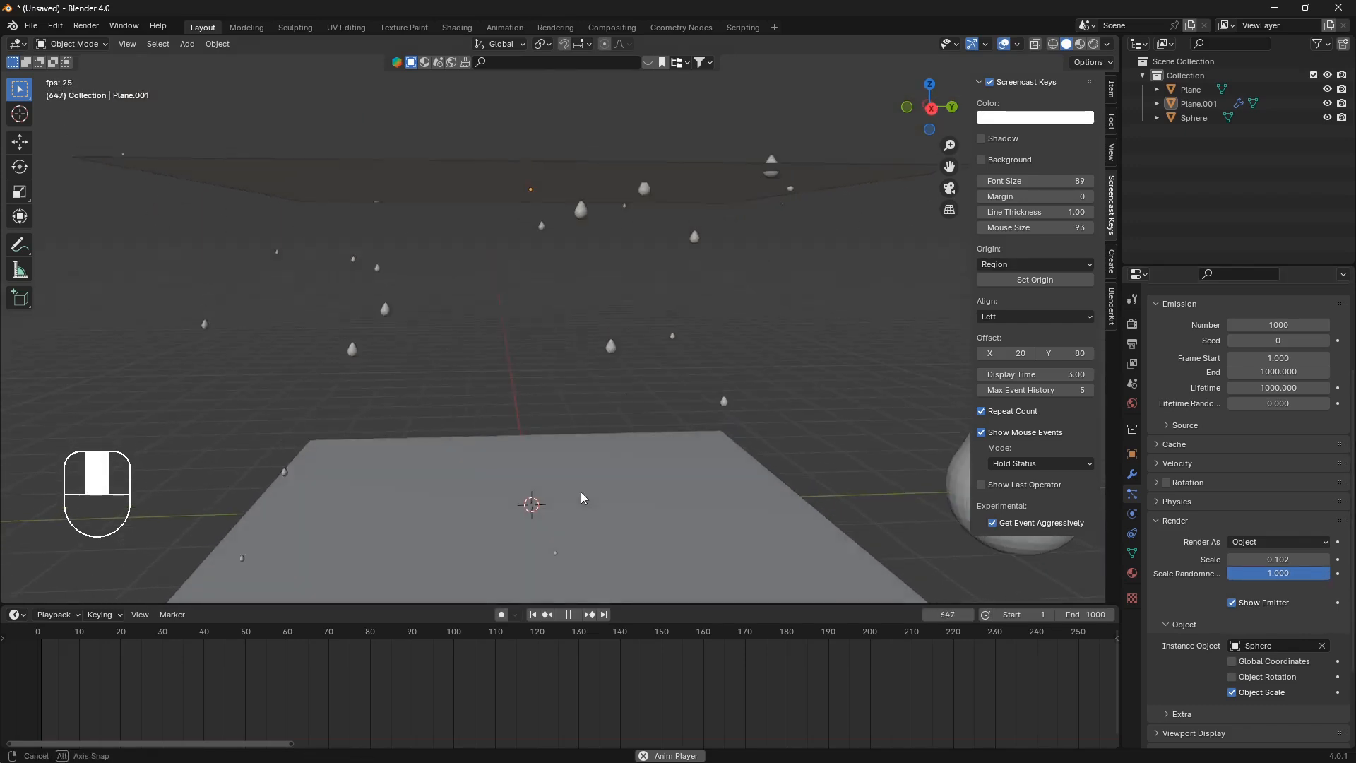
{"action": "key", "text": "space"}
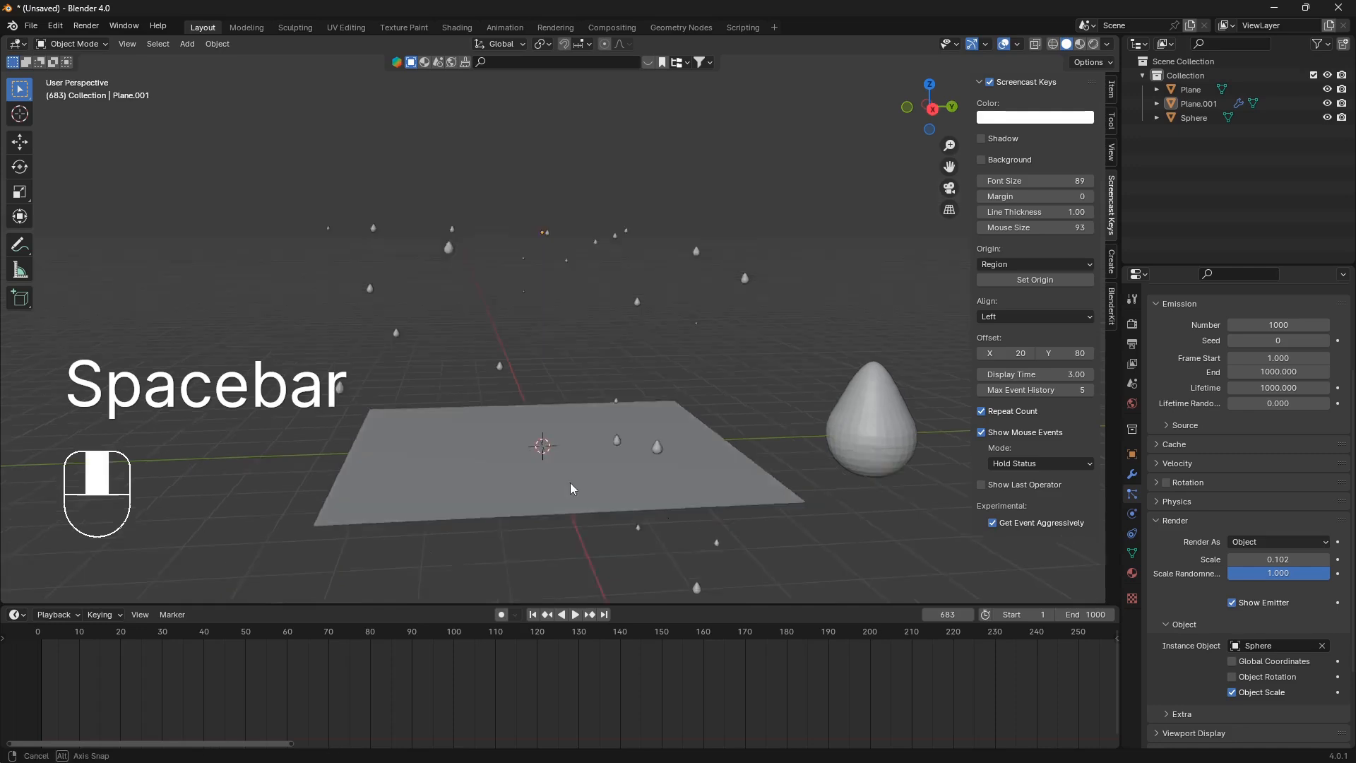
{"action": "key", "text": "shift+left"}
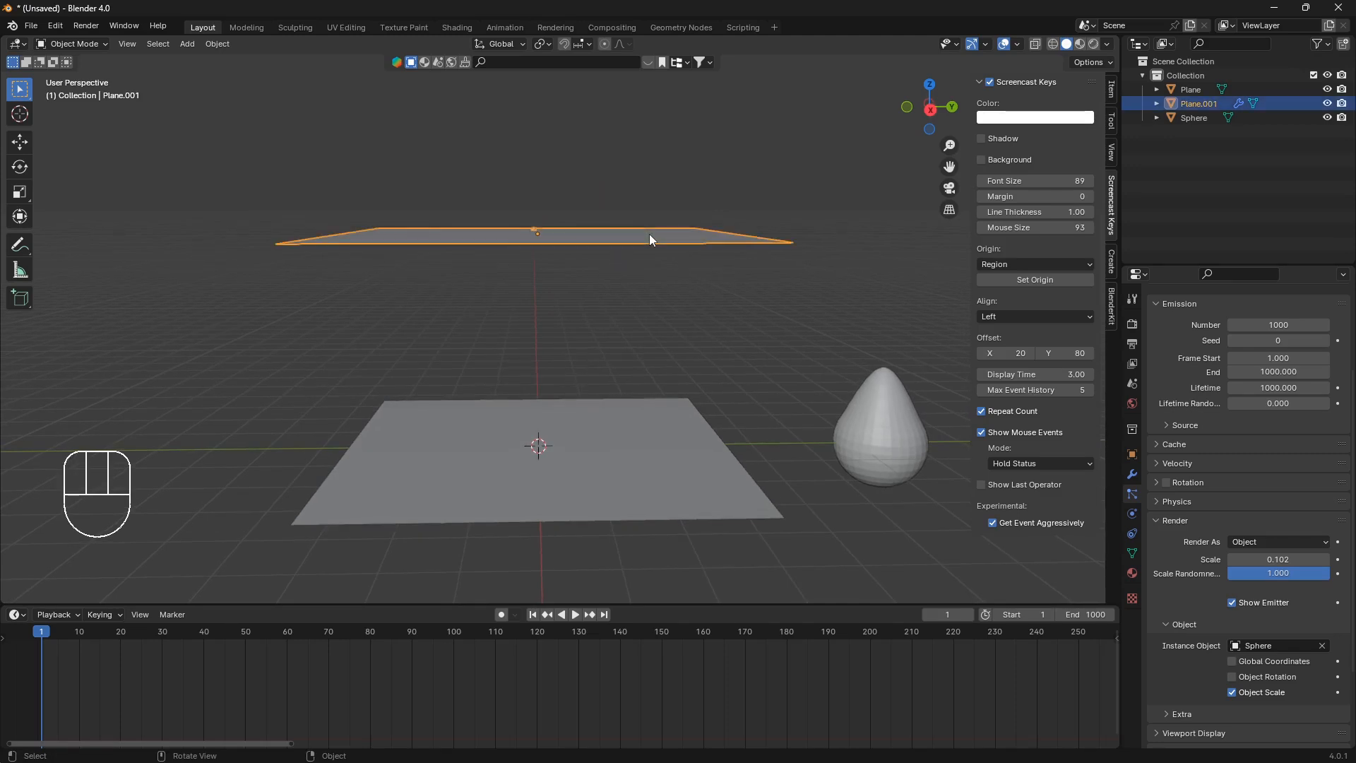
{"action": "mouse_move", "coordinate": [1131, 534]}
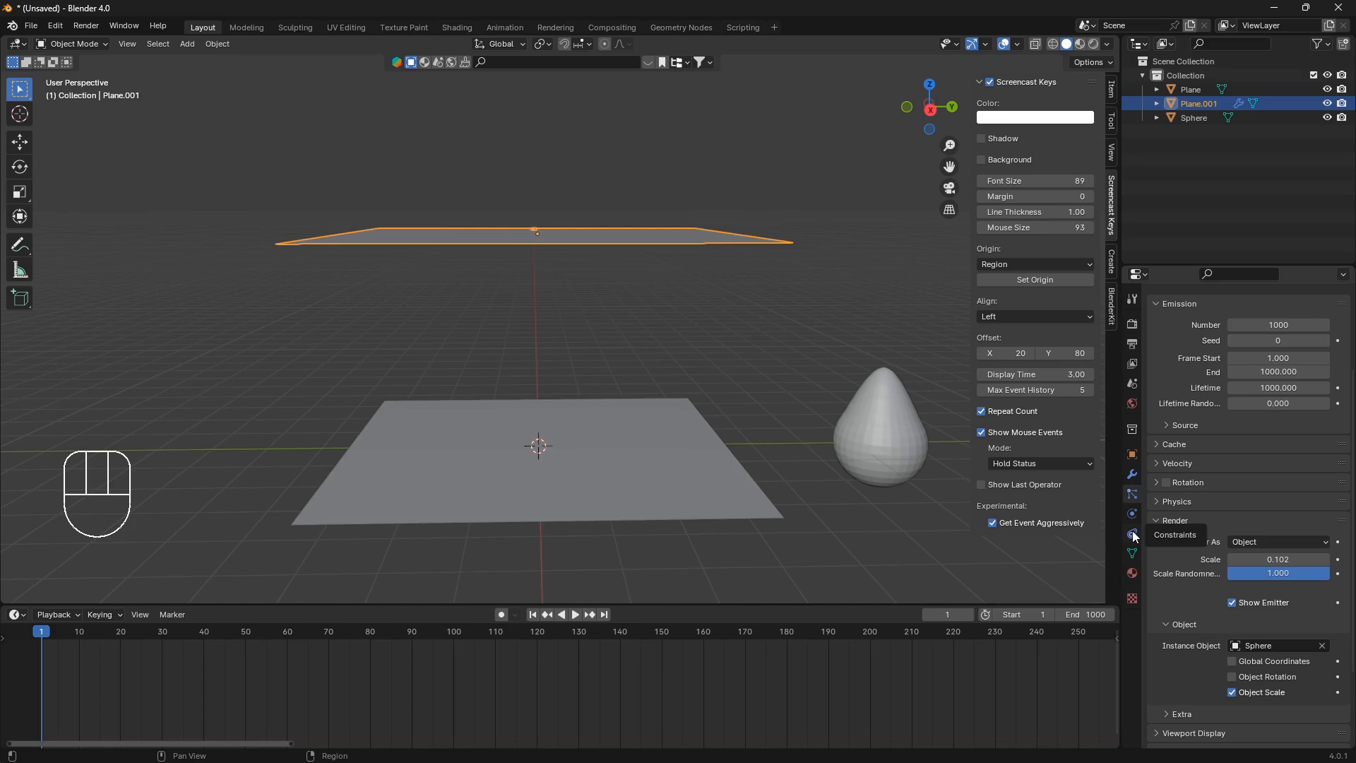
Make the upper plane a Dynamic Paint brush whose paint source is its particle system.
{"action": "left_click", "coordinate": [1132, 513]}
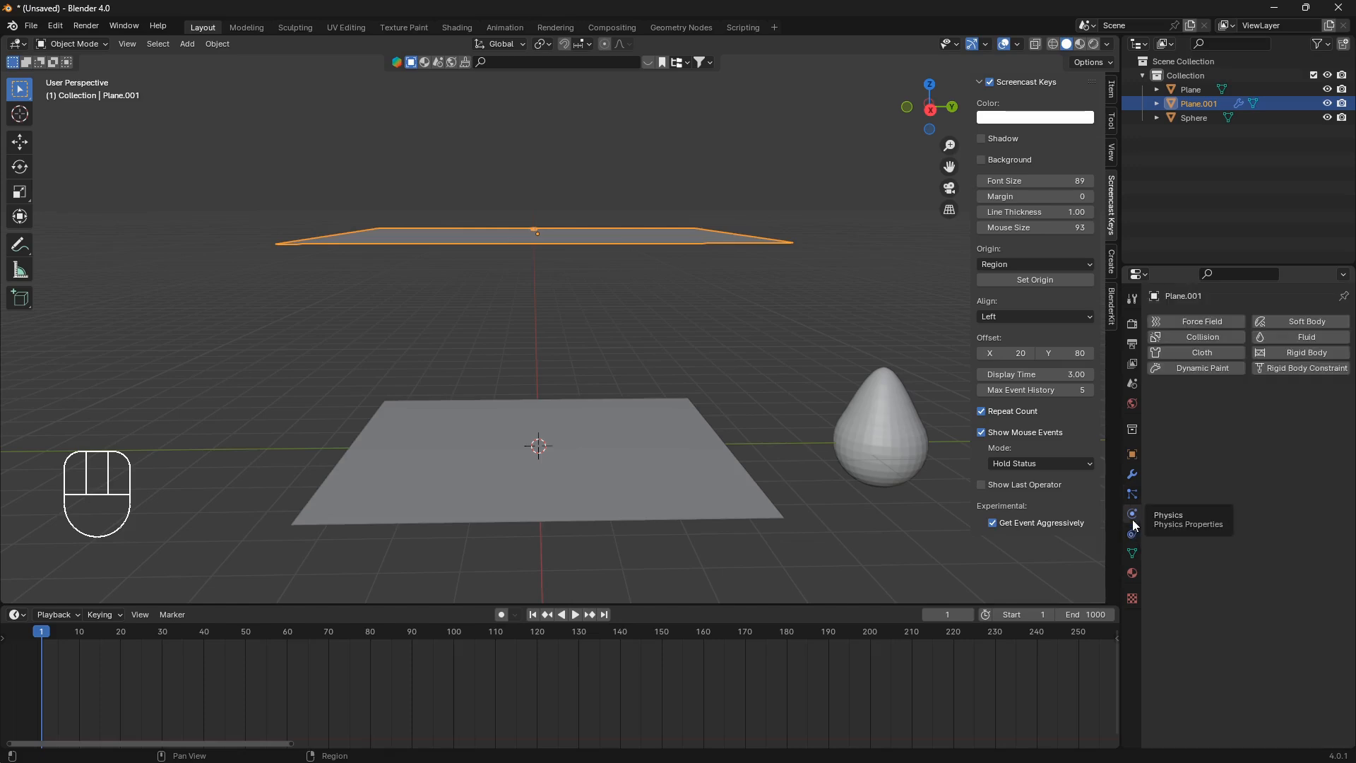
{"action": "left_click", "coordinate": [1201, 367]}
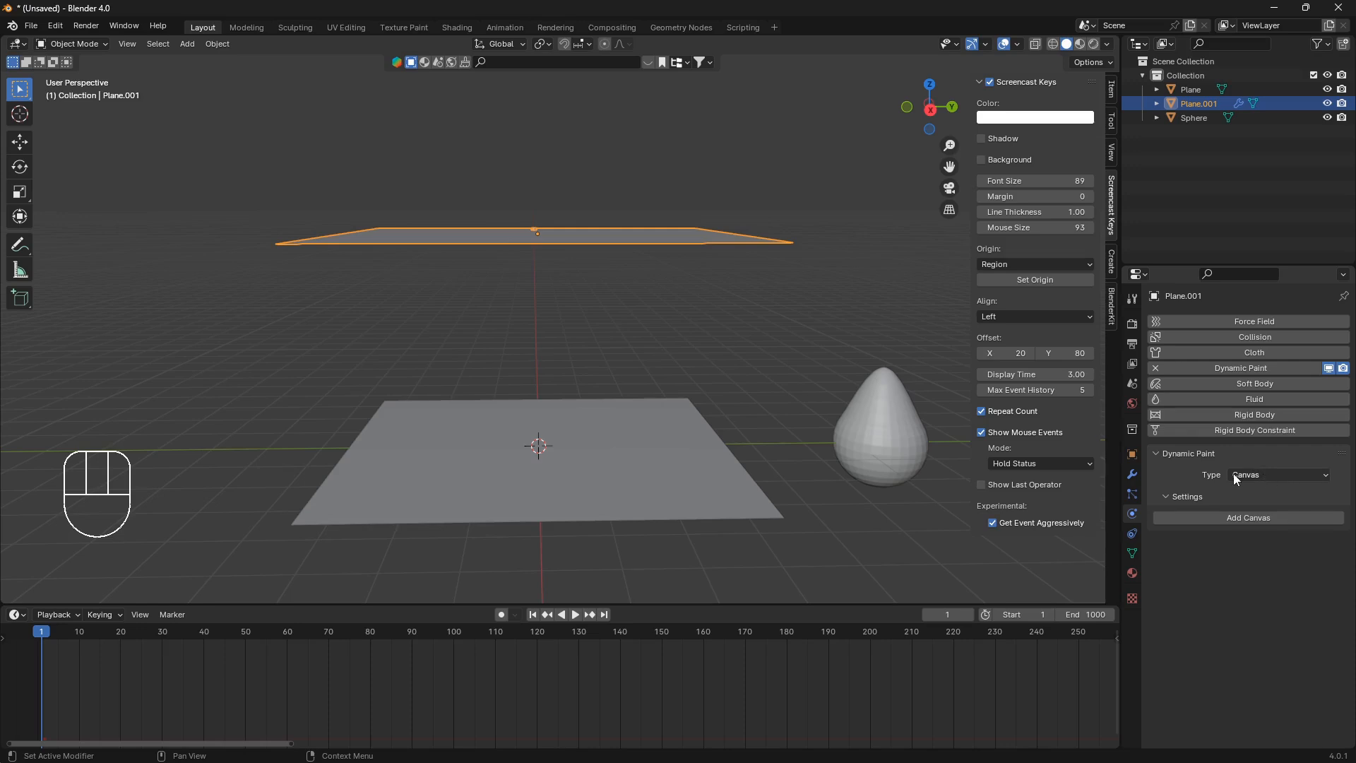
{"action": "left_click", "coordinate": [1279, 475]}
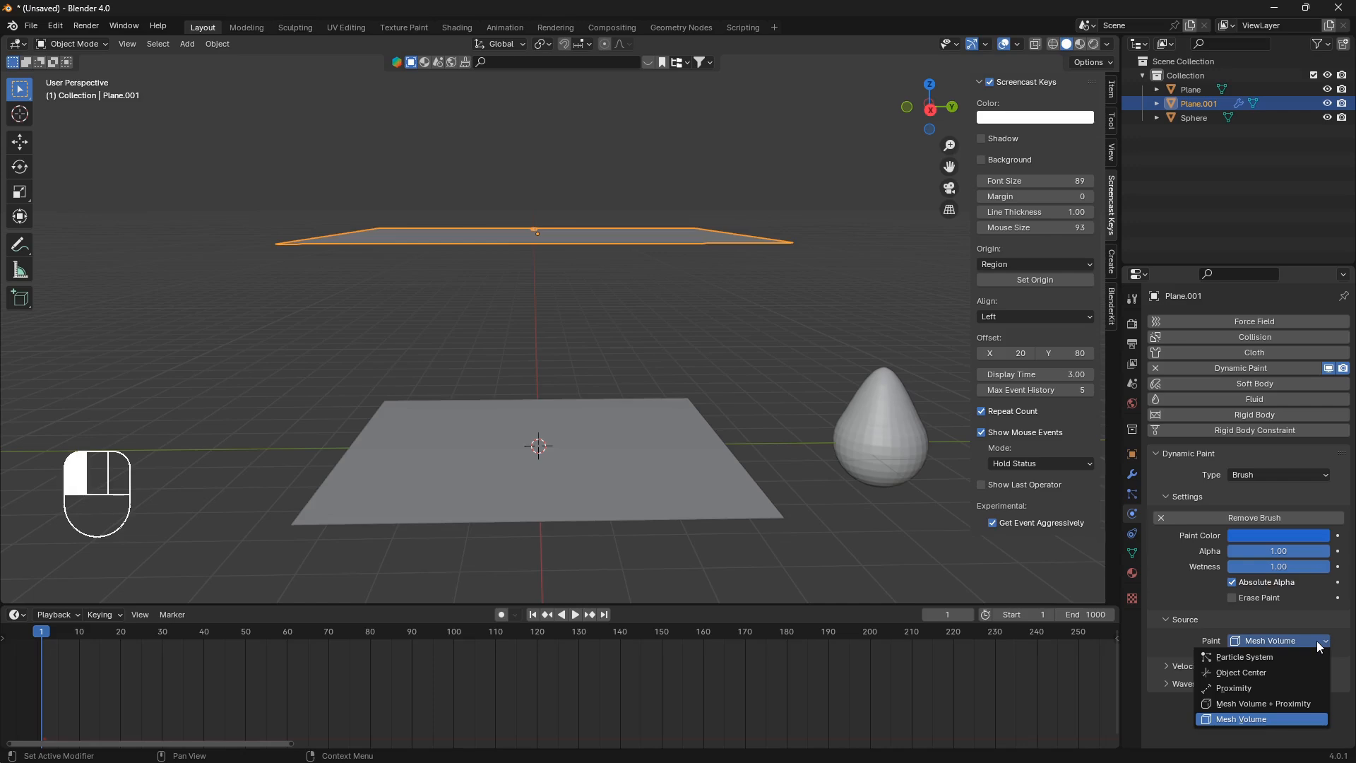
{"action": "mouse_move", "coordinate": [1243, 660]}
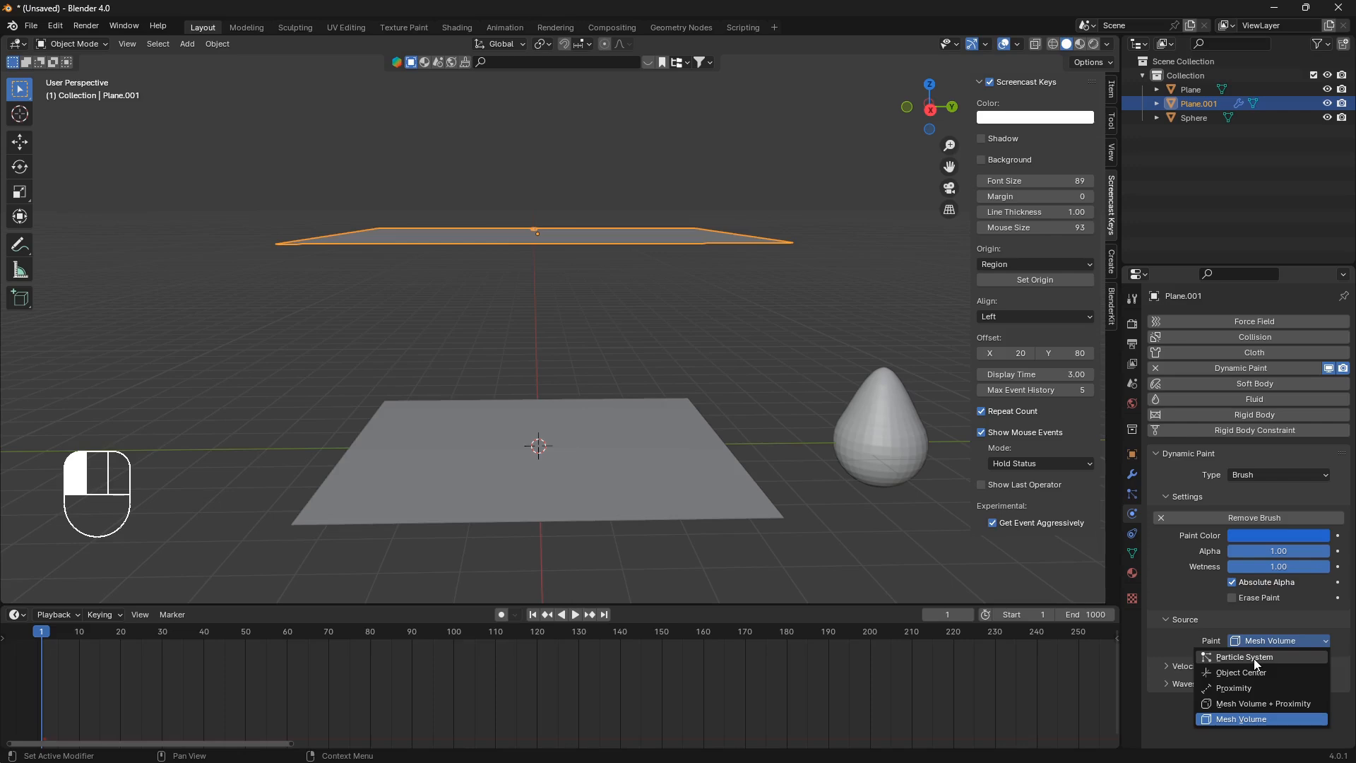
{"action": "left_click", "coordinate": [1243, 657]}
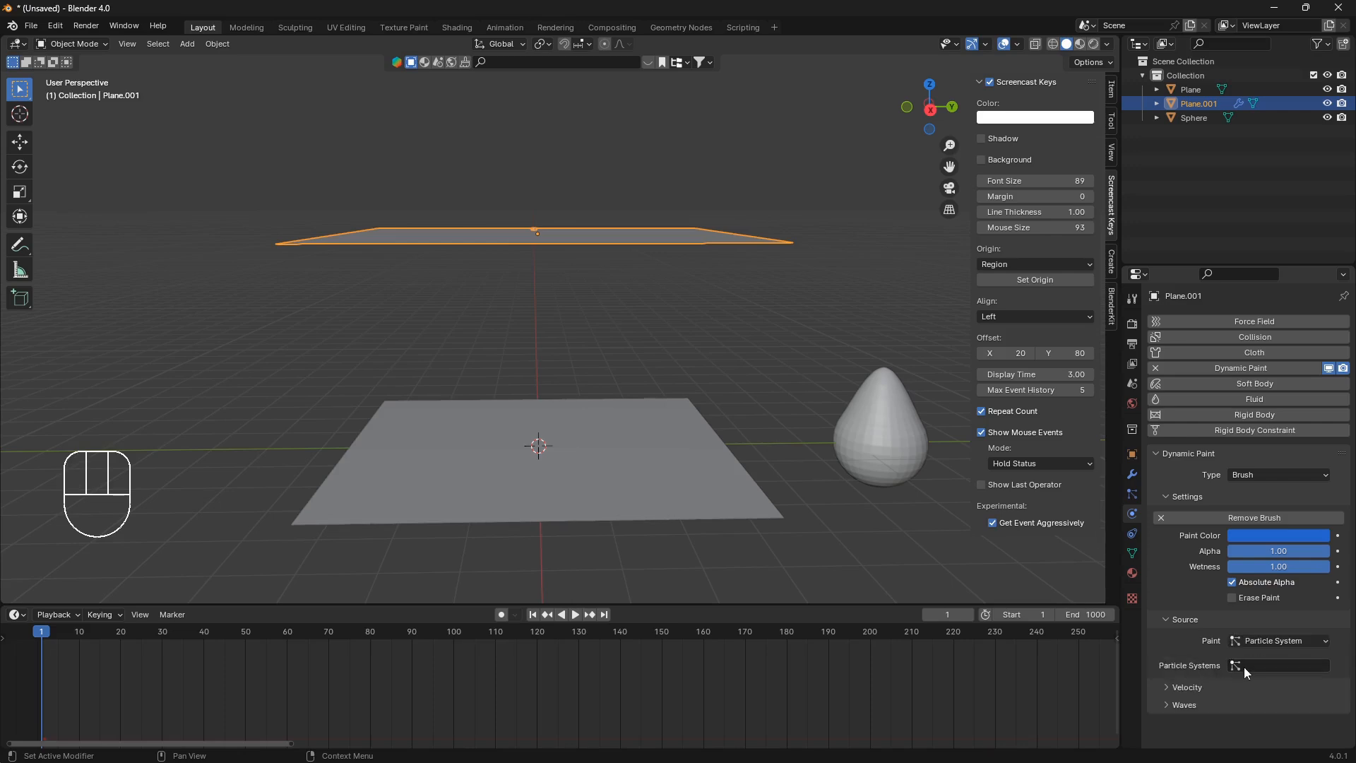
{"action": "left_click", "coordinate": [1236, 666]}
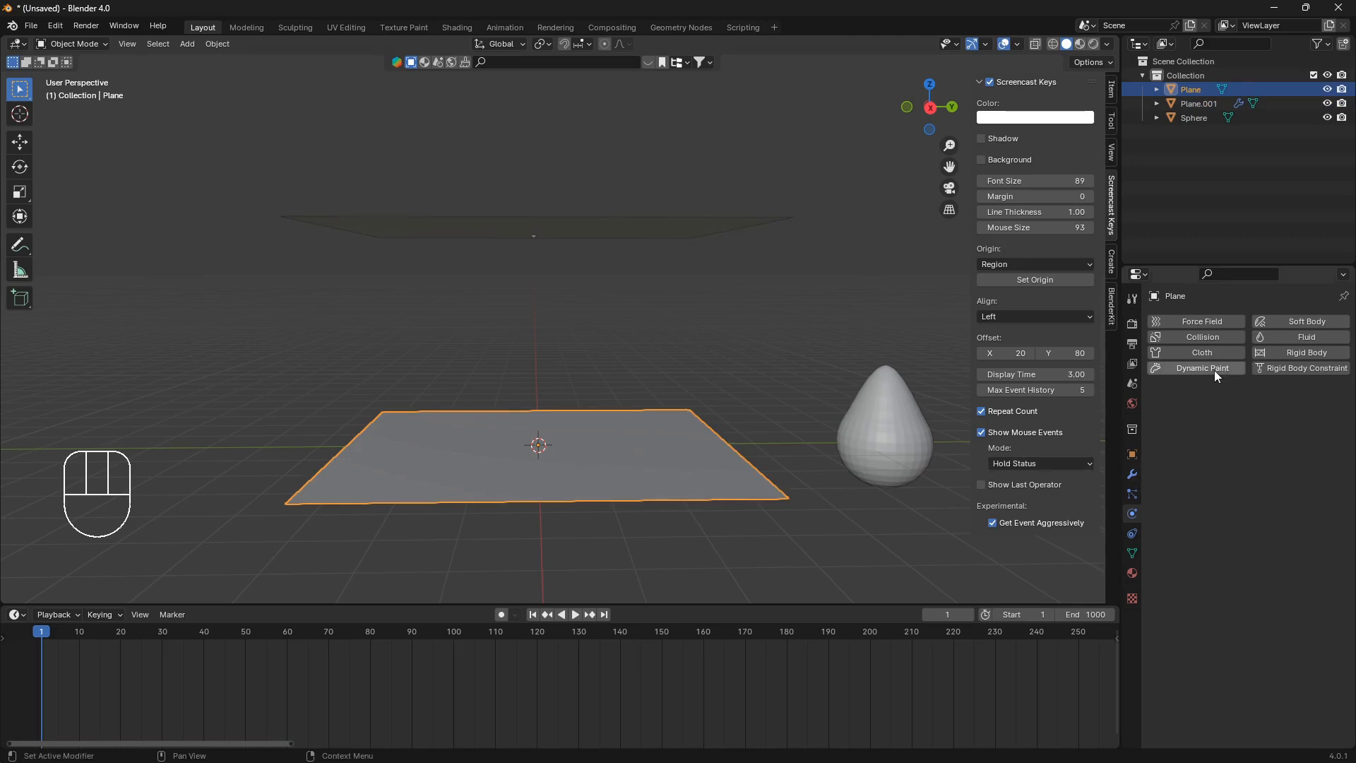
Make the ground plane a Dynamic Paint canvas with surface type Waves.
{"action": "left_click", "coordinate": [1201, 367]}
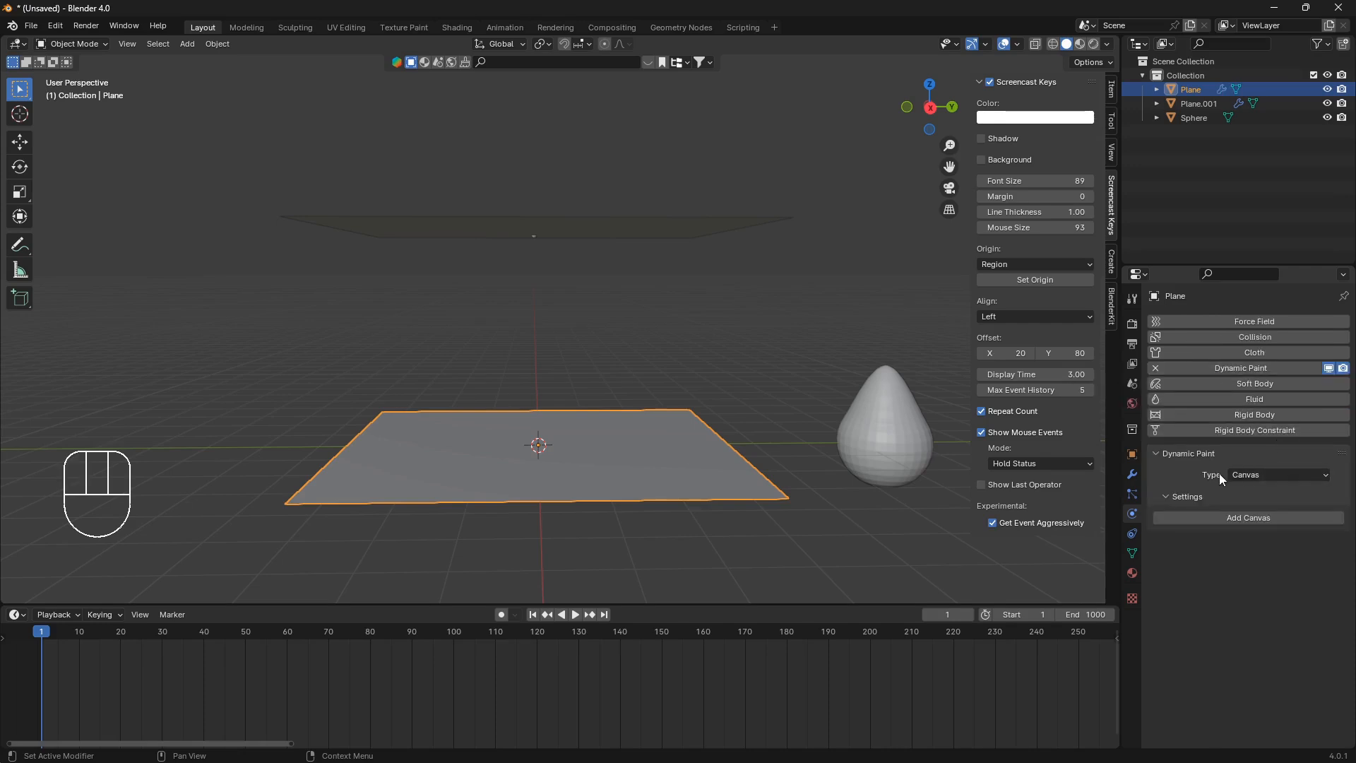
{"action": "left_click", "coordinate": [1276, 475]}
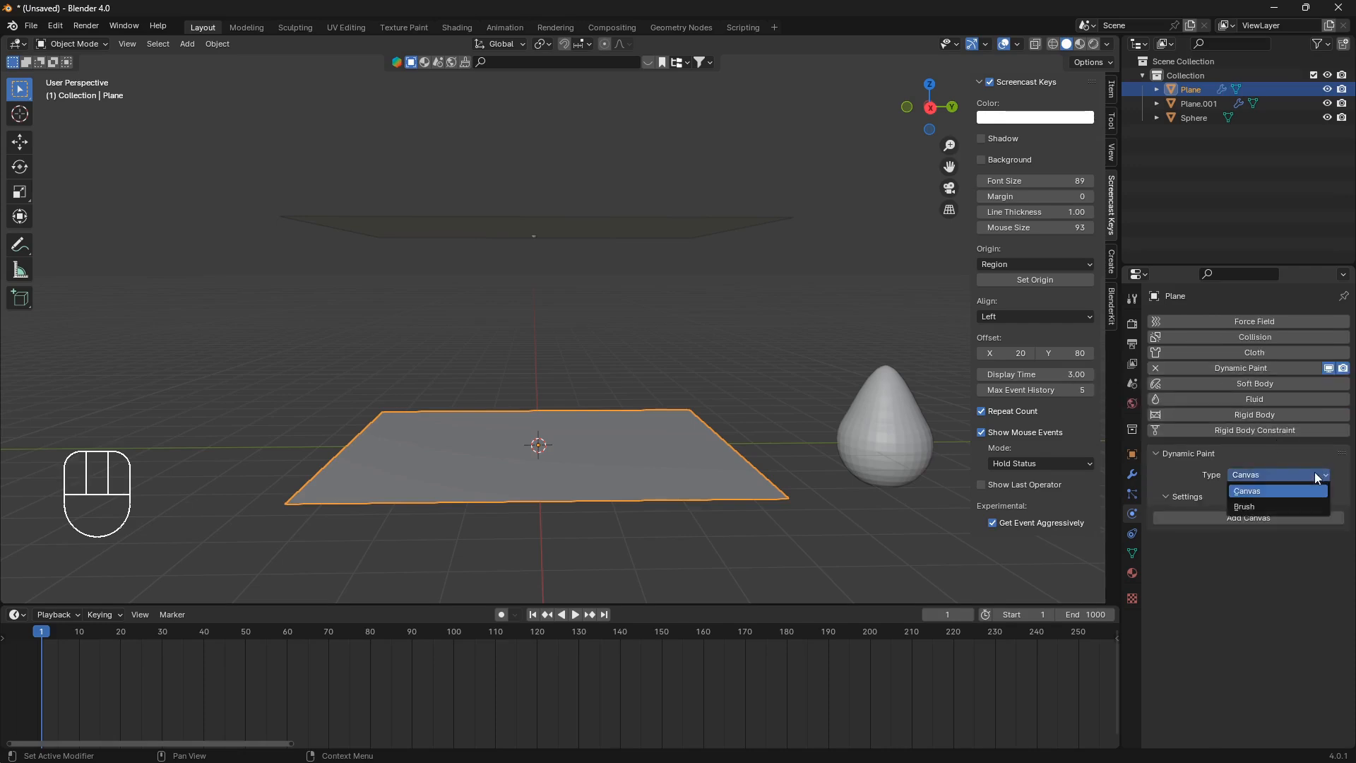
{"action": "left_click", "coordinate": [1247, 490]}
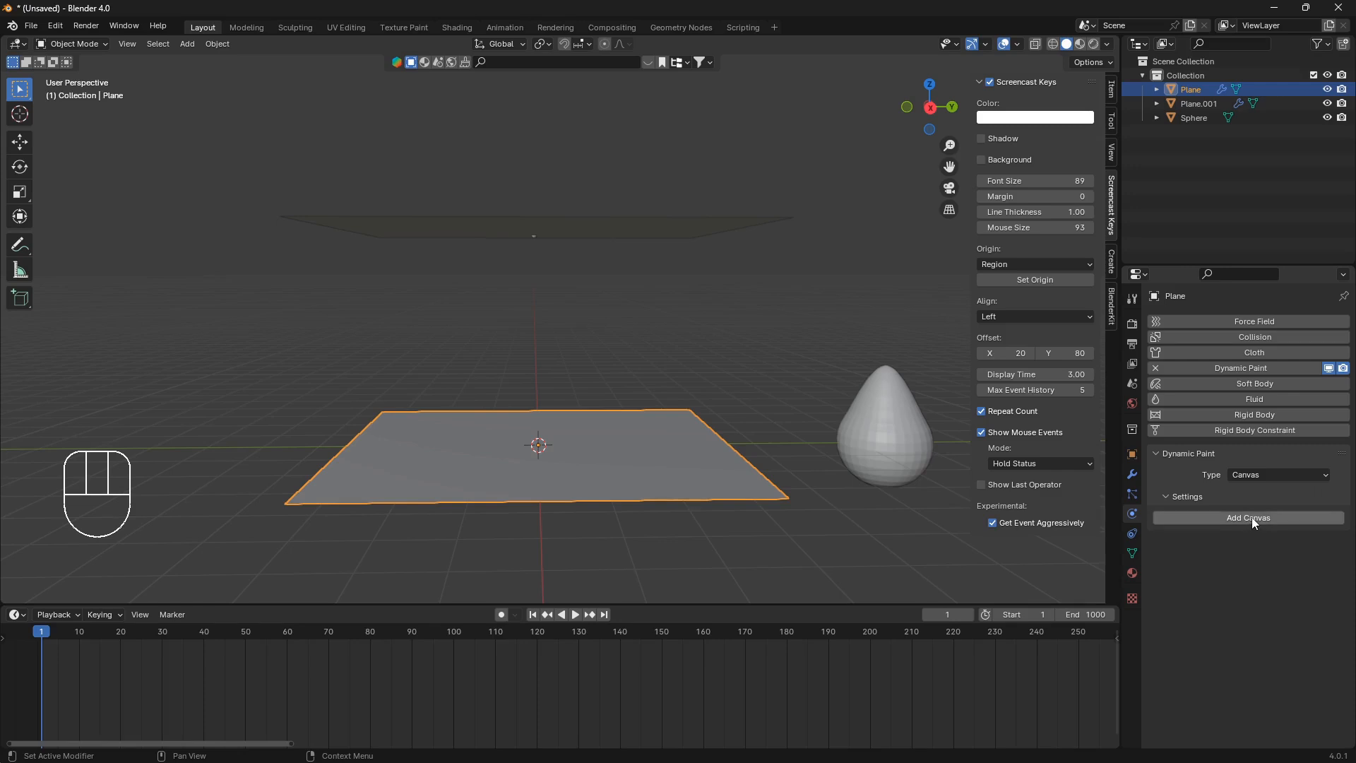
{"action": "left_click", "coordinate": [1248, 517]}
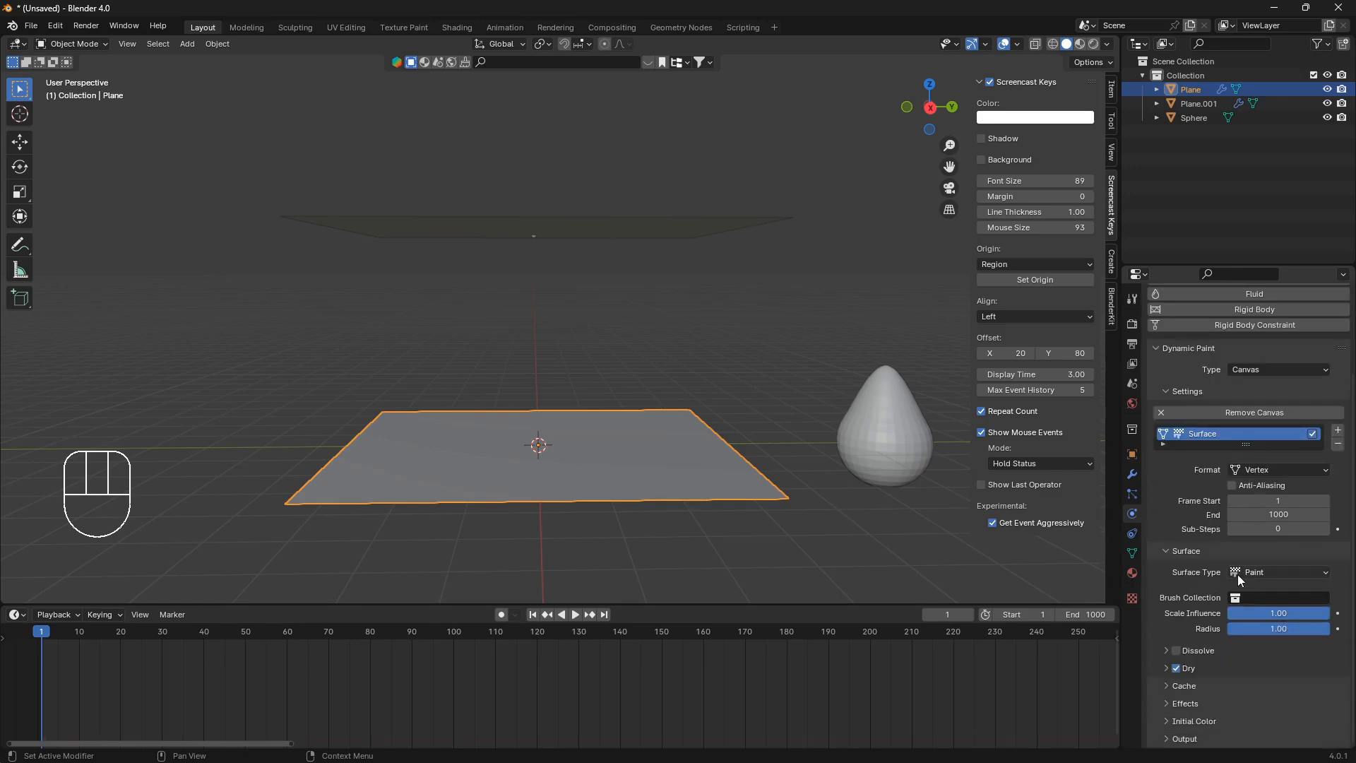
{"action": "left_click", "coordinate": [1279, 573]}
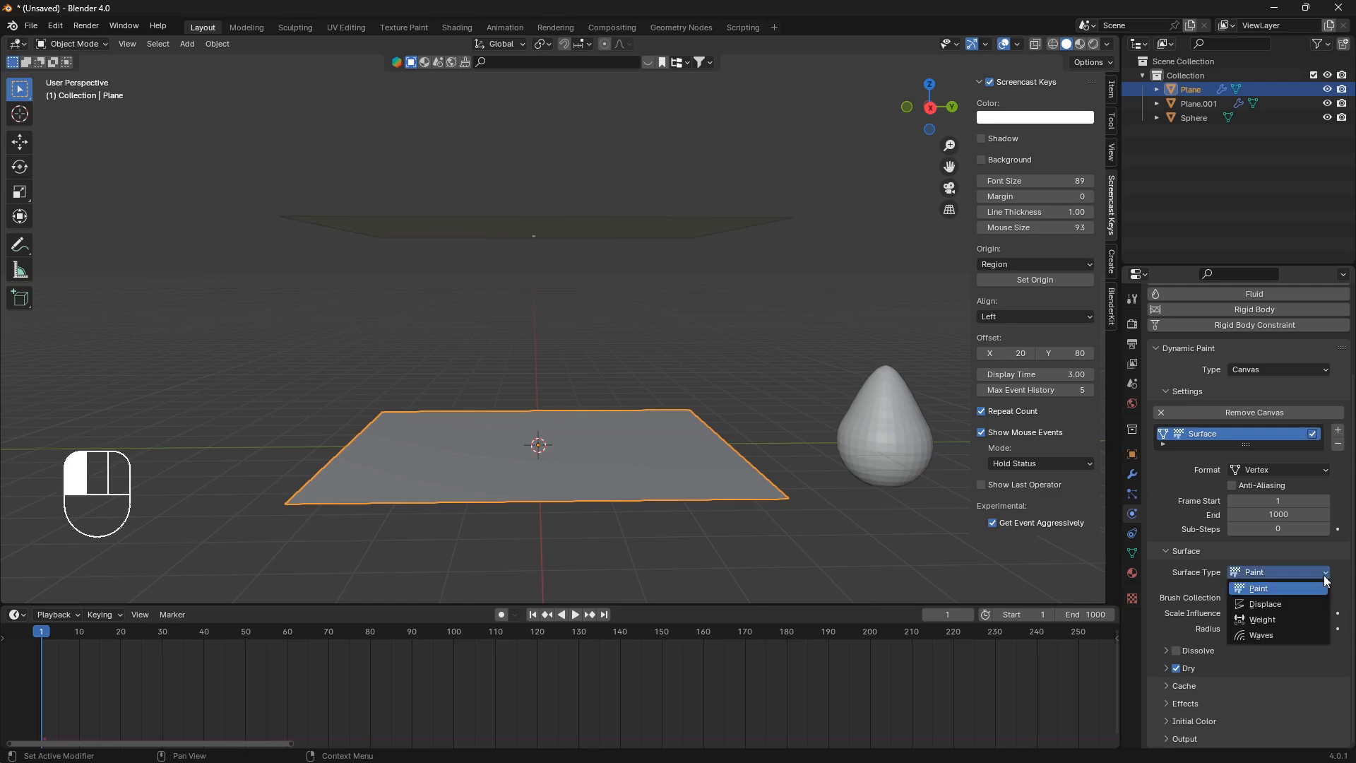
{"action": "left_click", "coordinate": [1261, 635]}
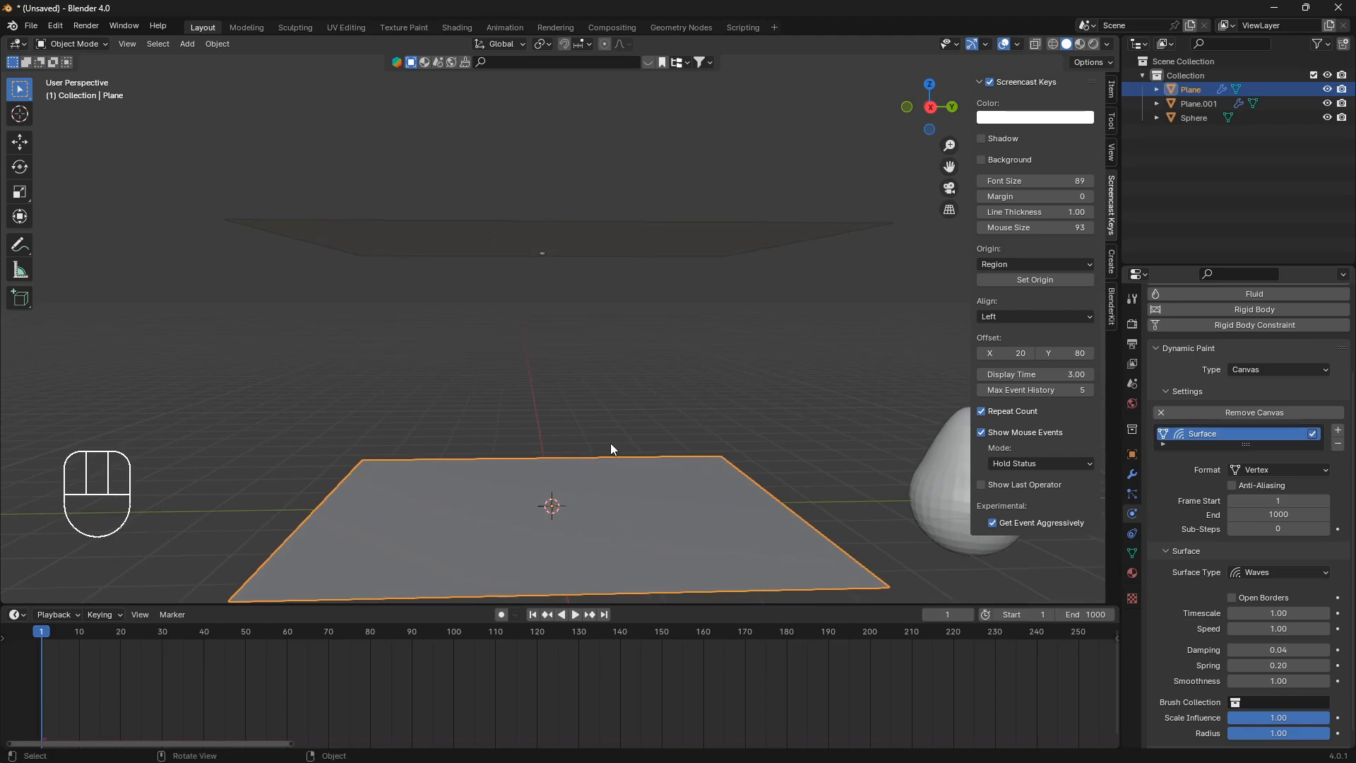
Play the rain preview until about frame 239, stop it, and select emitter Plane.001.
{"action": "key", "text": "space"}
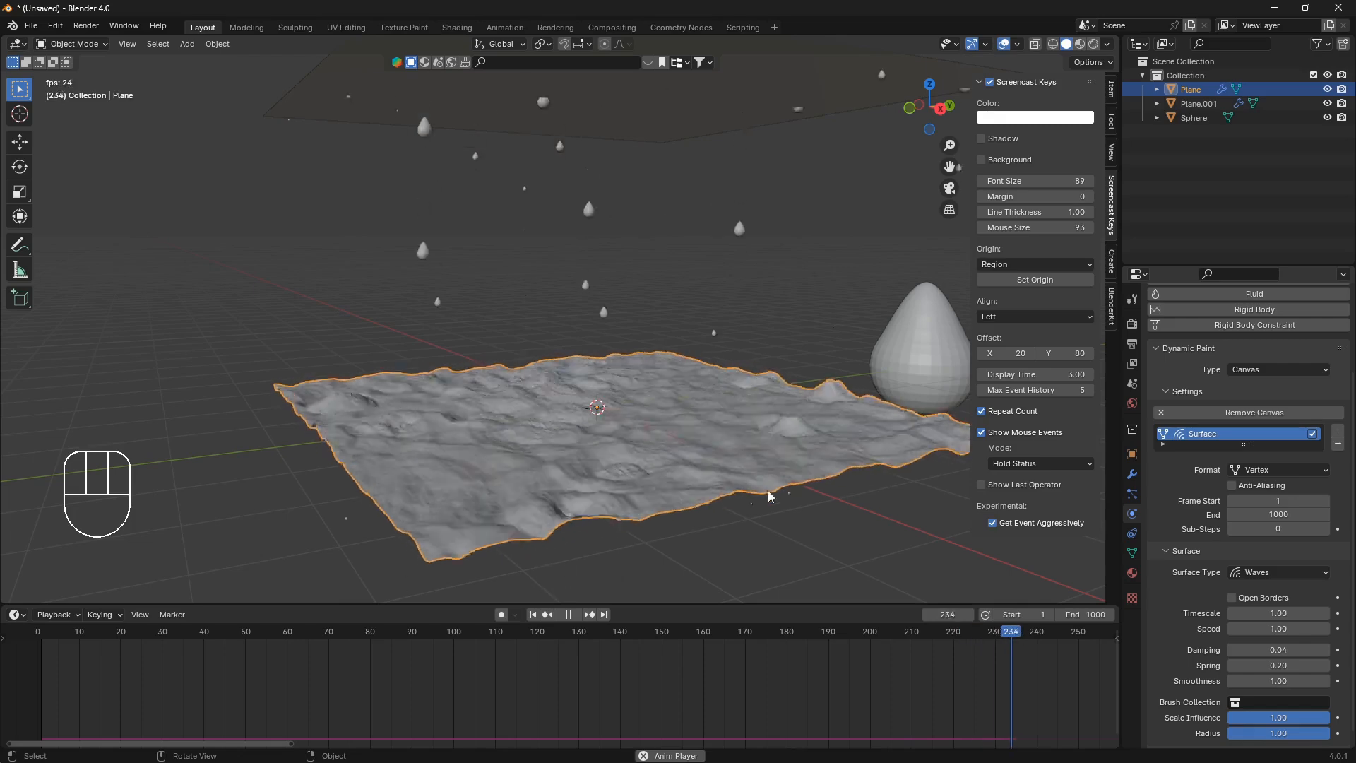
{"action": "key", "text": "space"}
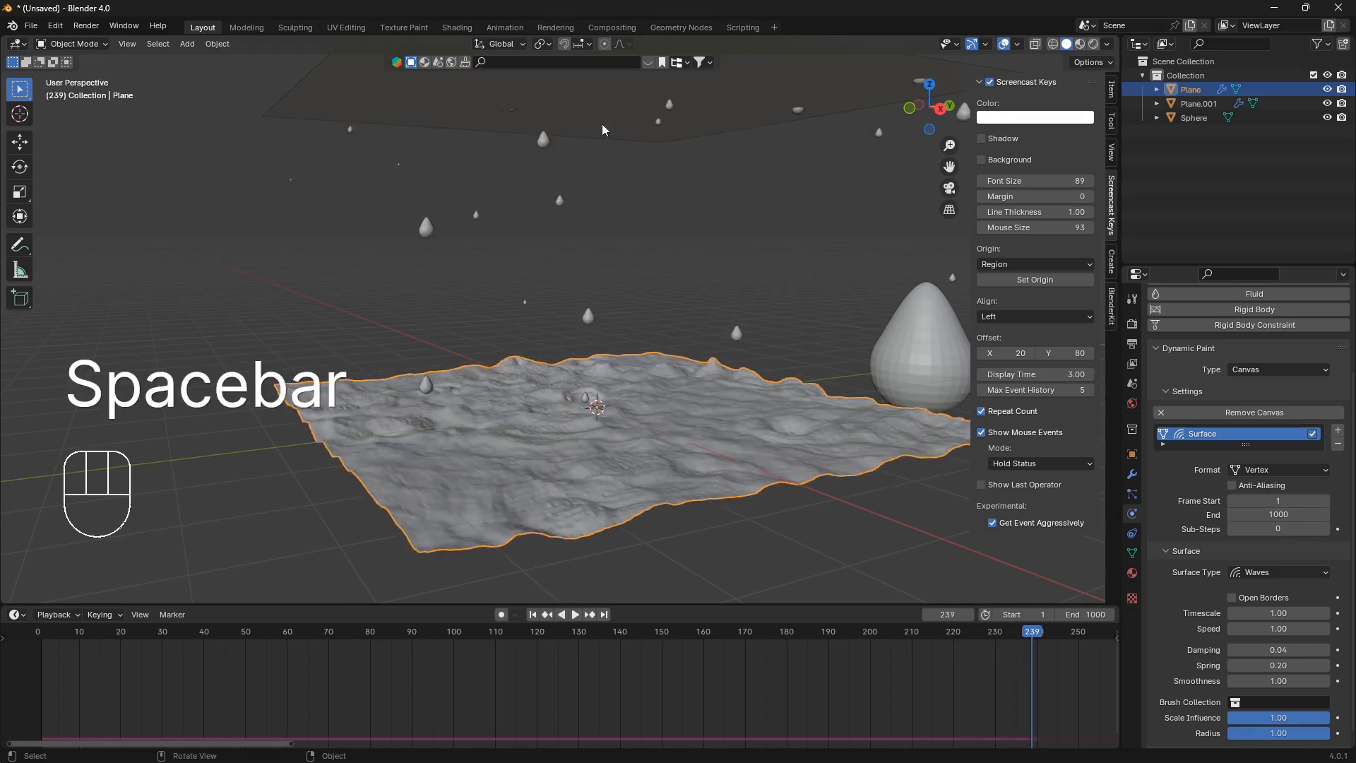
{"action": "left_click", "coordinate": [1199, 104]}
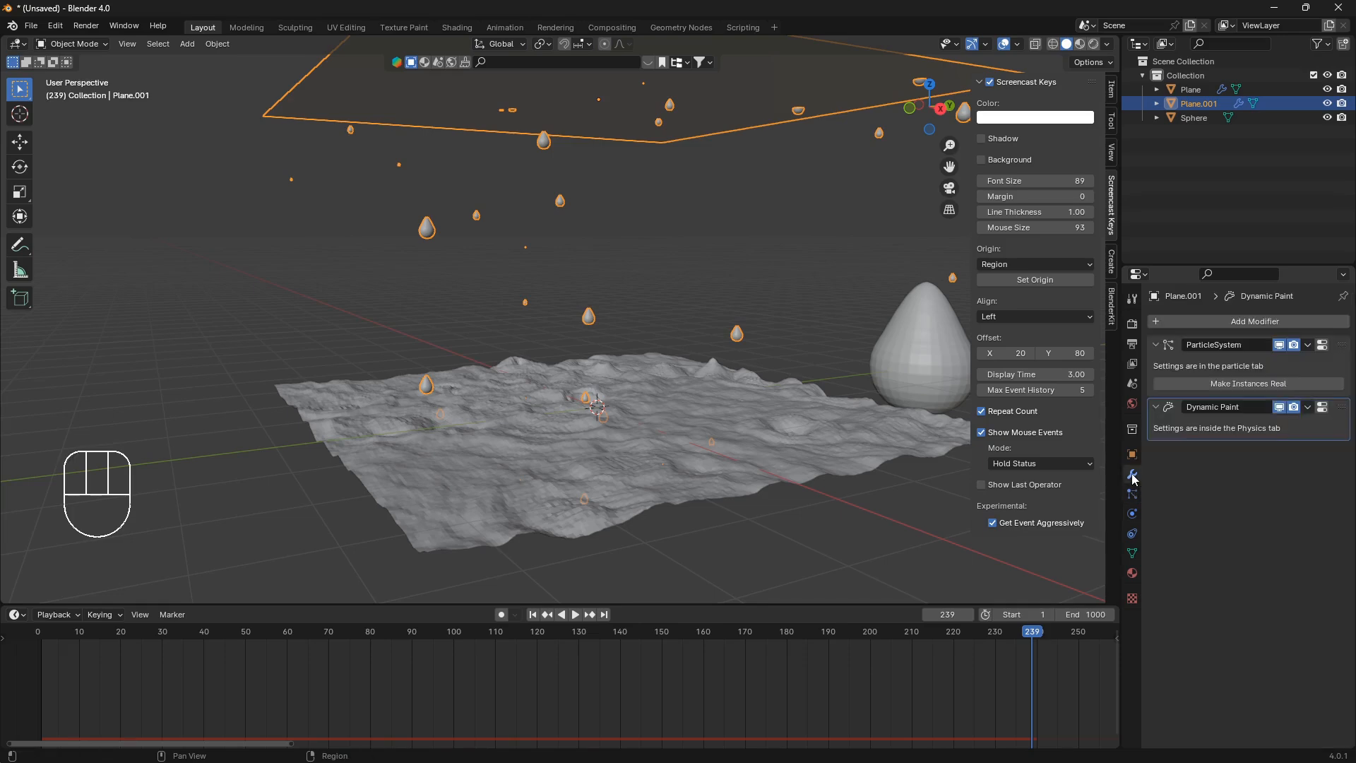
Lower the emitter's Emission Number from 1000 to 250 in Particle Properties.
{"action": "left_click", "coordinate": [1132, 493]}
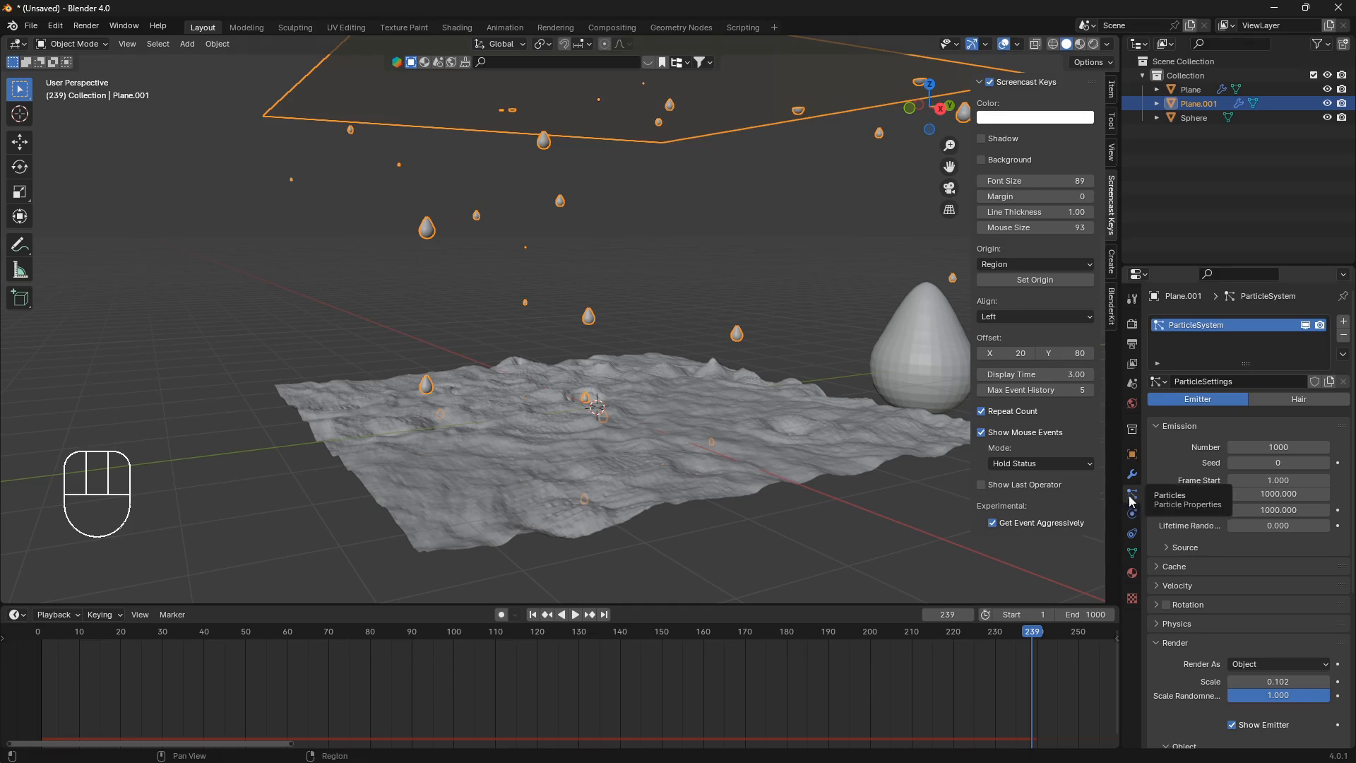
{"action": "double_click", "coordinate": [1277, 446]}
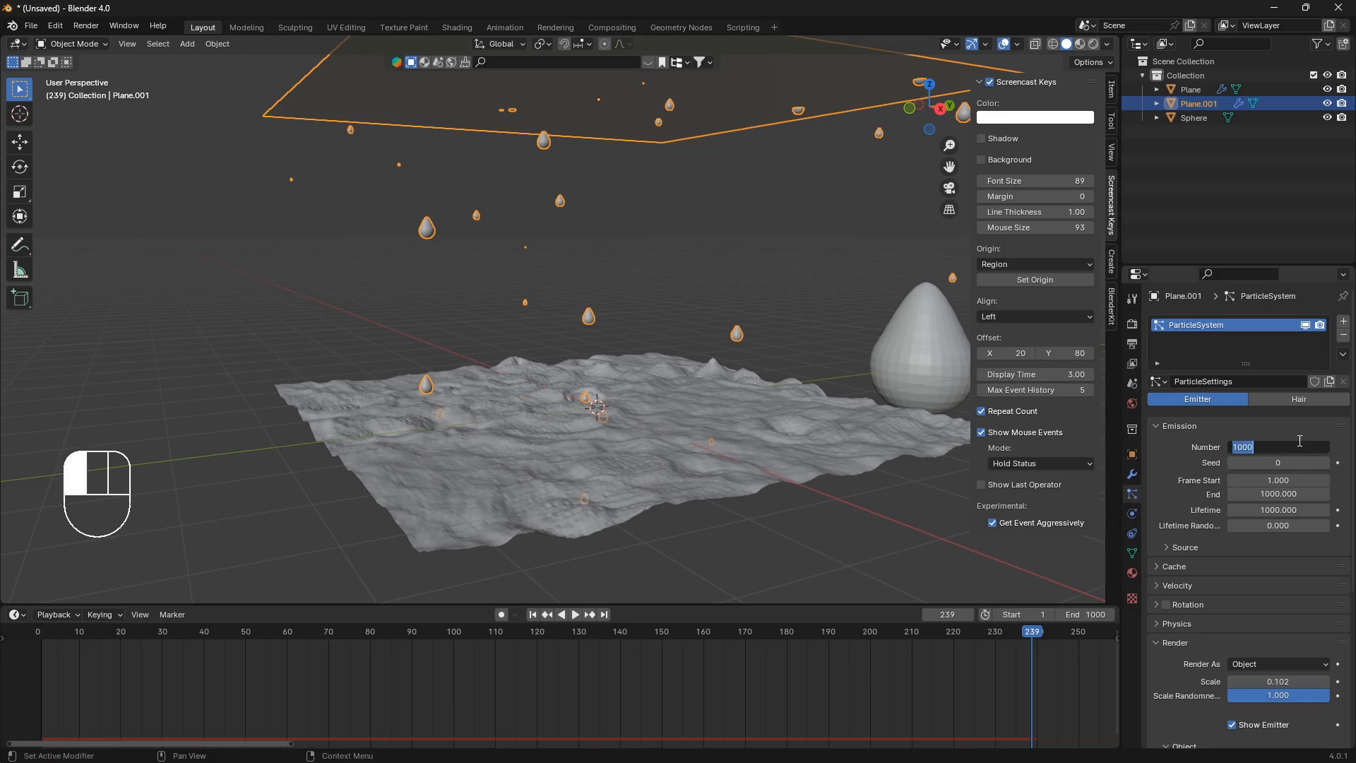
{"action": "key", "text": "Backspace"}
{"action": "type", "text": "250"}
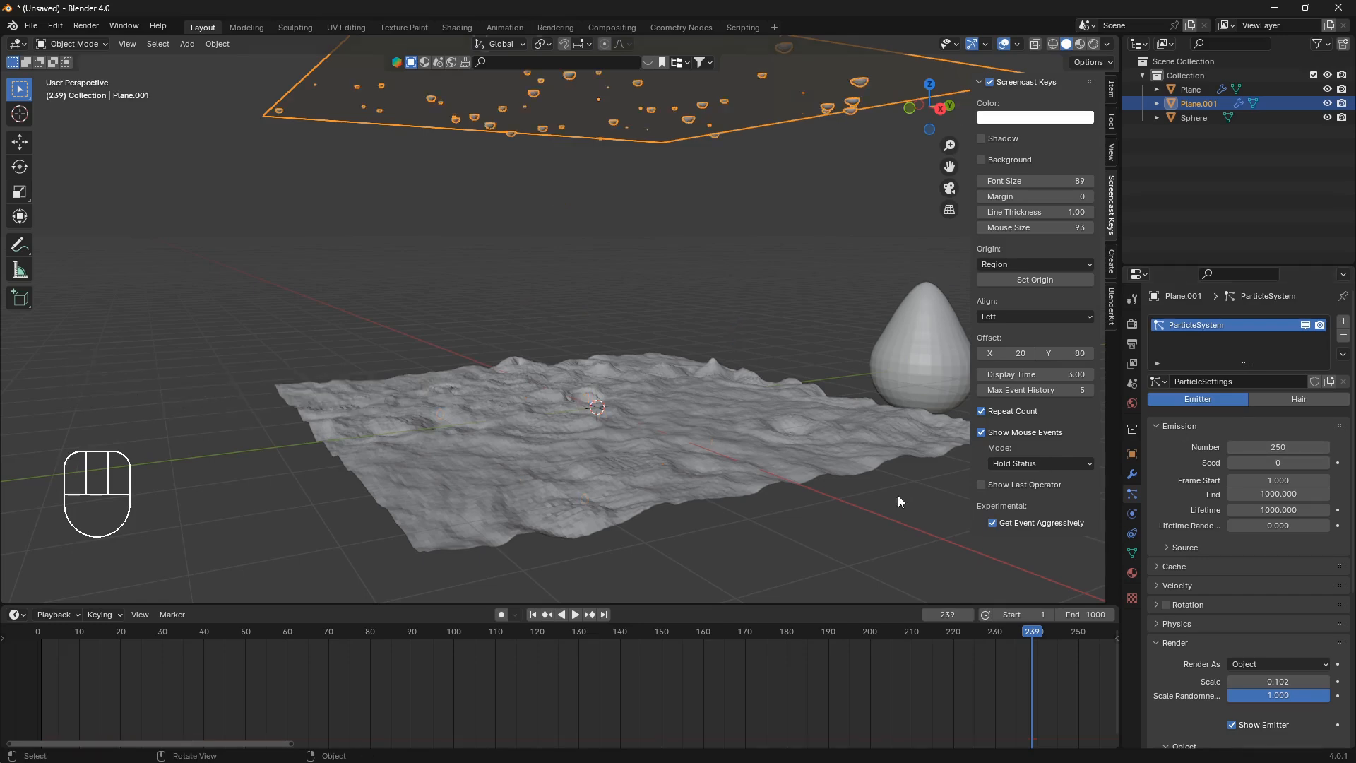
{"action": "mouse_move", "coordinate": [819, 417]}
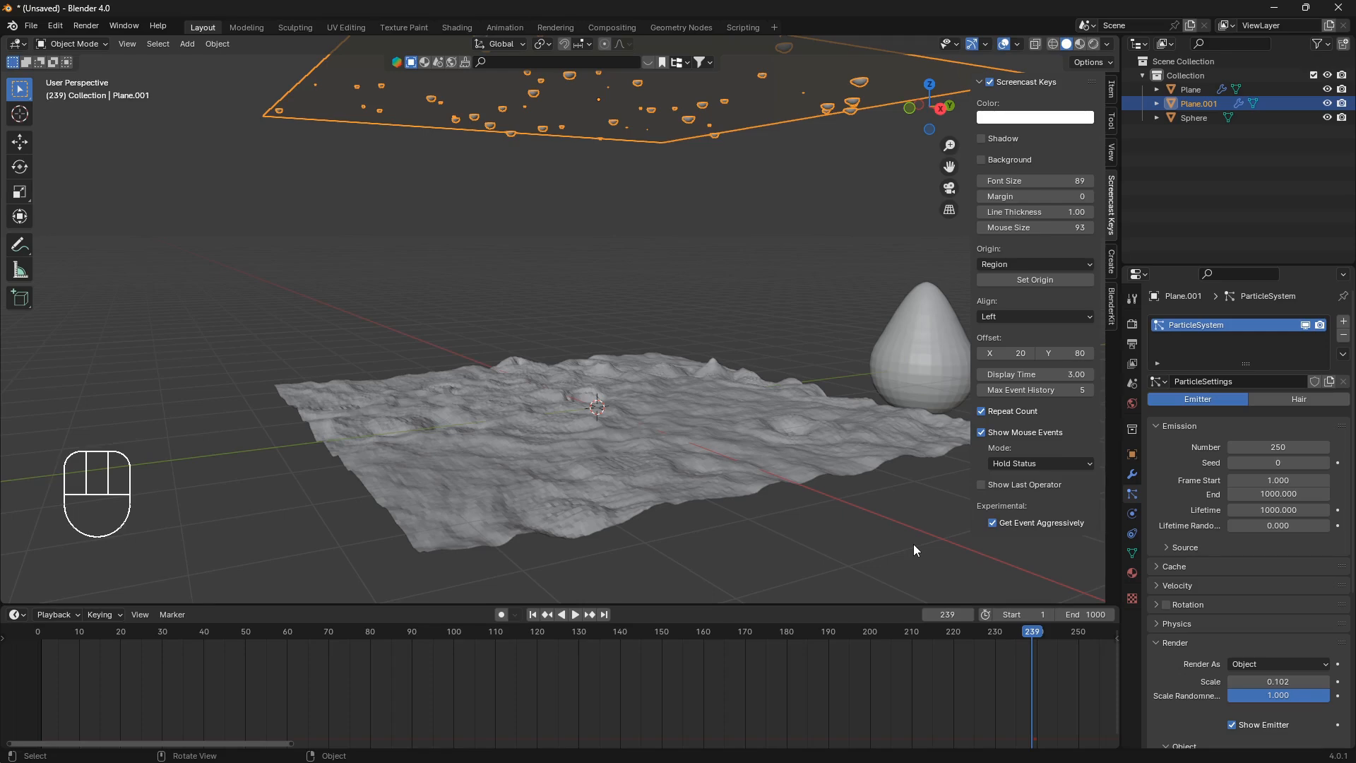
Replay the sparser rain from frame 1, stop near frame 470 and reframe over the rippled ground.
{"action": "key", "text": "shift+left"}
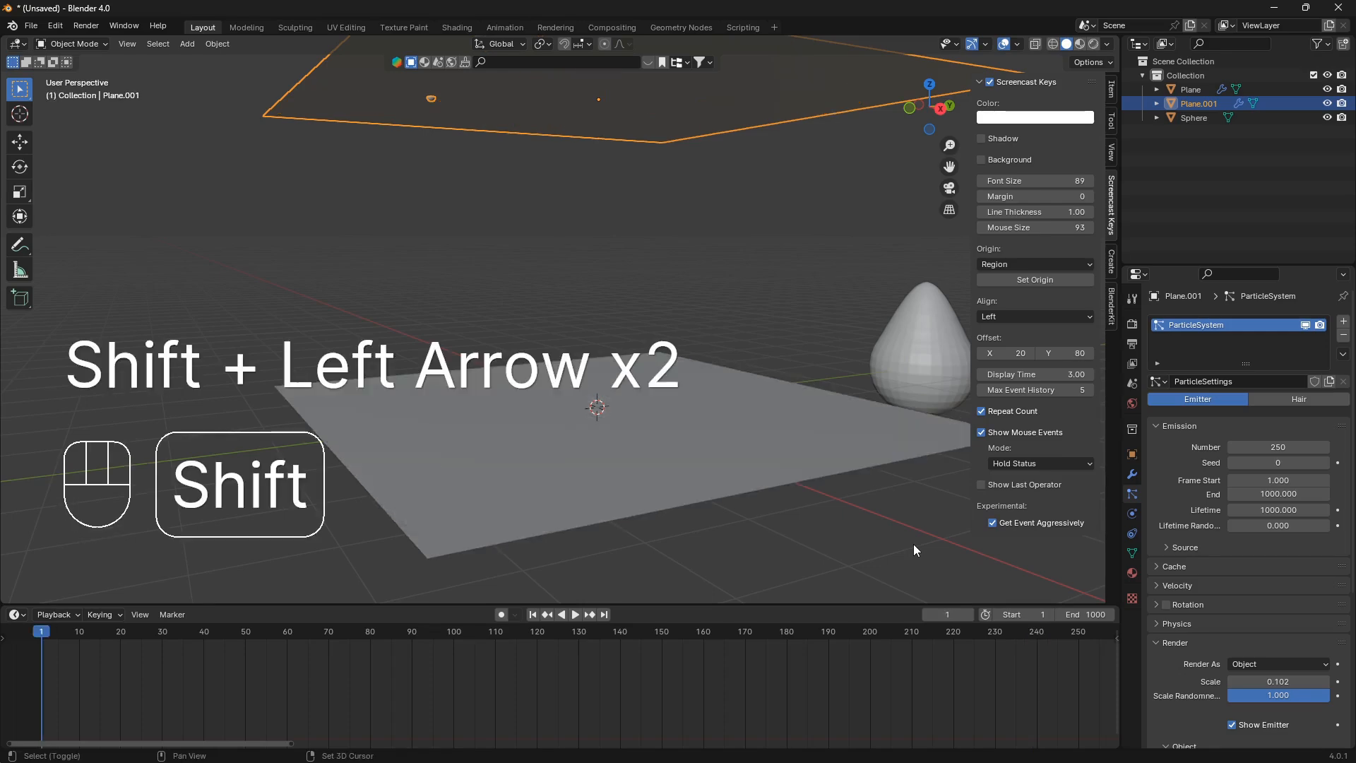
{"action": "key", "text": "space"}
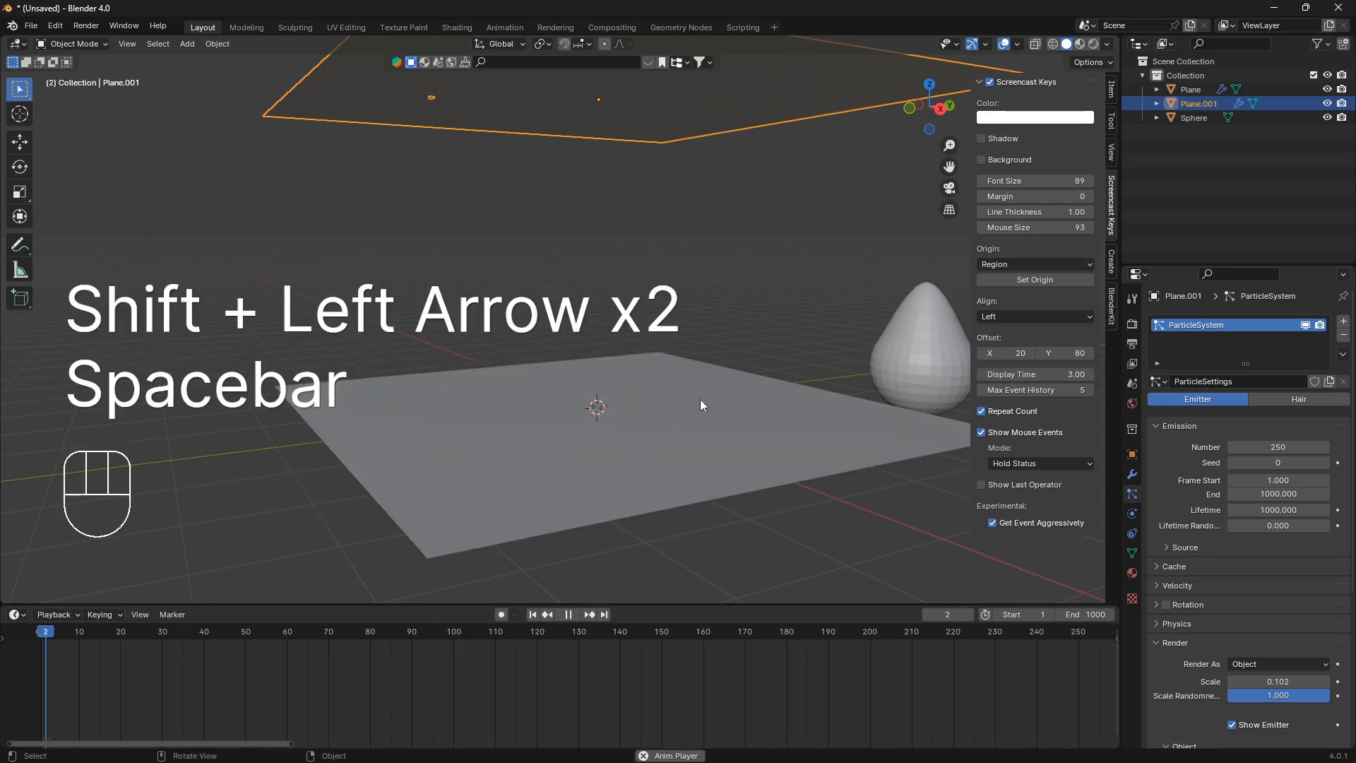
{"action": "key", "text": "space"}
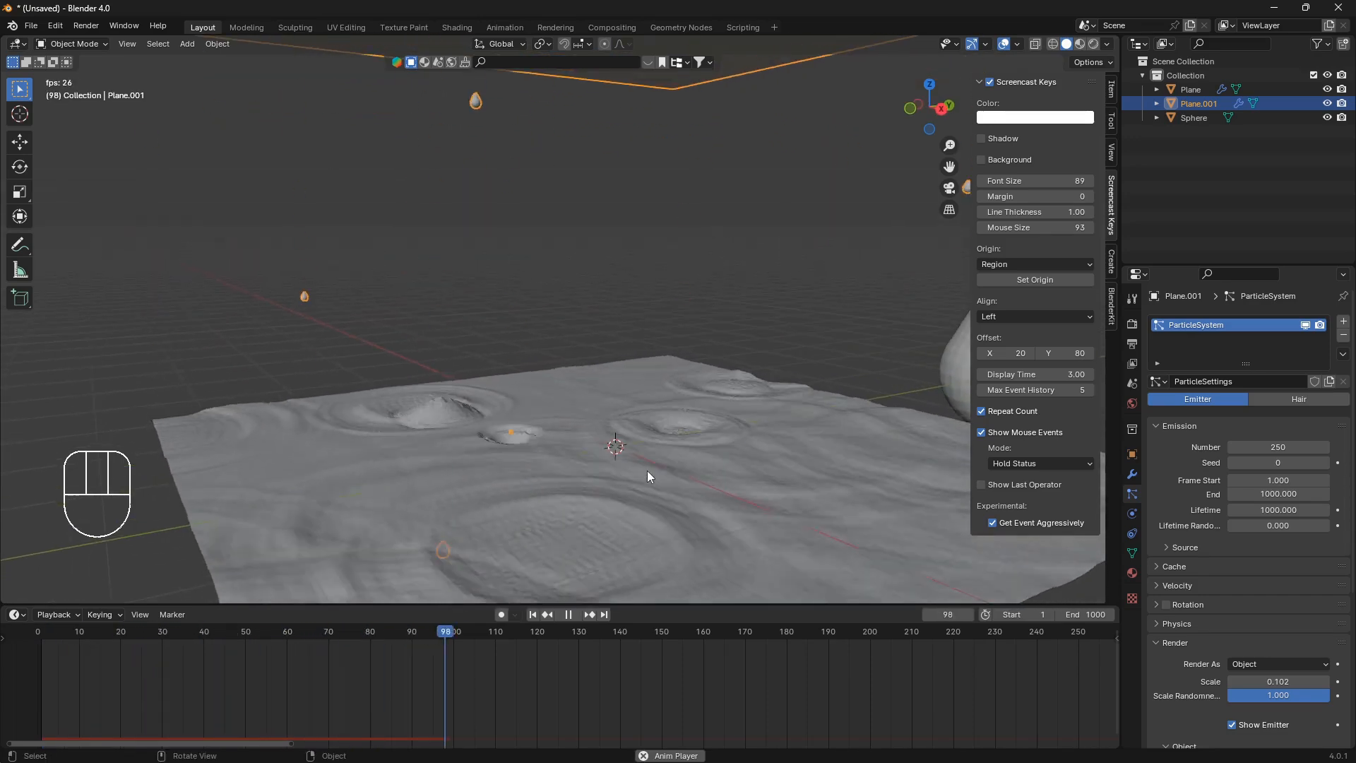
{"action": "key", "text": "alt+a"}
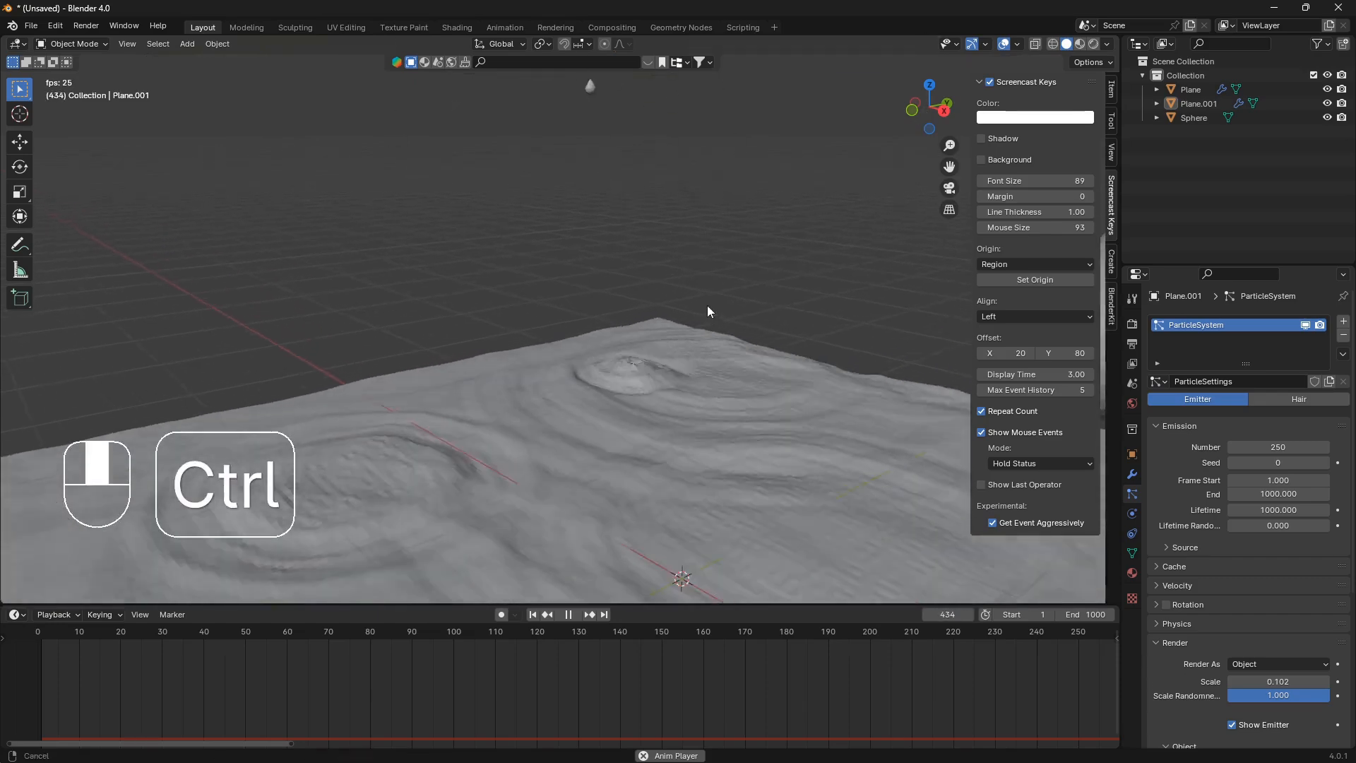
{"action": "key", "text": "space"}
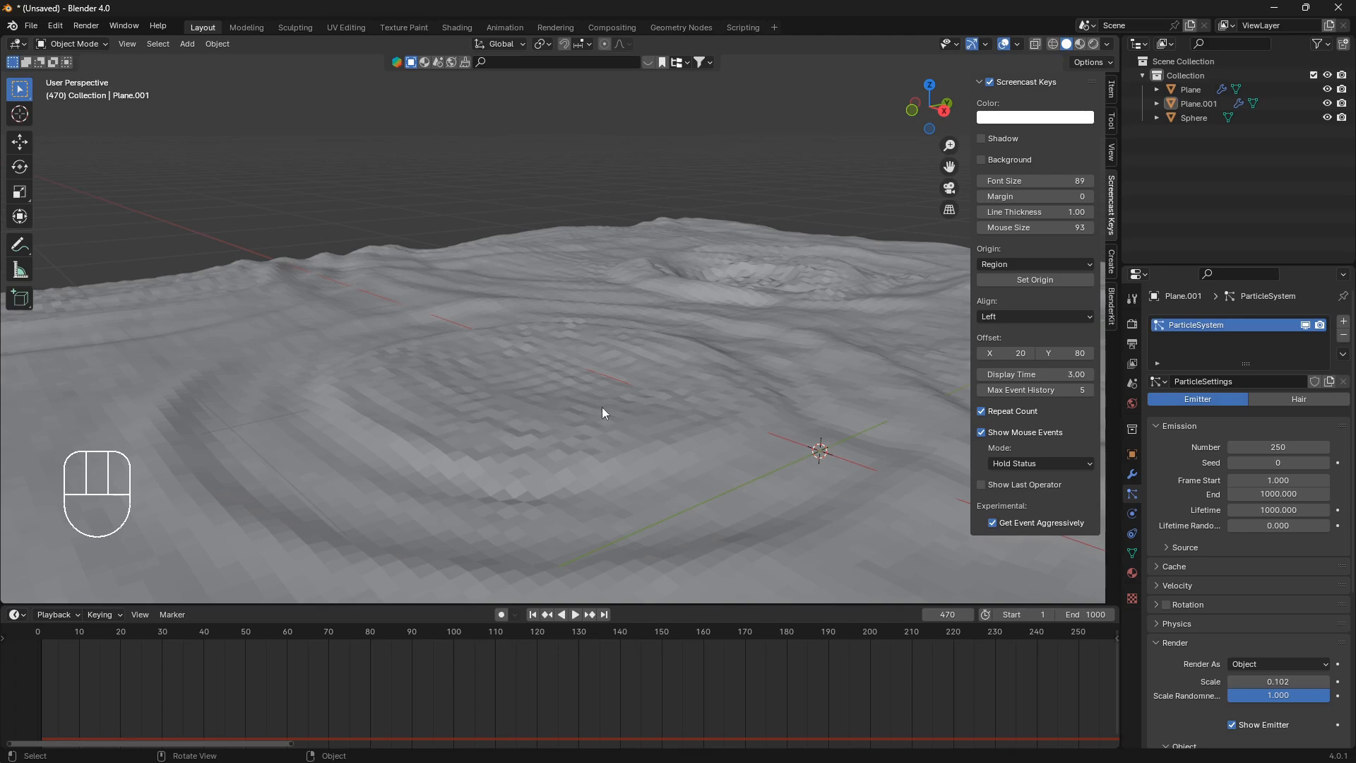
{"action": "left_click_drag", "start_coordinate": [606, 416], "coordinate": [615, 403]}
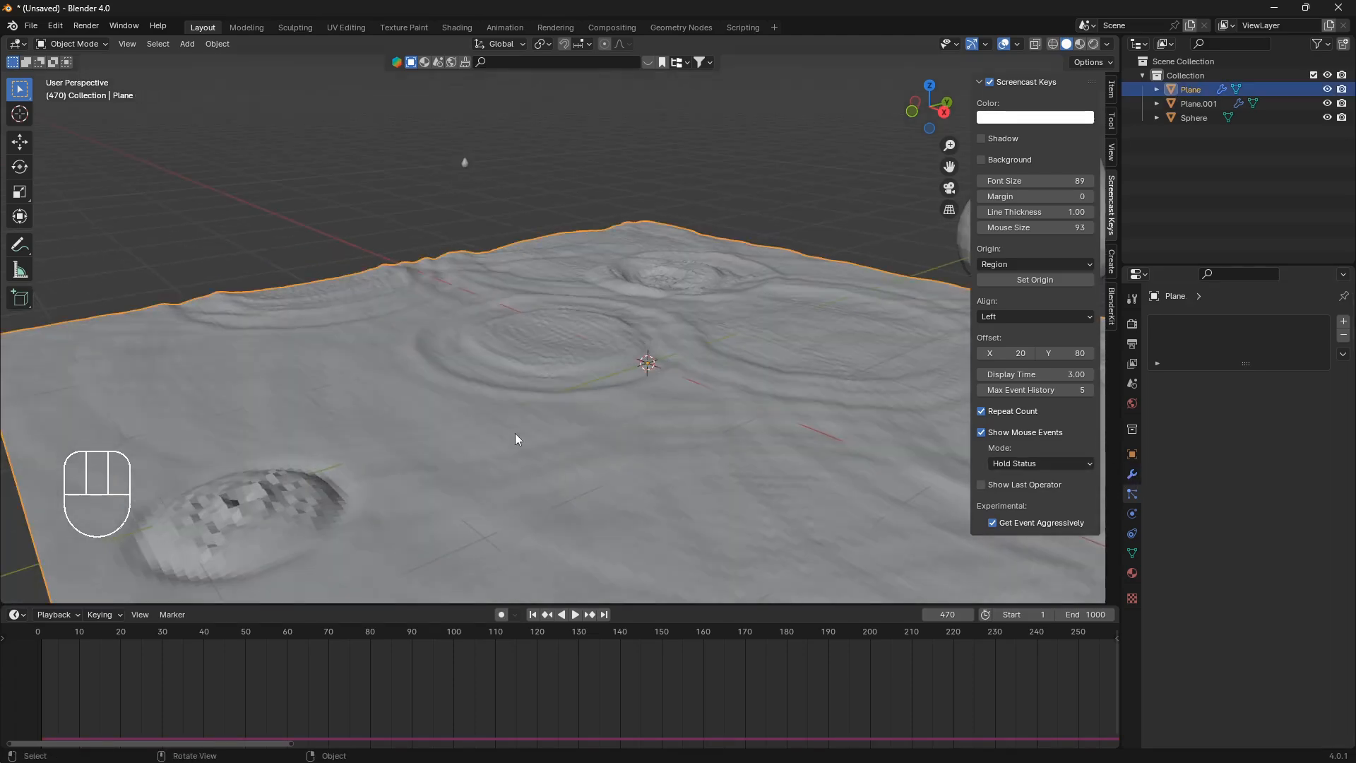
Add a Smooth Corrective modifier to the ground plane after its Dynamic Paint modifier.
{"action": "left_click", "coordinate": [1130, 474]}
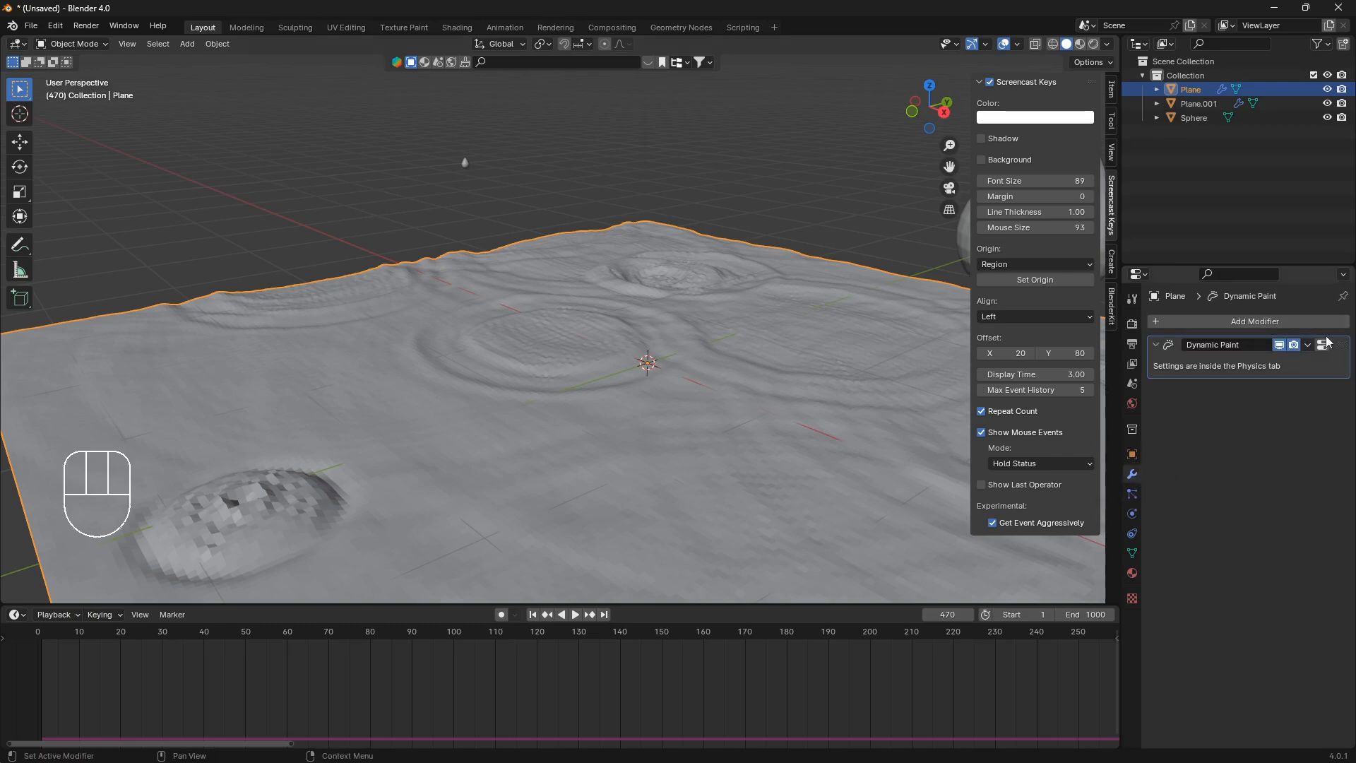
{"action": "left_click", "coordinate": [1253, 321]}
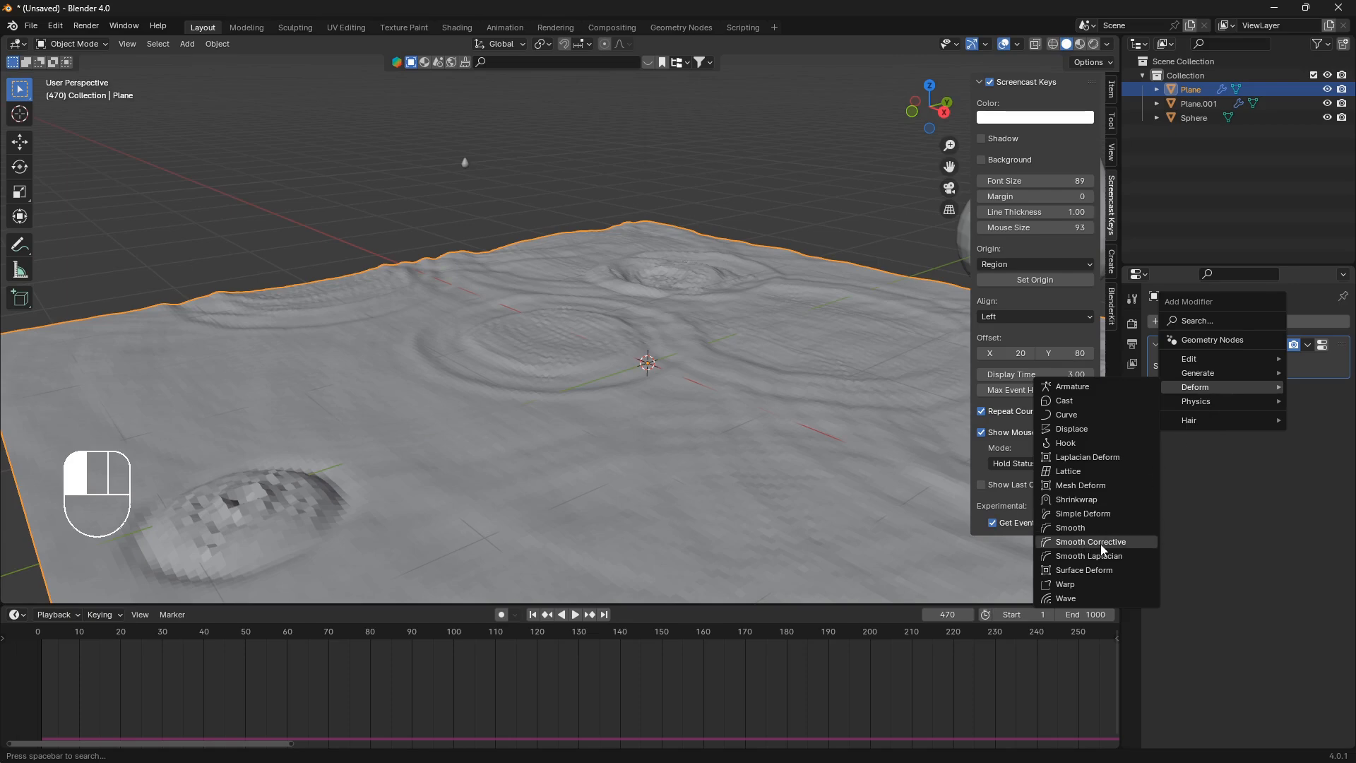
{"action": "left_click", "coordinate": [1090, 541]}
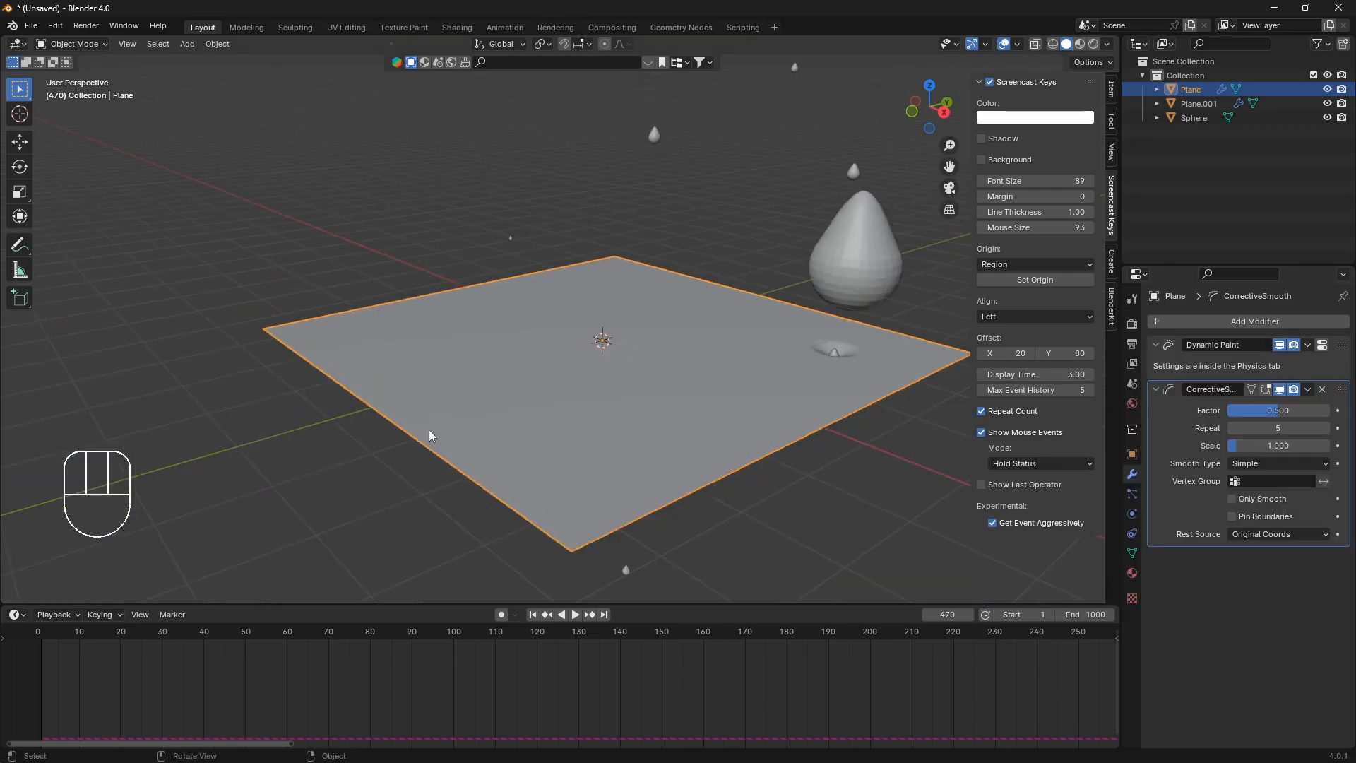